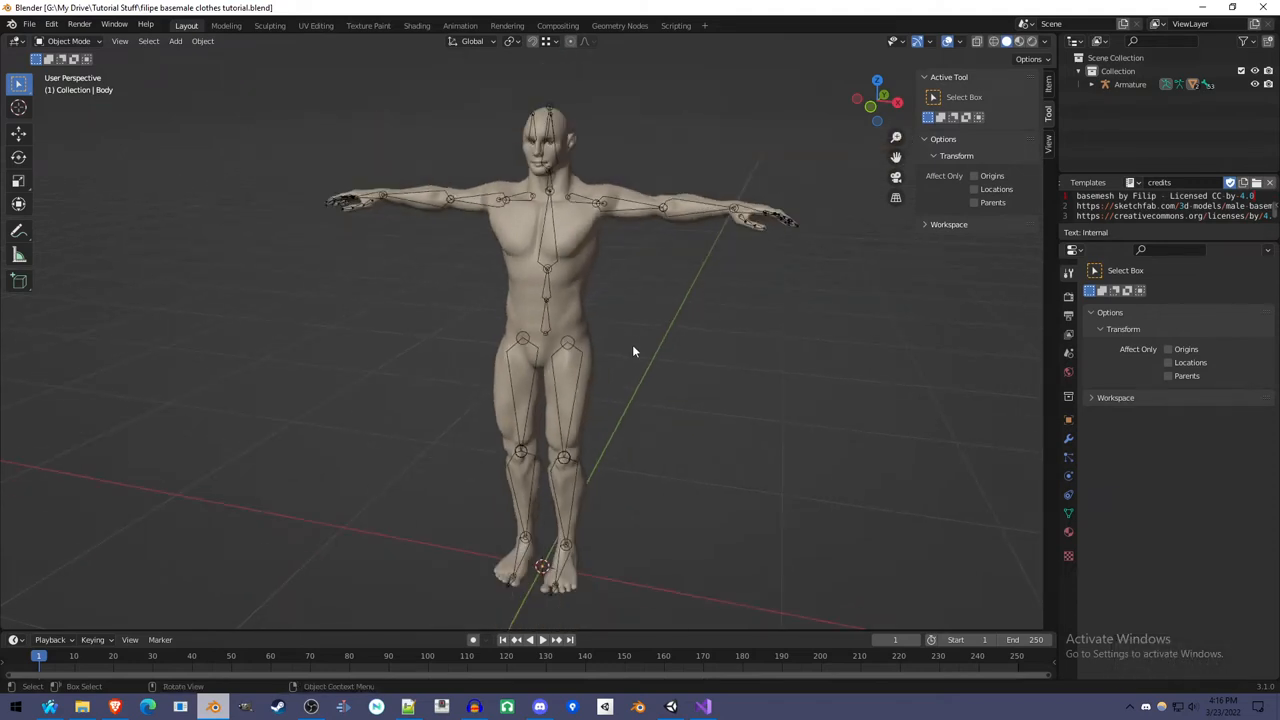
mouse_move(600, 330)
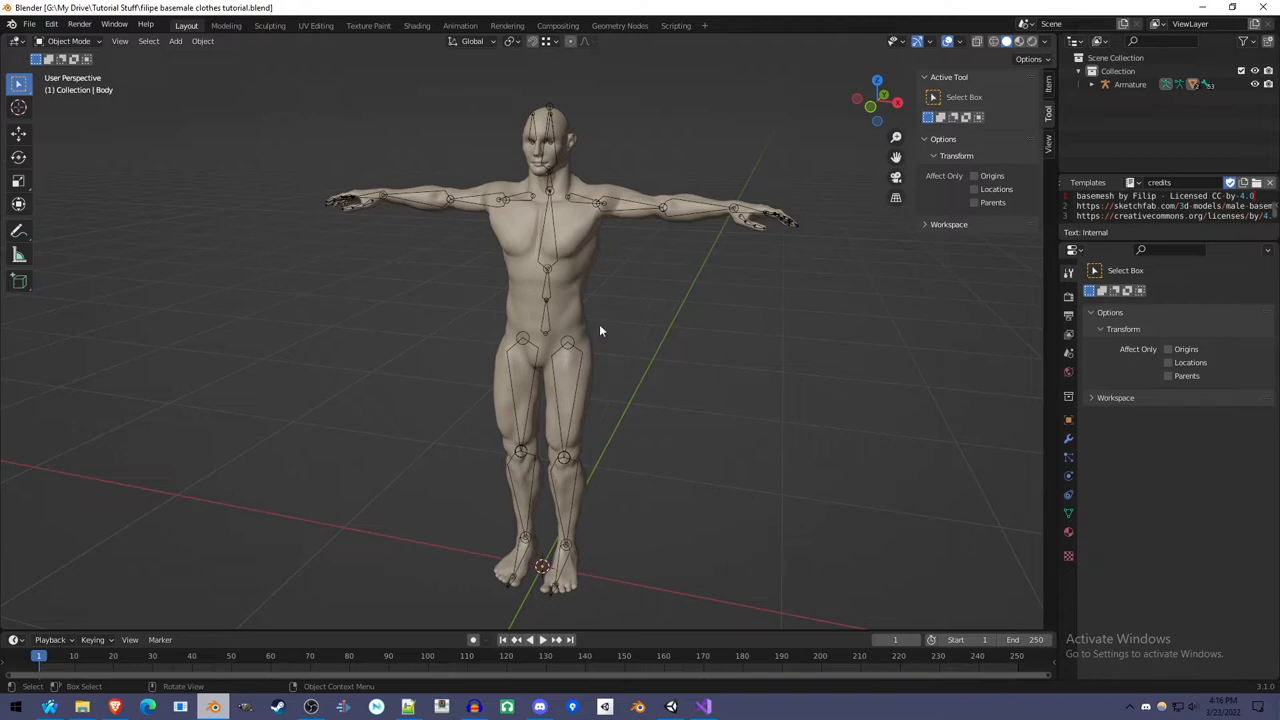
mouse_move(590, 292)
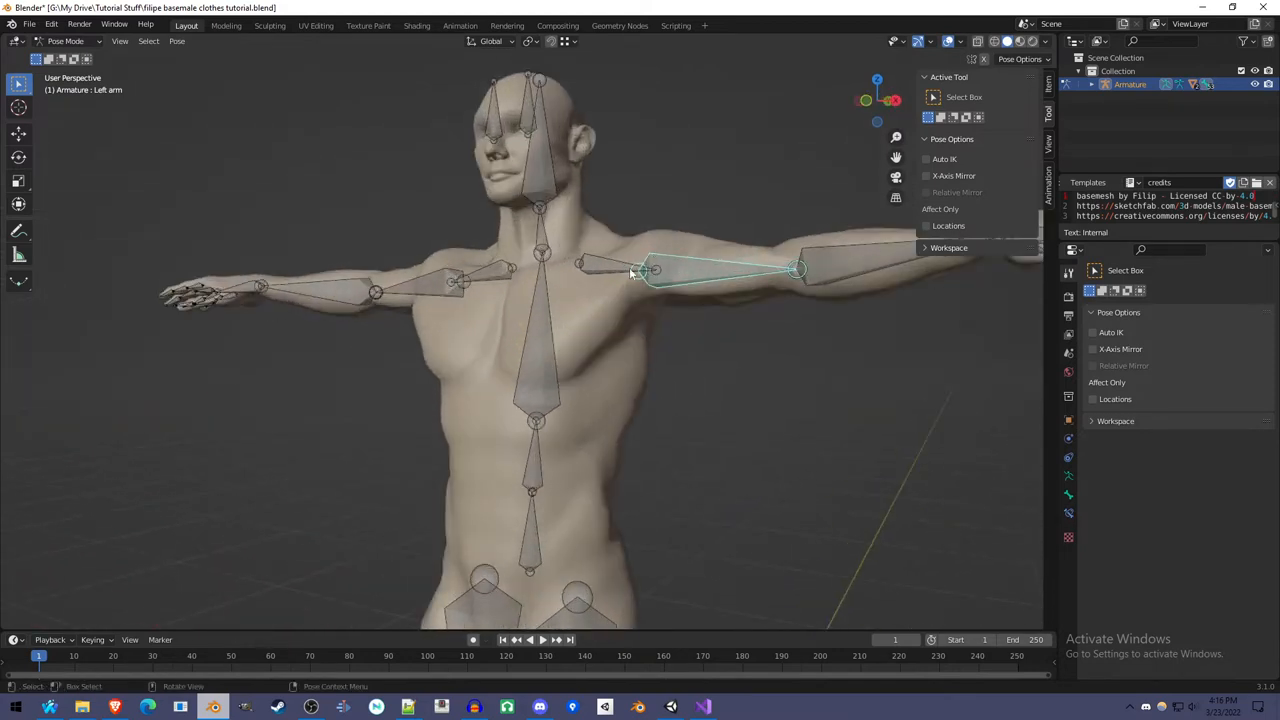
Enter Edit Mode on Body, orbit to the side, and inspect the waist and side loops.
scroll("down", 3)
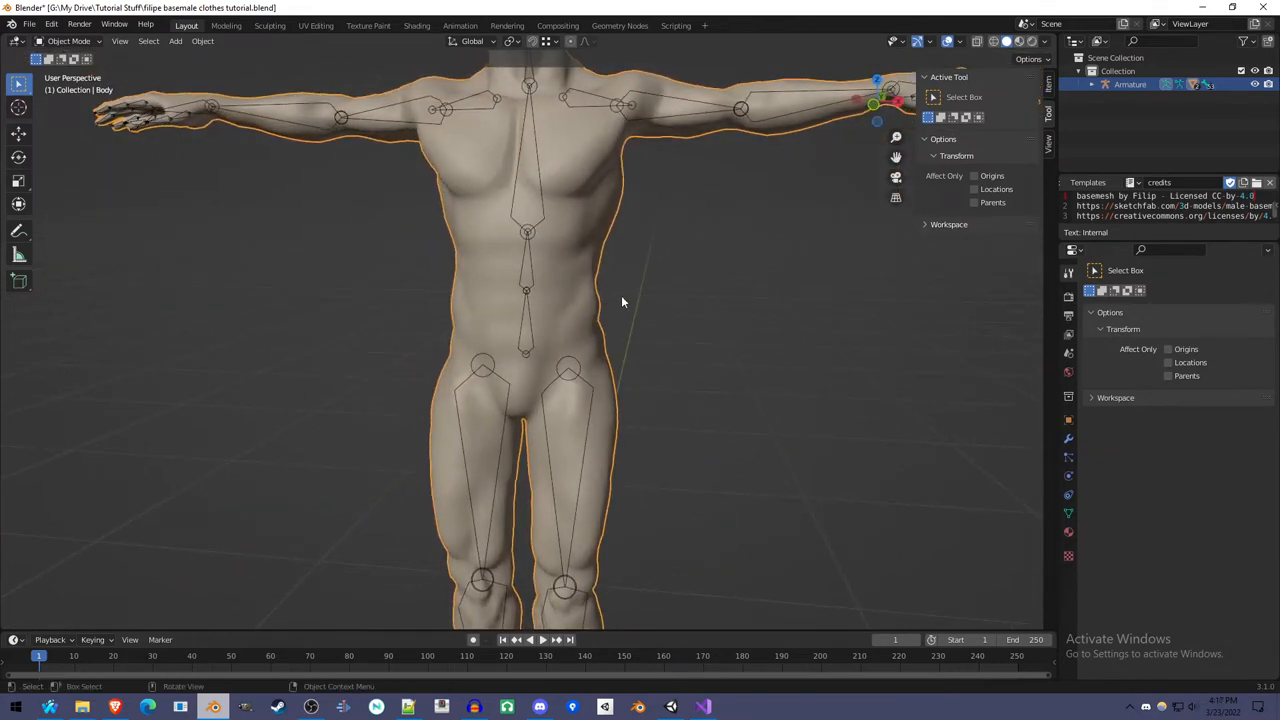
mouse_move(630, 392)
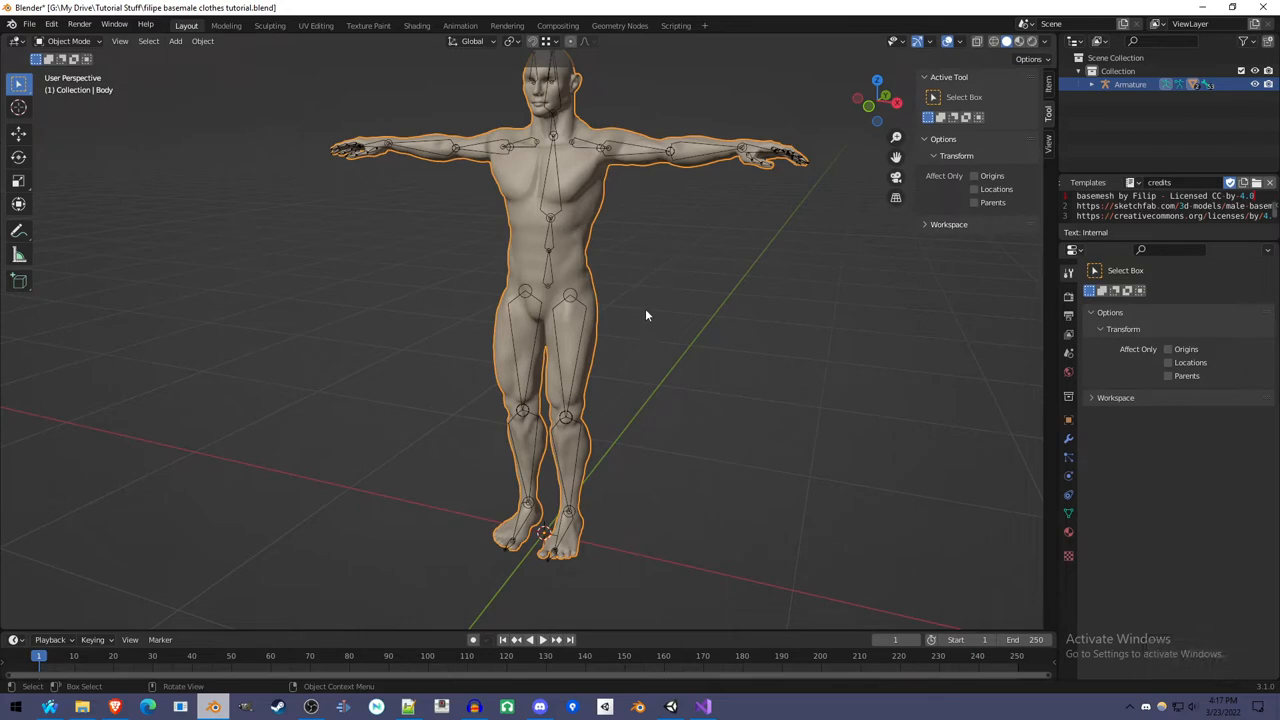
mouse_move(613, 330)
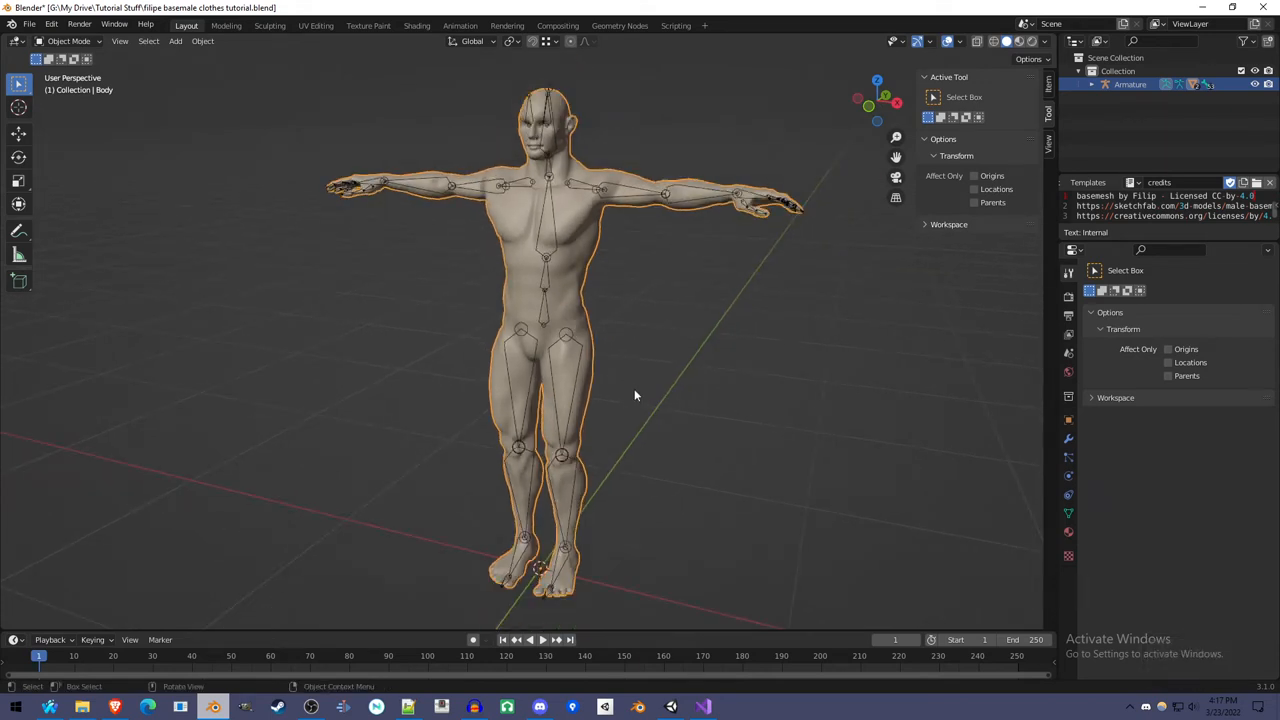
key("Tab")
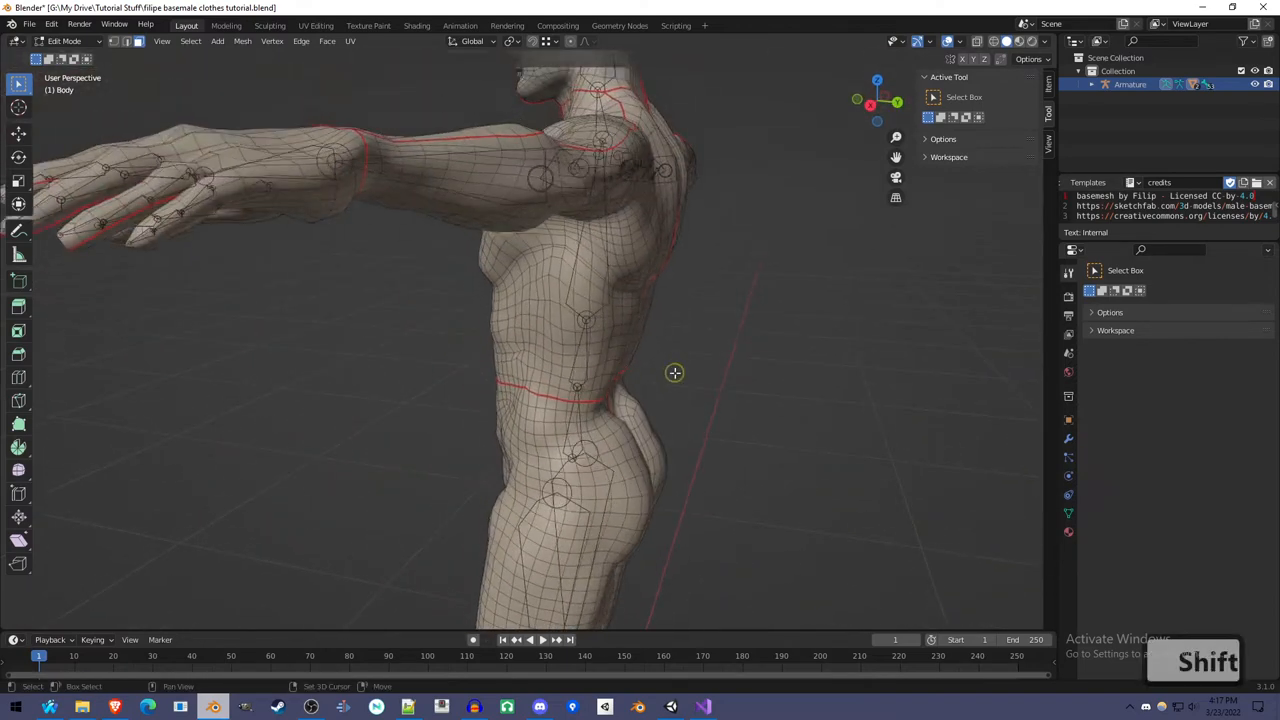
left_click_drag(675, 373, 731, 405)
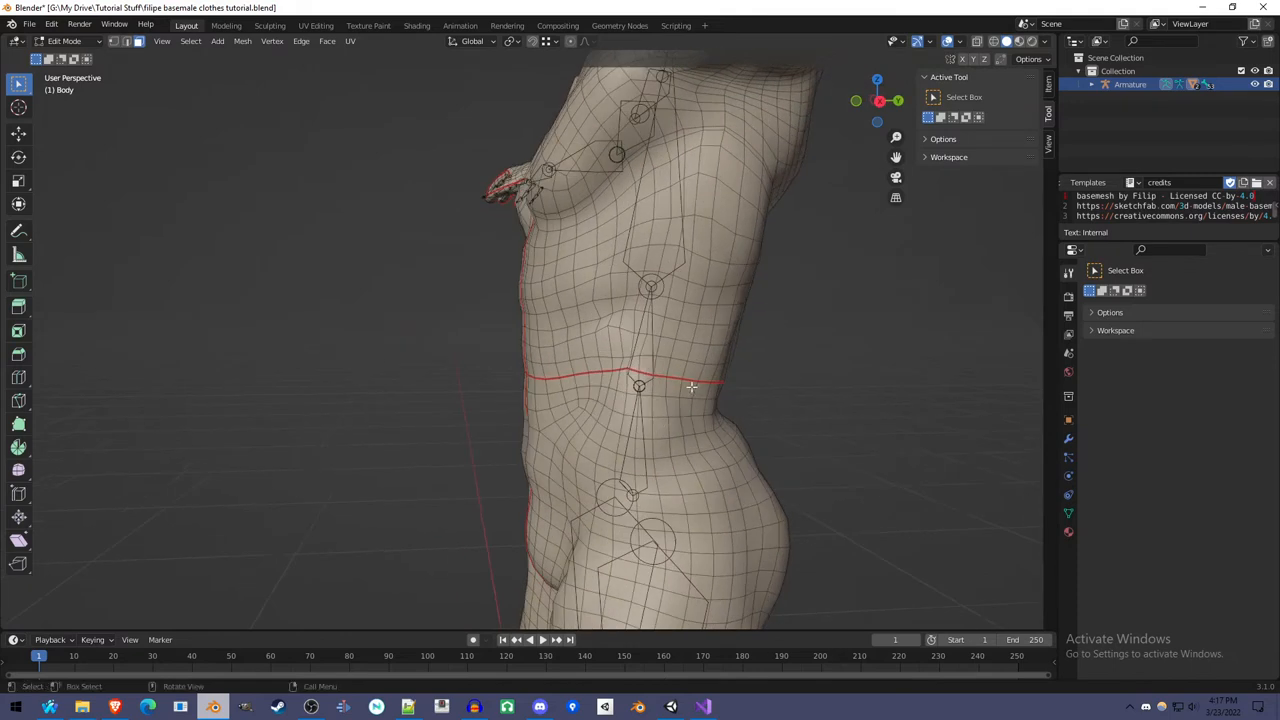
key("alt")
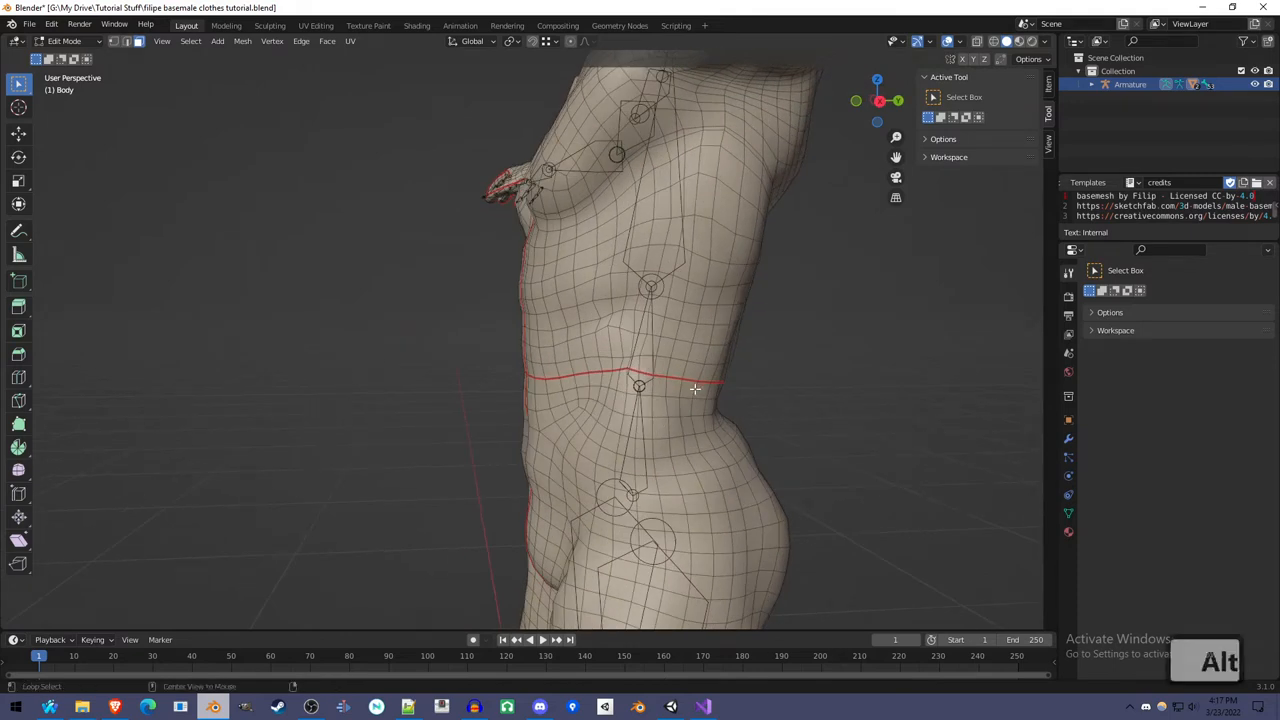
left_click(693, 388)
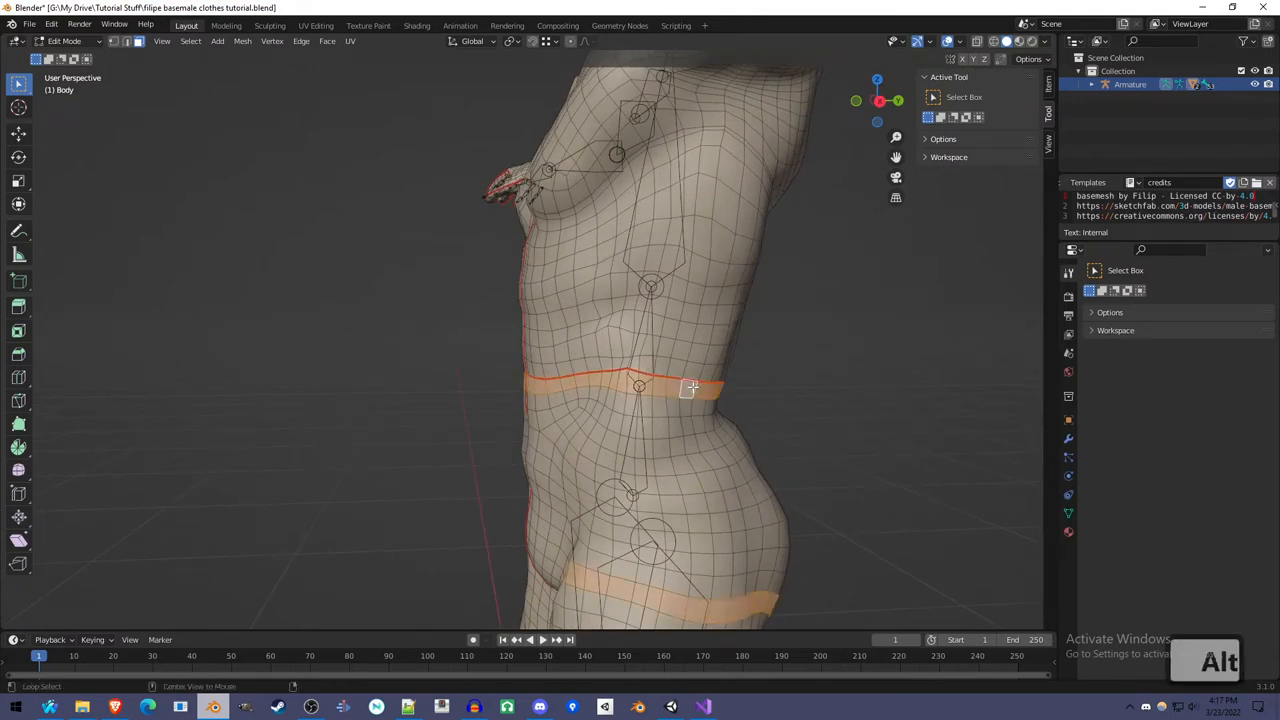
left_click(690, 378)
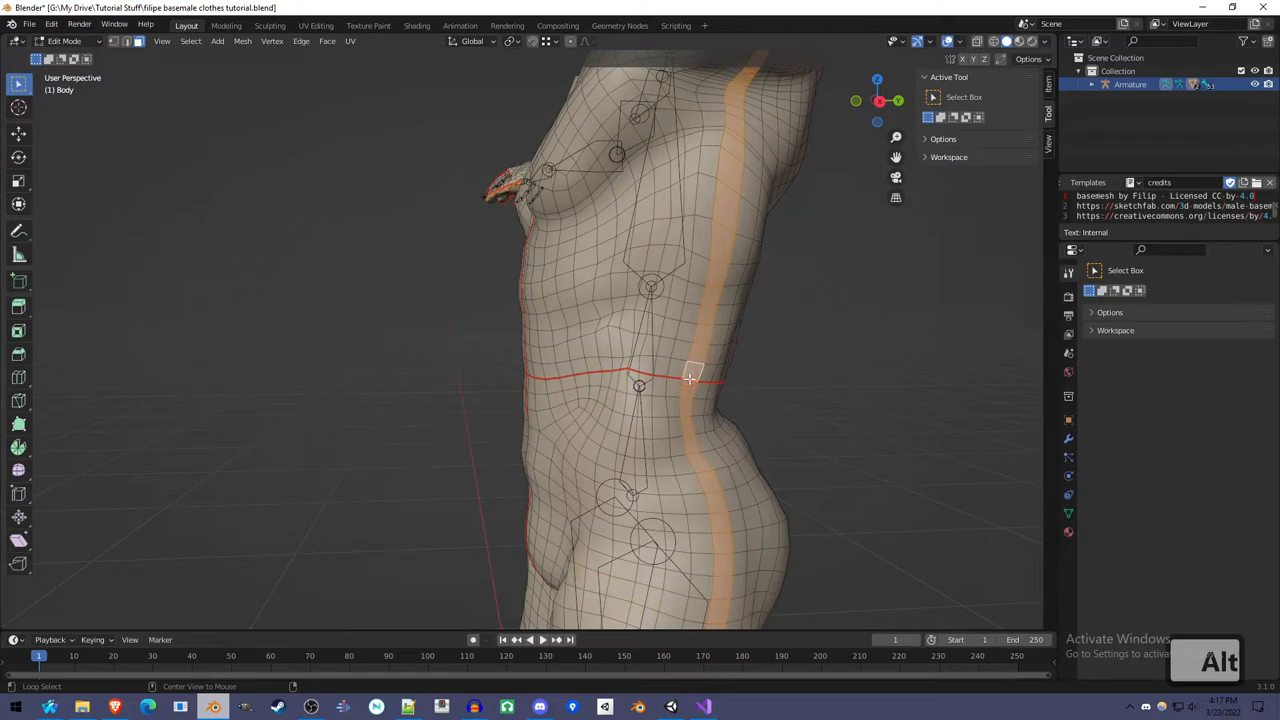
mouse_move(695, 388)
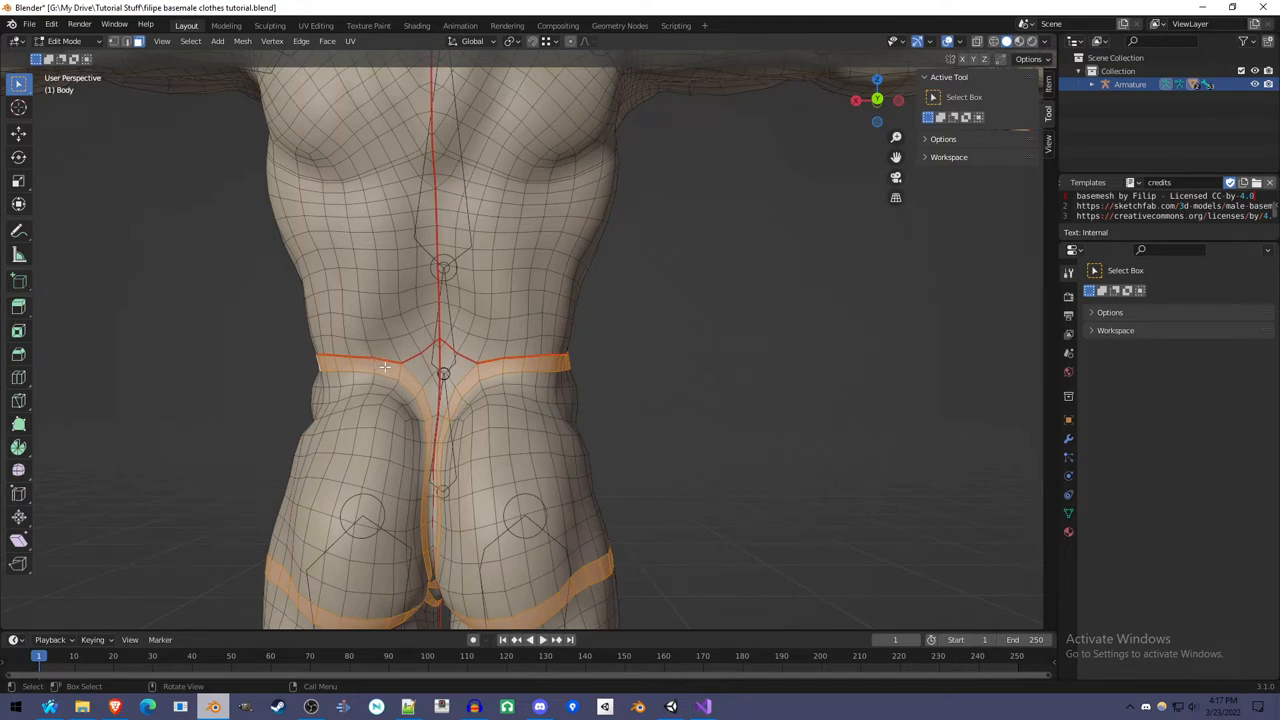
left_click(370, 360)
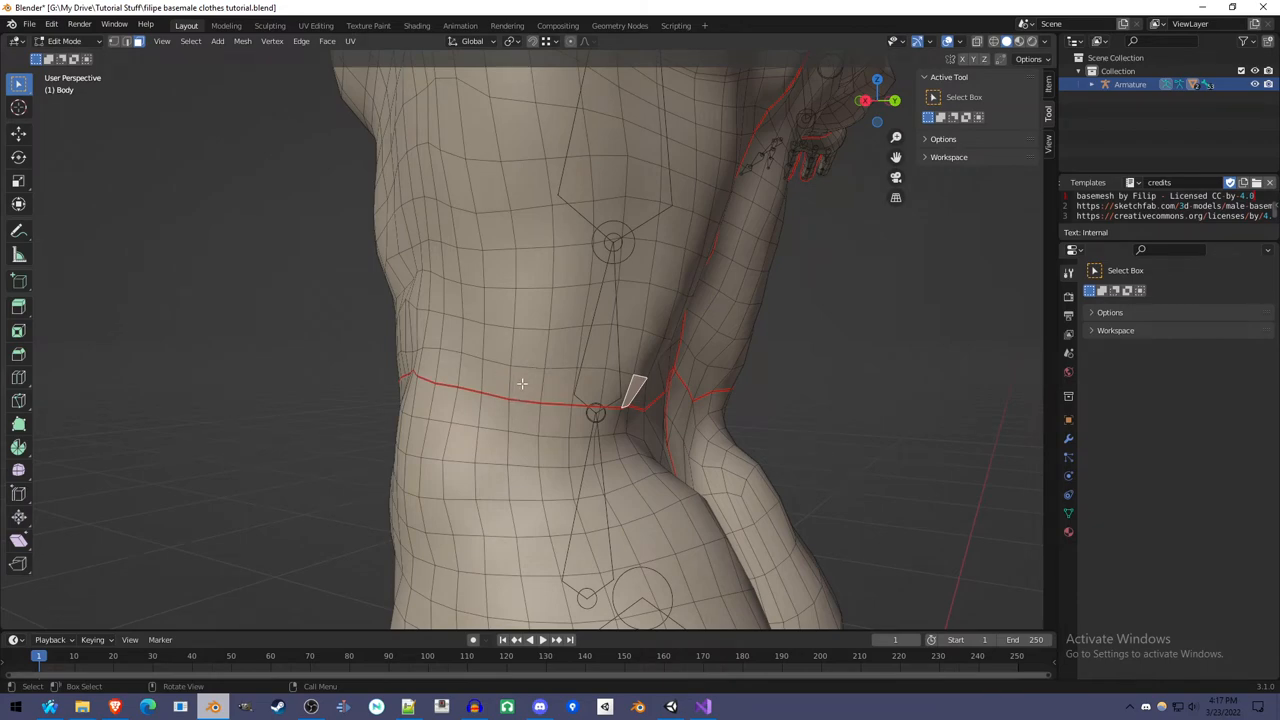
Search 'tri' in the F3 menu to run Tris to Quads on the body.
key("f3")
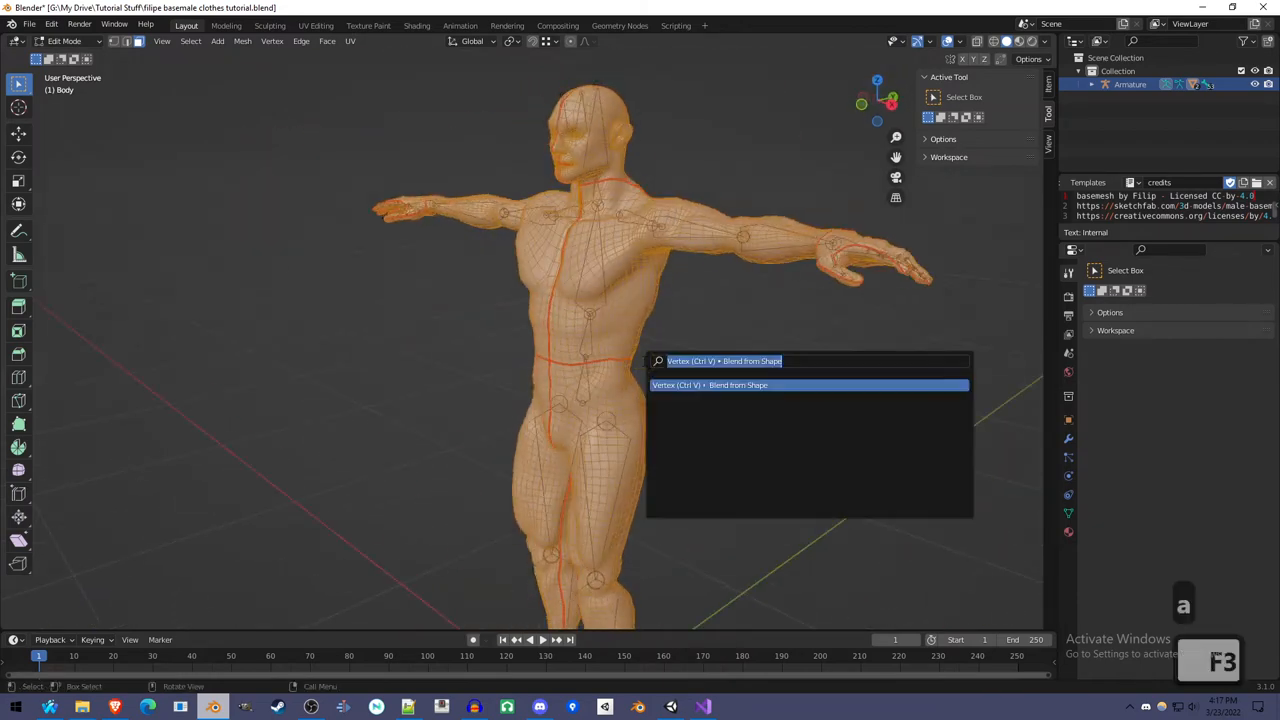
type("tri")
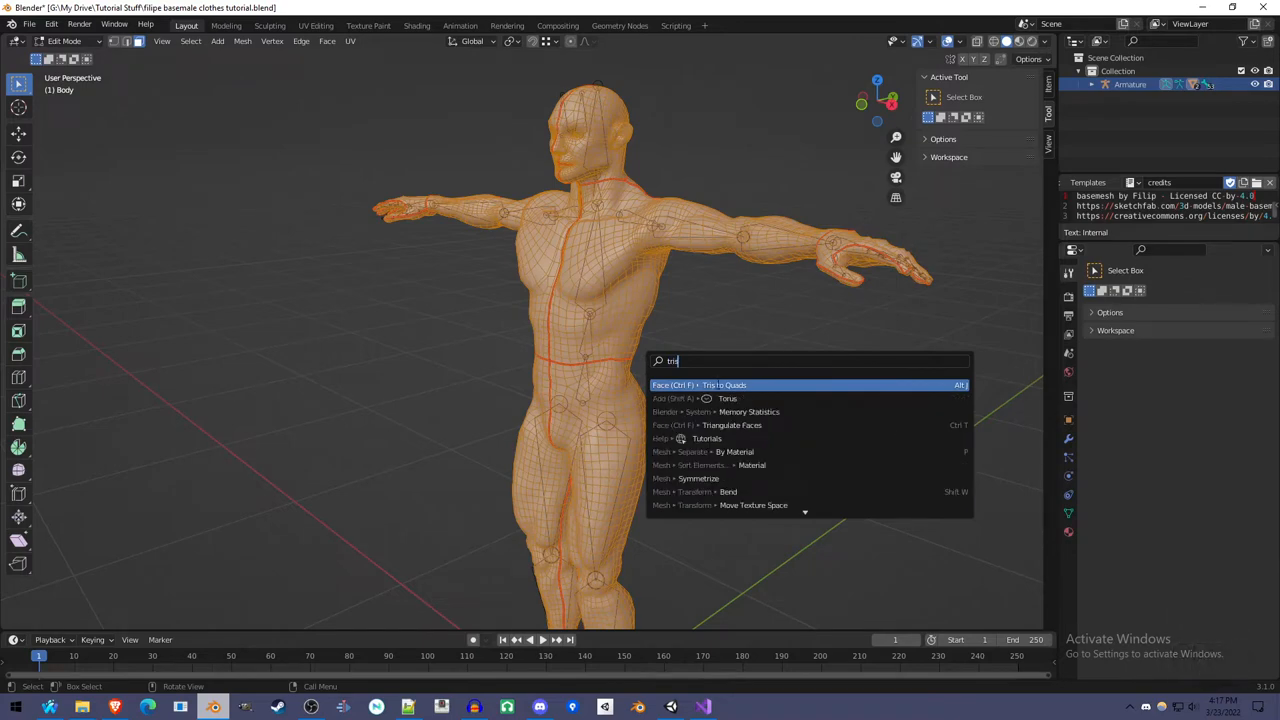
key("Escape")
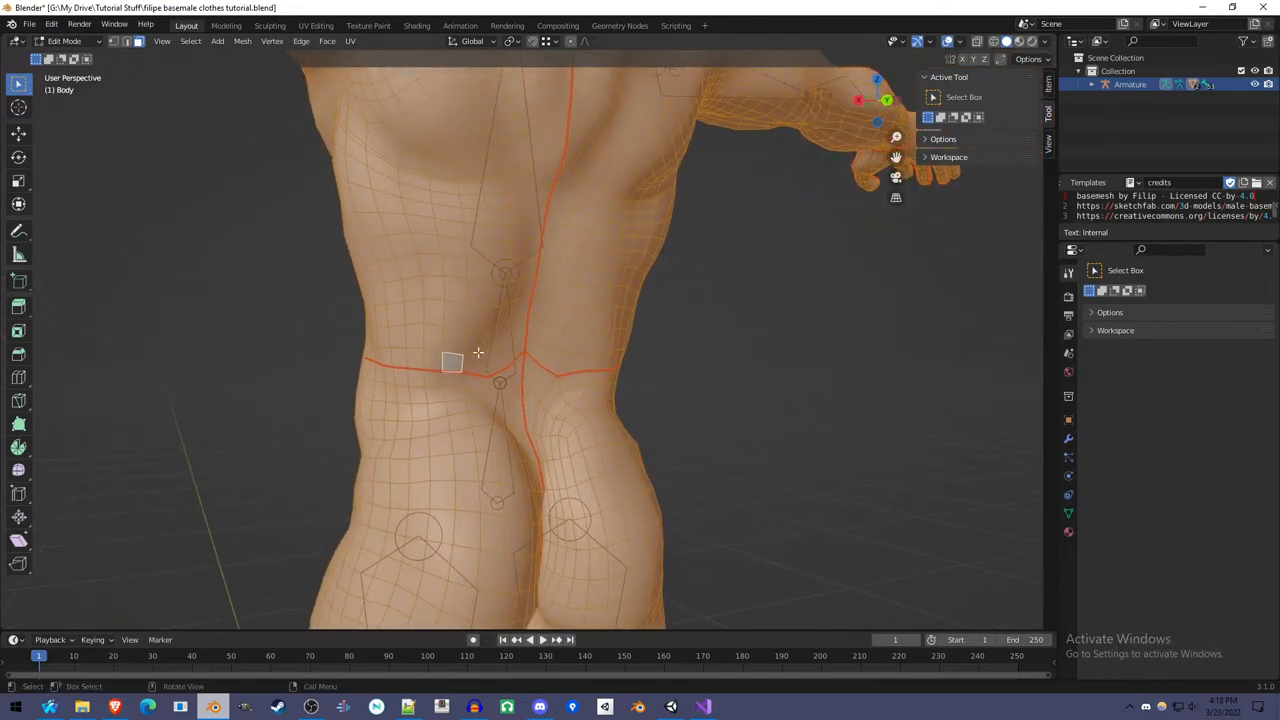
Select a shortest-path ring of waist faces and refine it with brush selection.
left_click(470, 360)
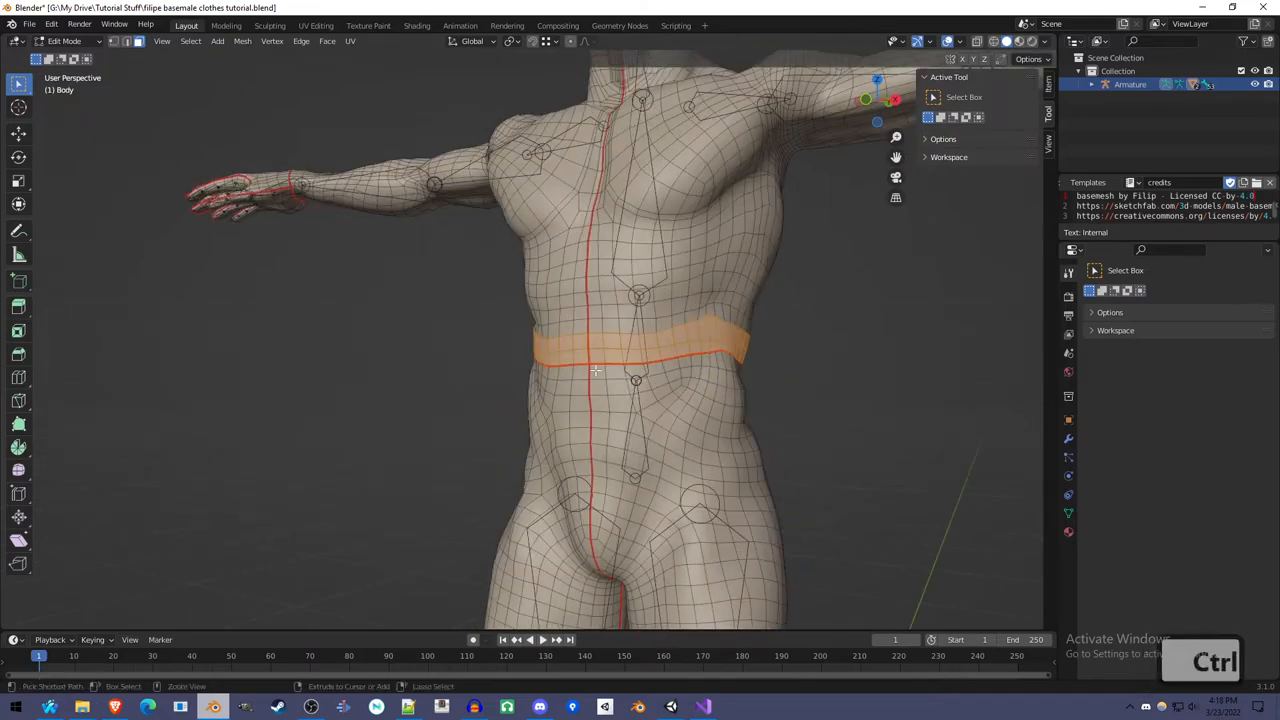
left_click_drag(600, 350, 450, 350)
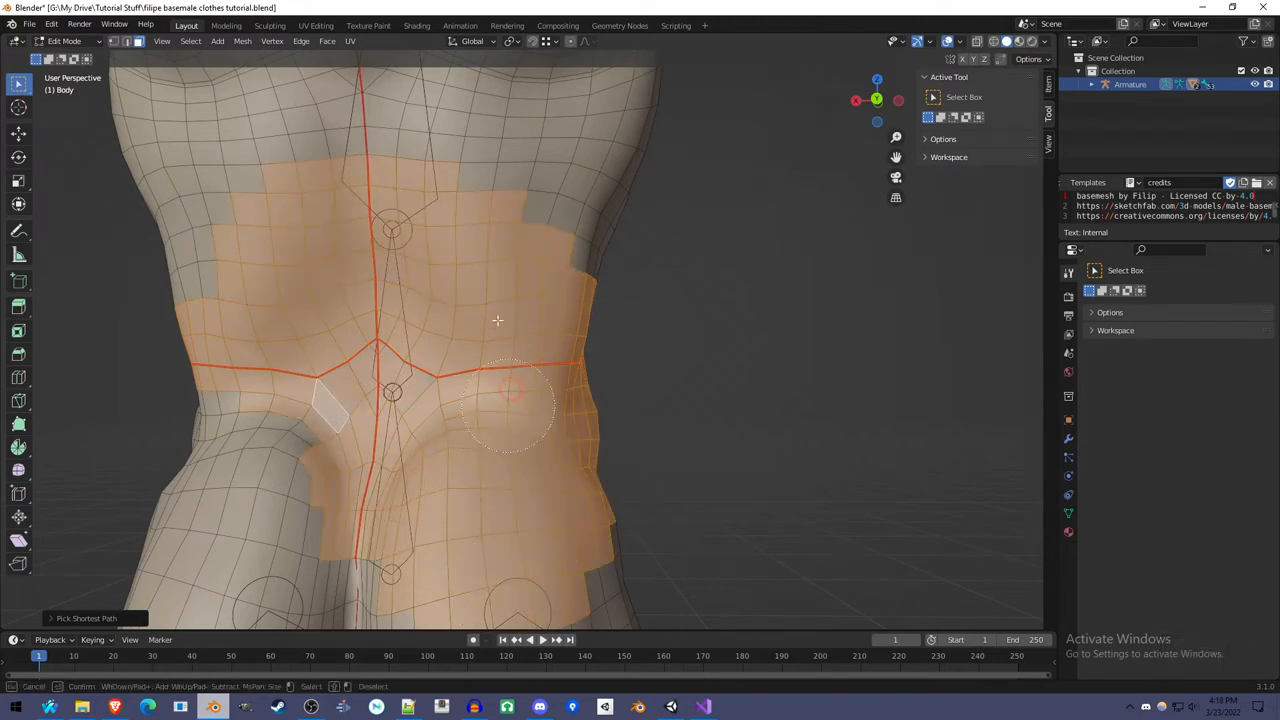
key("ctrl+z")
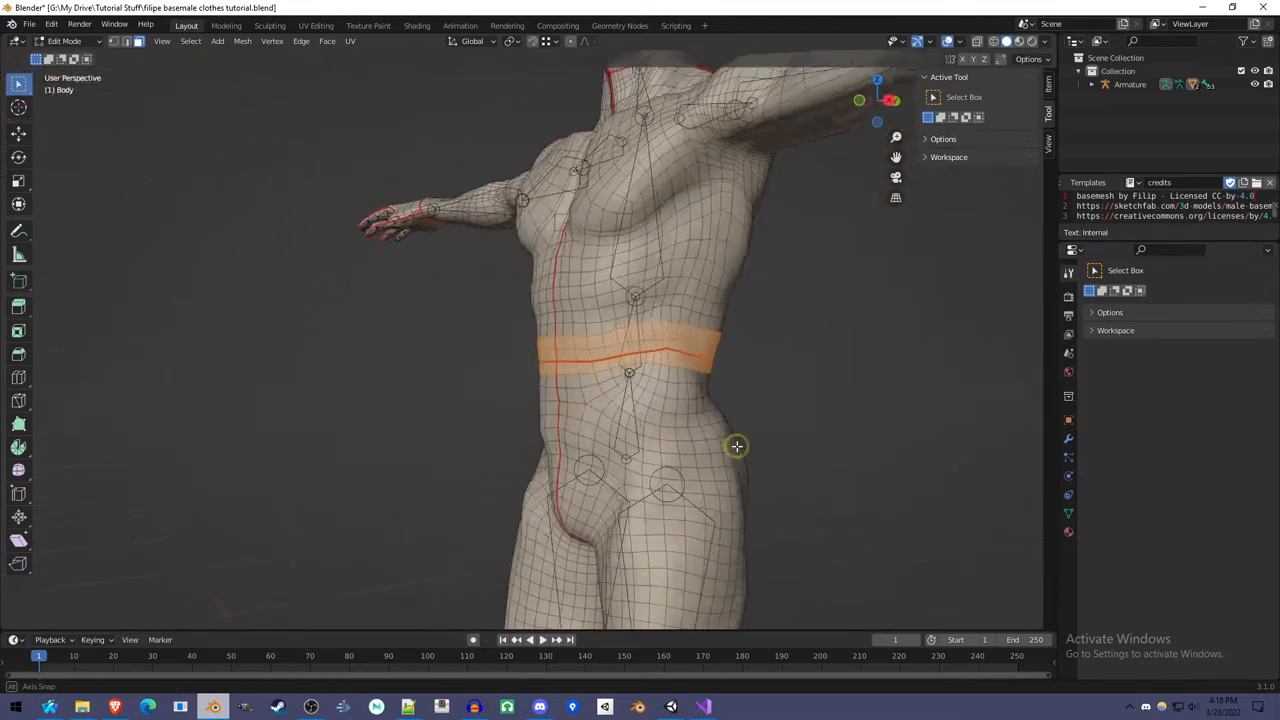
Duplicate the waist faces, separate them as Body.002, and return to Object Mode.
left_click_drag(737, 446, 738, 399)
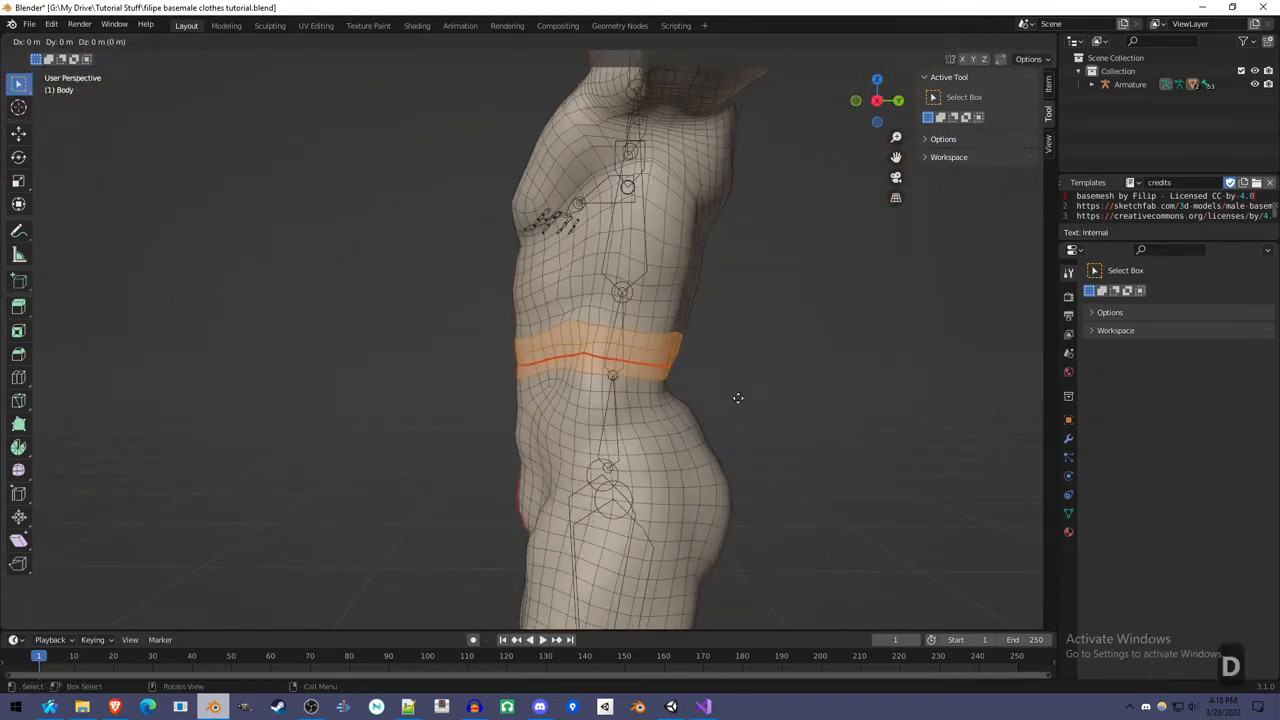
key("Tab")
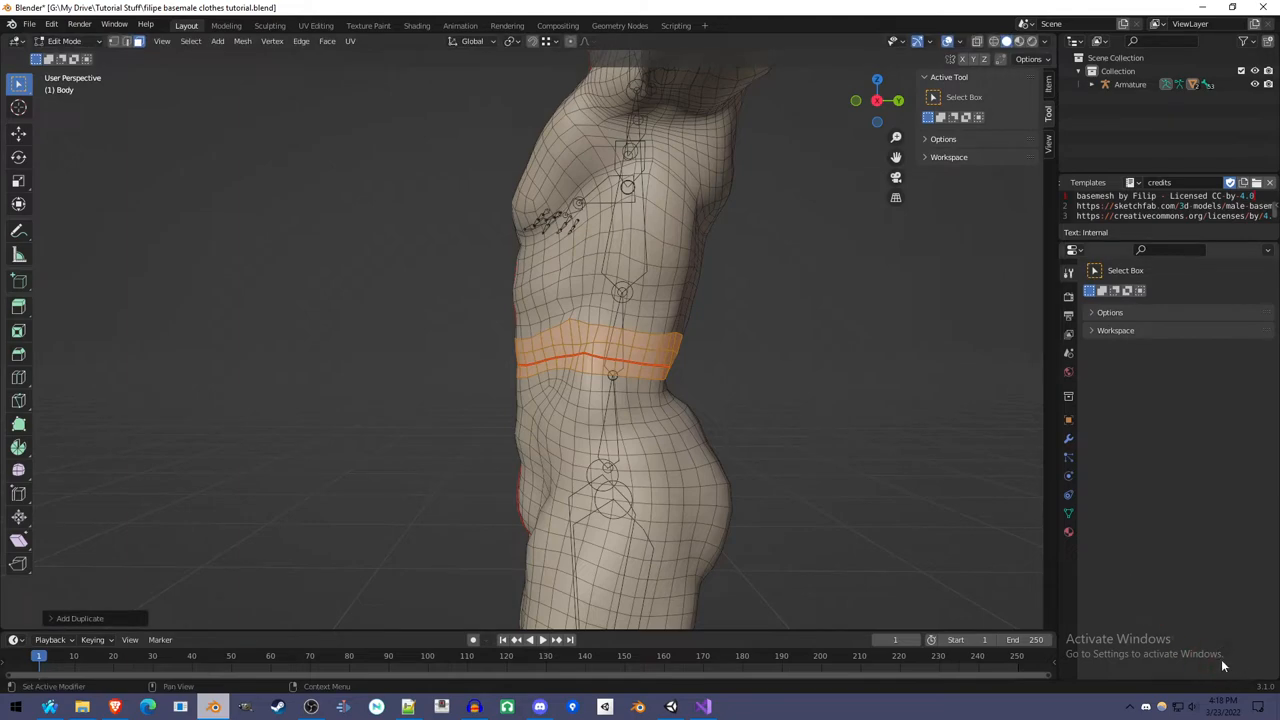
mouse_move(1243, 659)
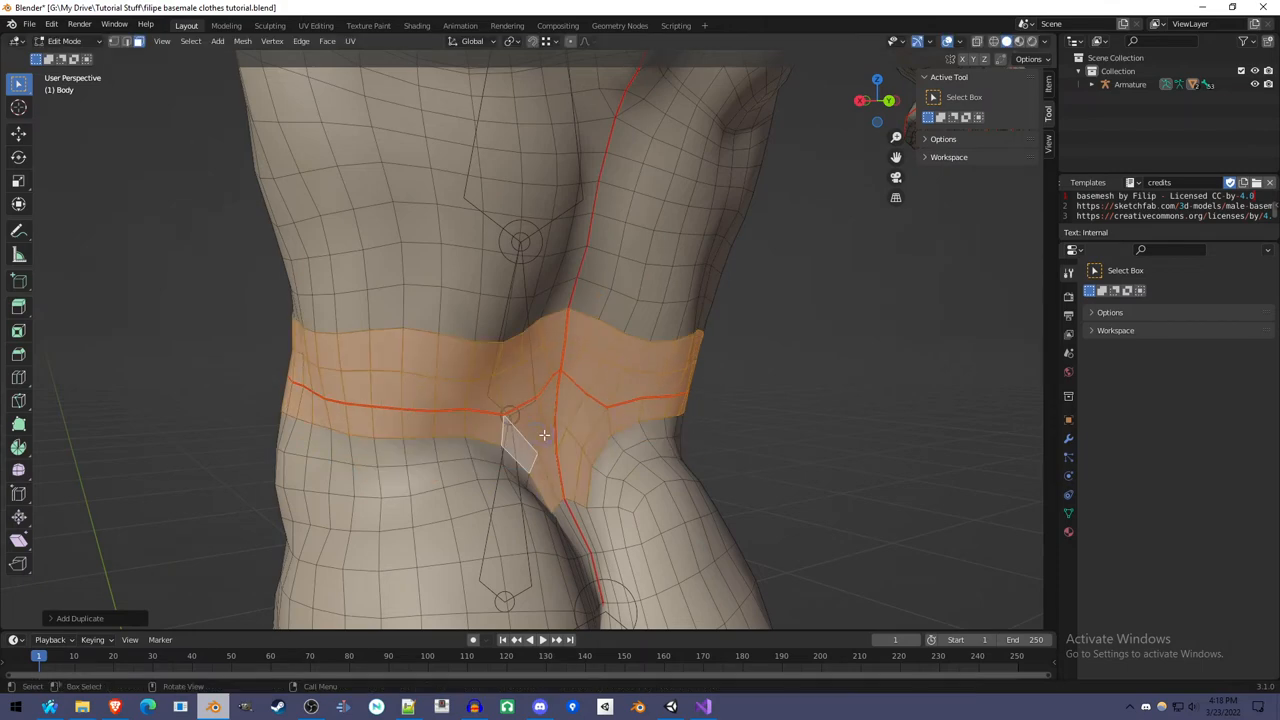
key("Tab")
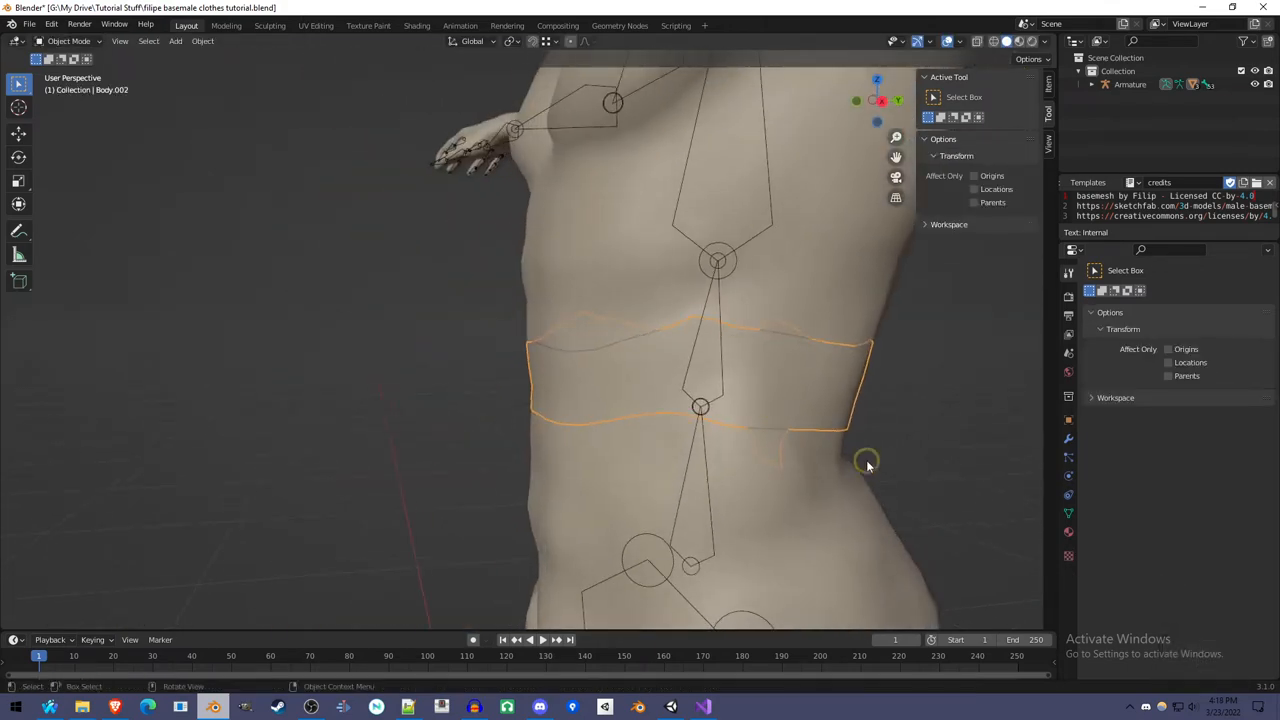
Add Material.001 to the belt with a red viewport colour, then edit the belt mesh.
left_click(1068, 532)
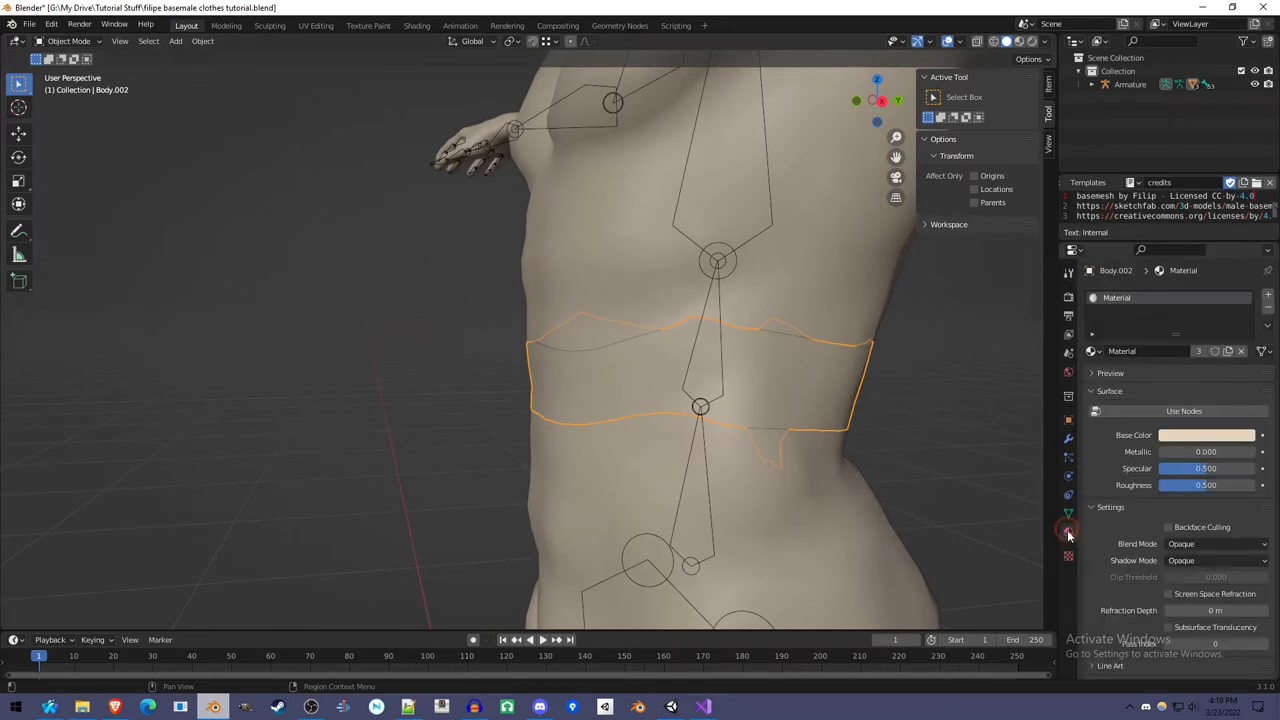
left_click(1095, 391)
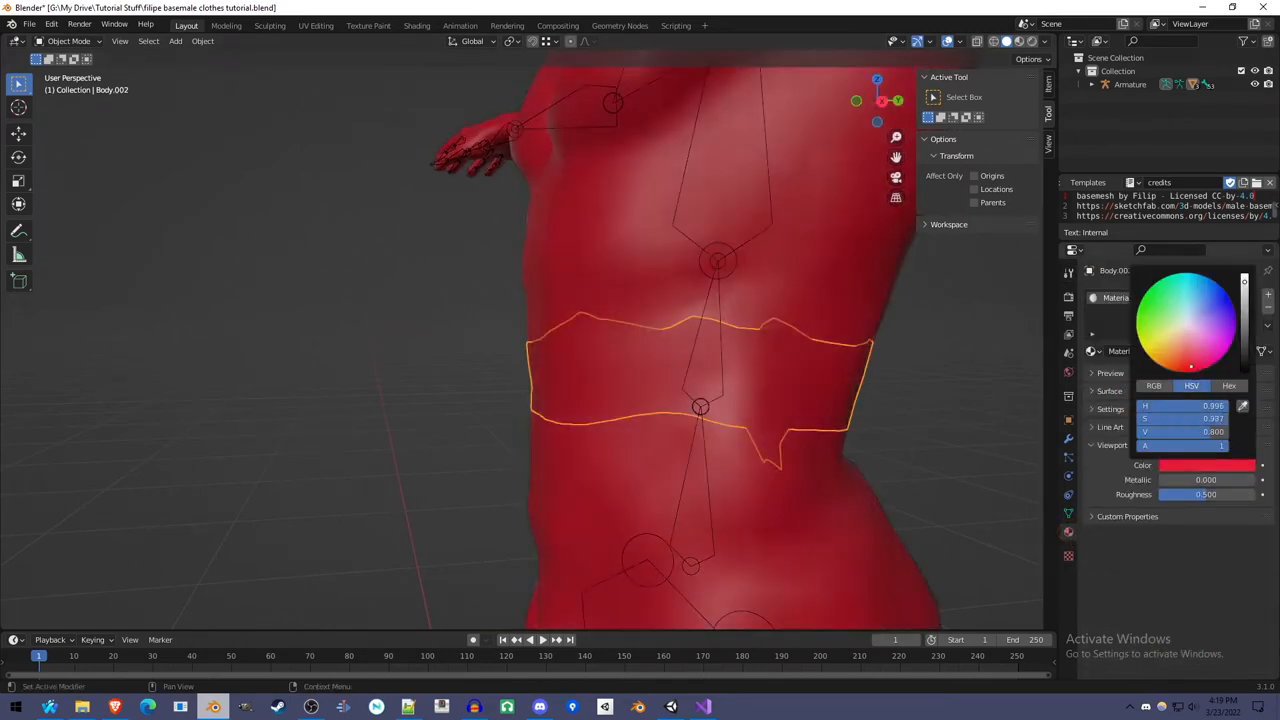
key("ctrl+z")
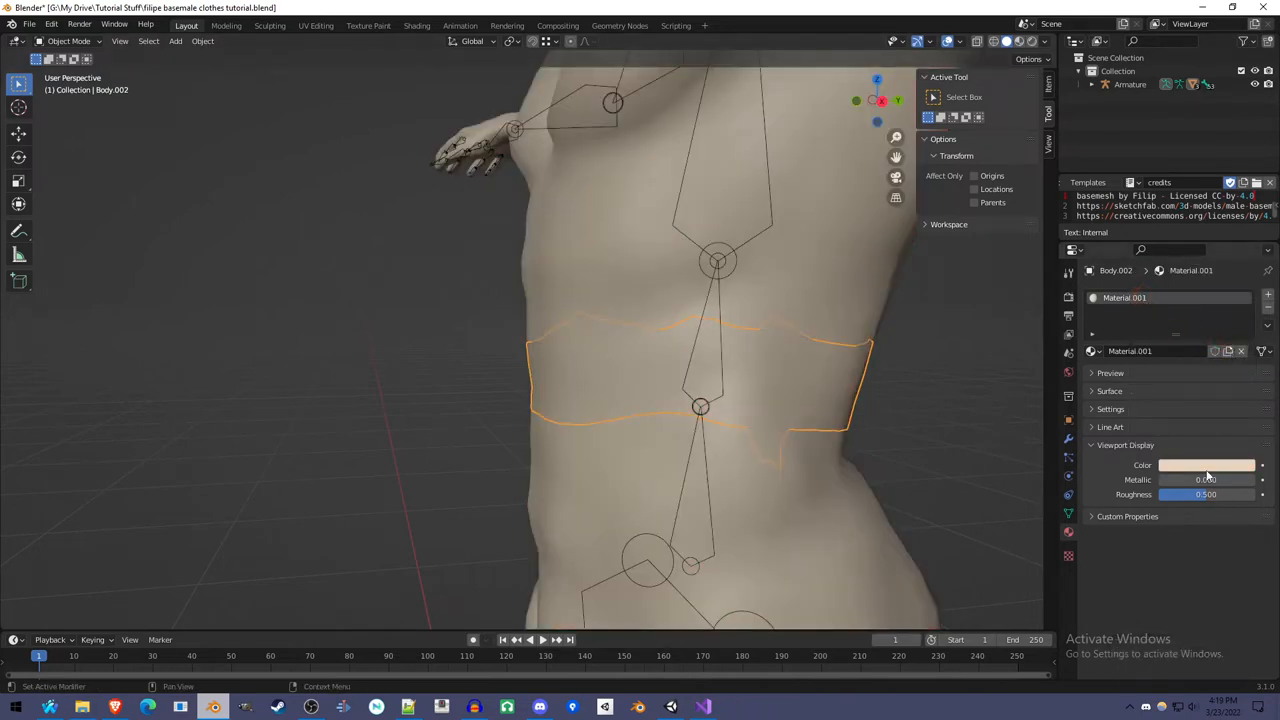
left_click(1205, 465)
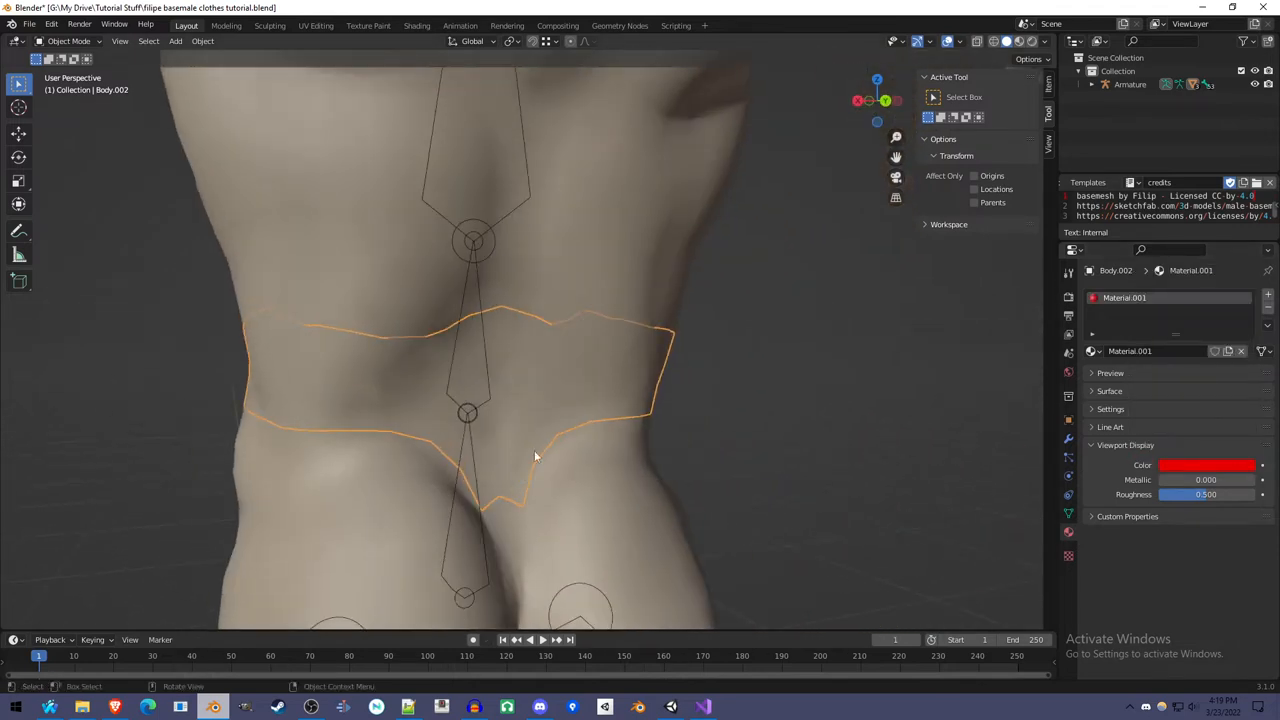
mouse_move(631, 369)
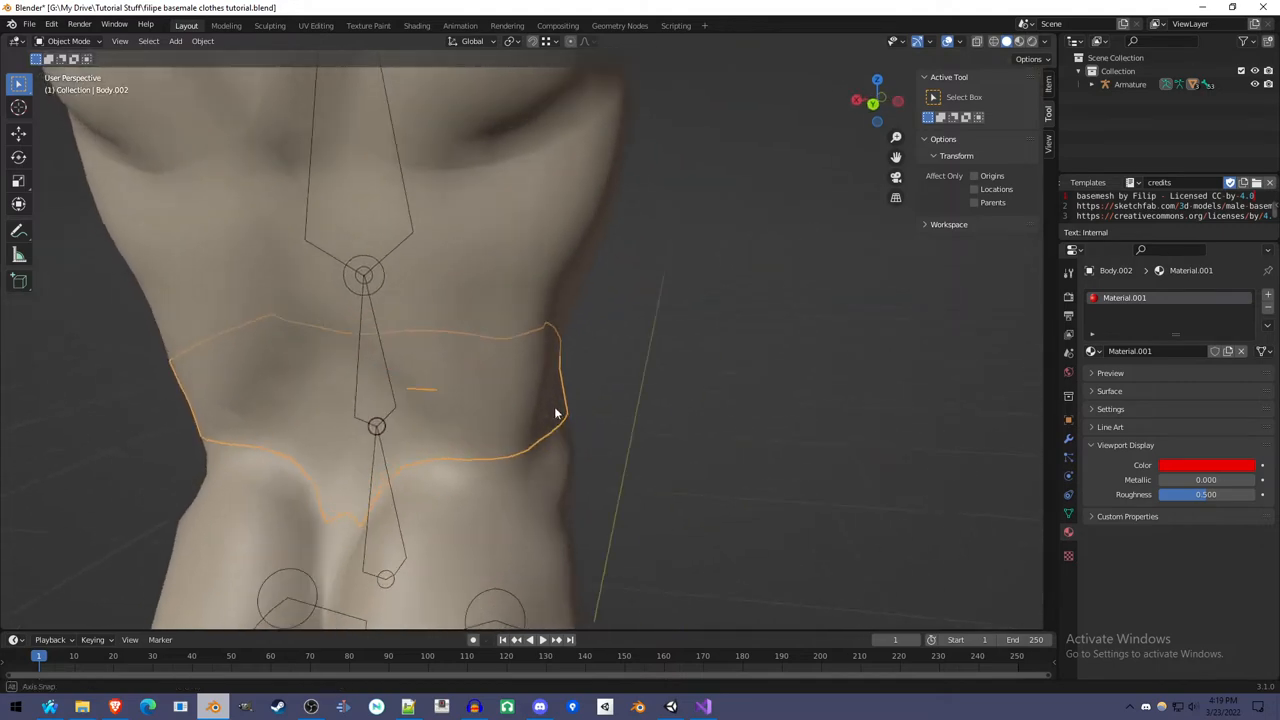
left_click_drag(556, 413, 715, 389)
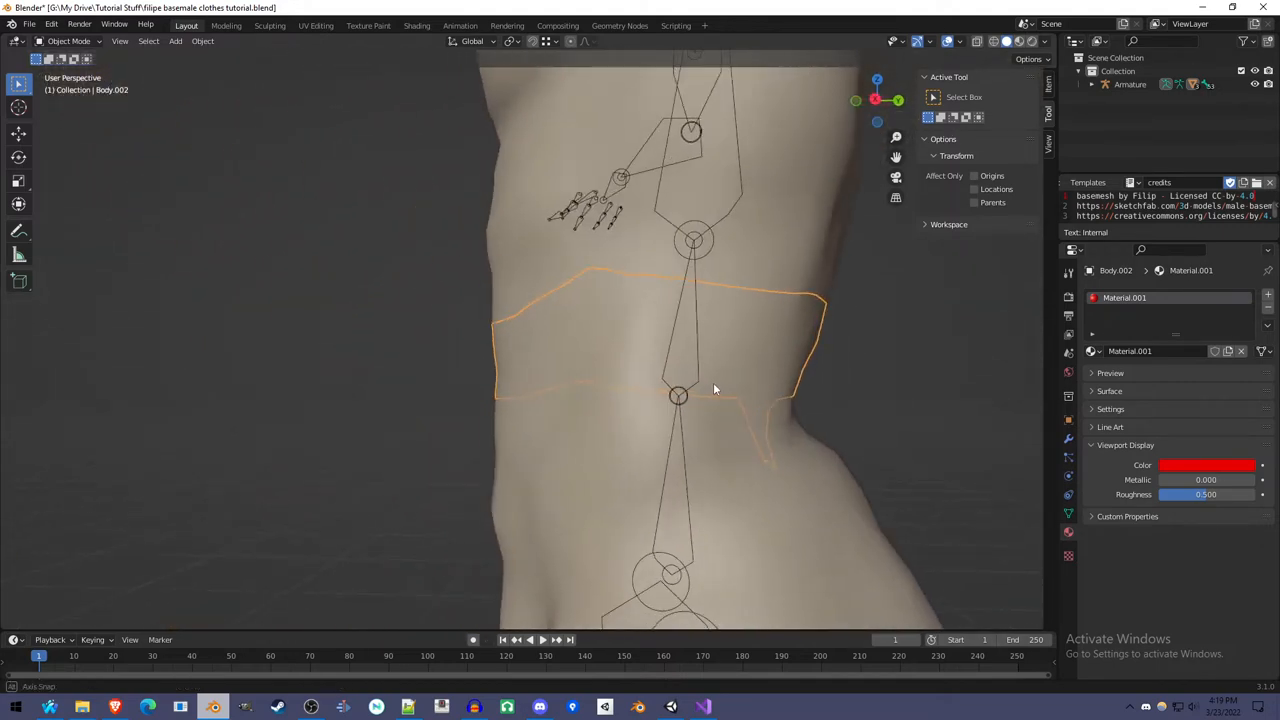
key("Tab")
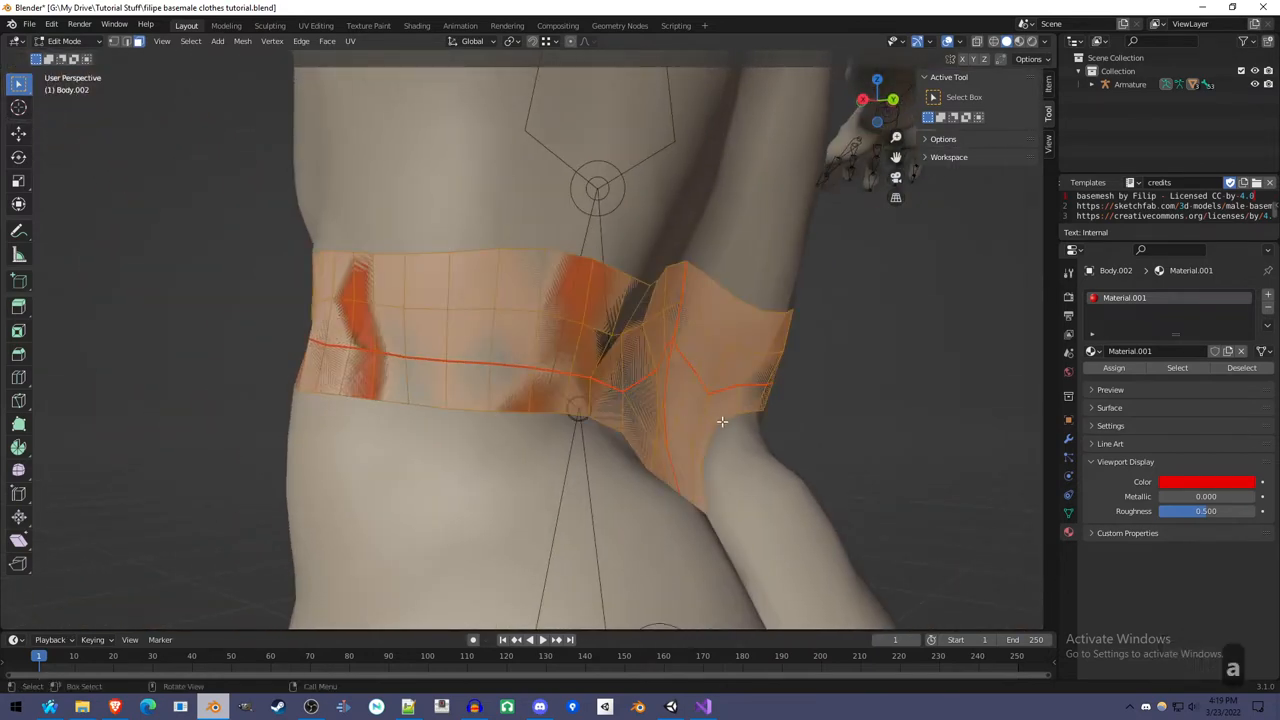
Fatten the belt faces outward by about 0.0046 m with Alt+S.
key("s")
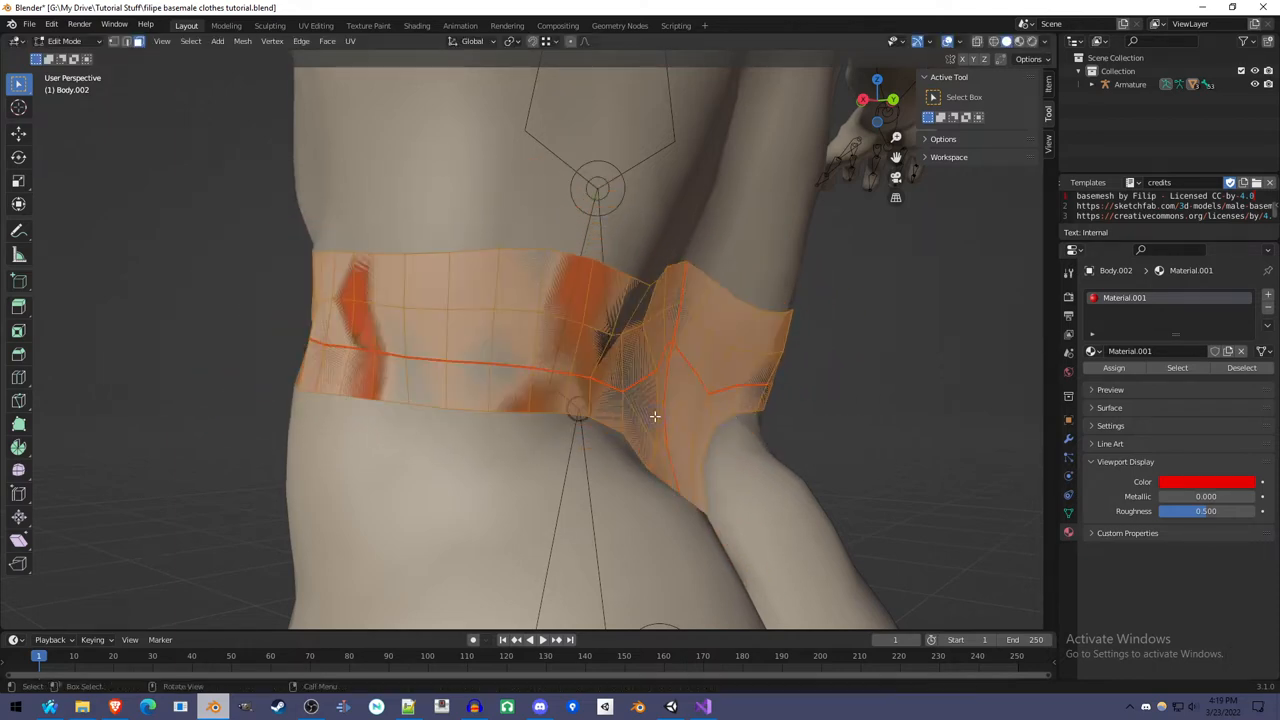
key("alt+s")
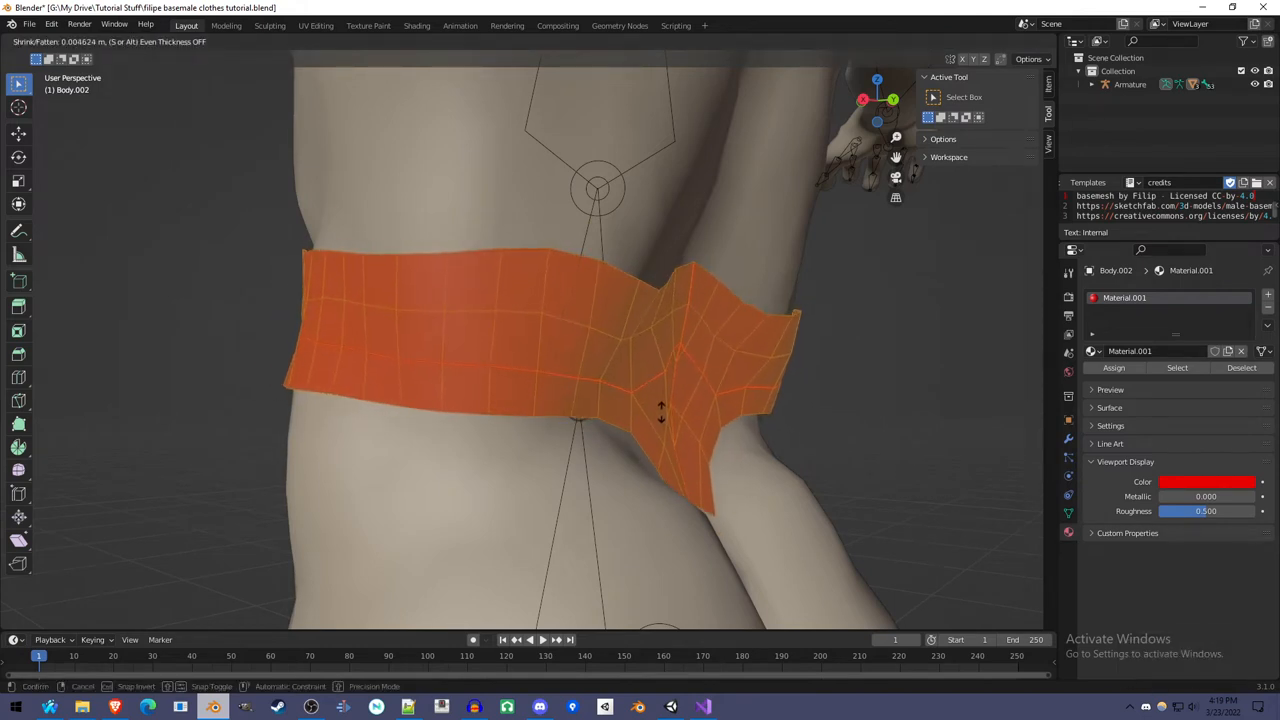
mouse_move(661, 408)
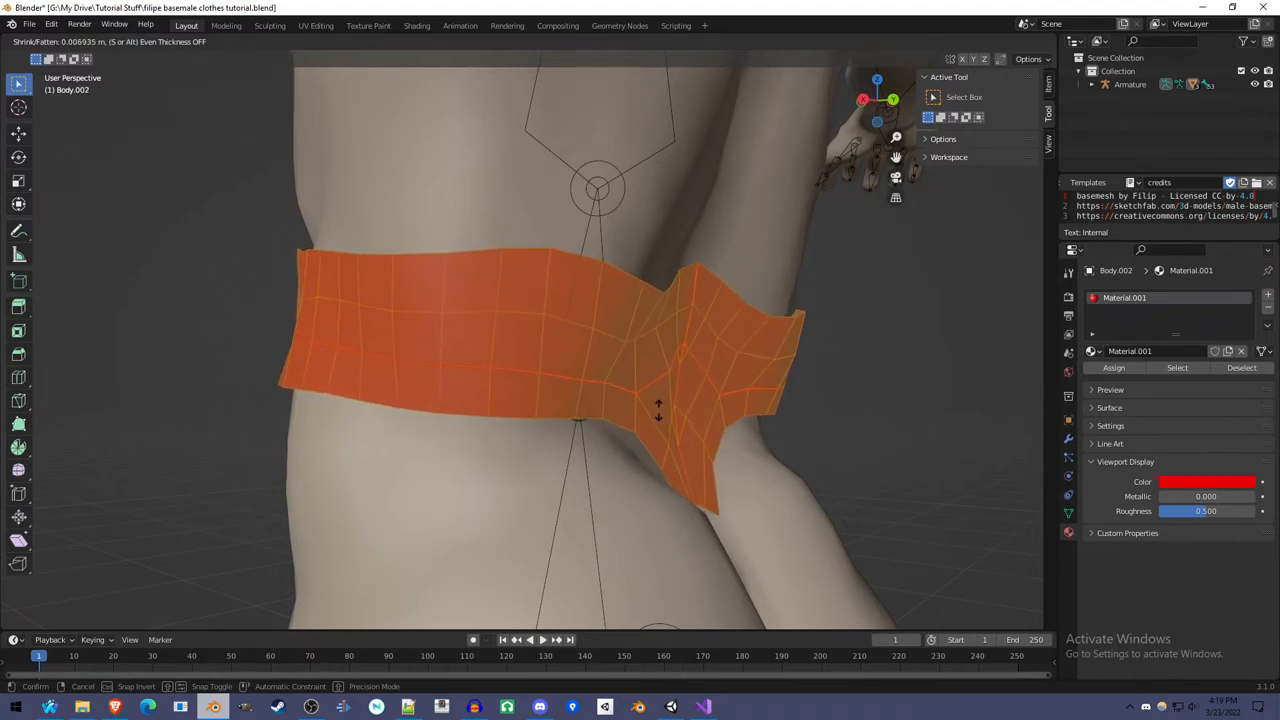
mouse_move(658, 408)
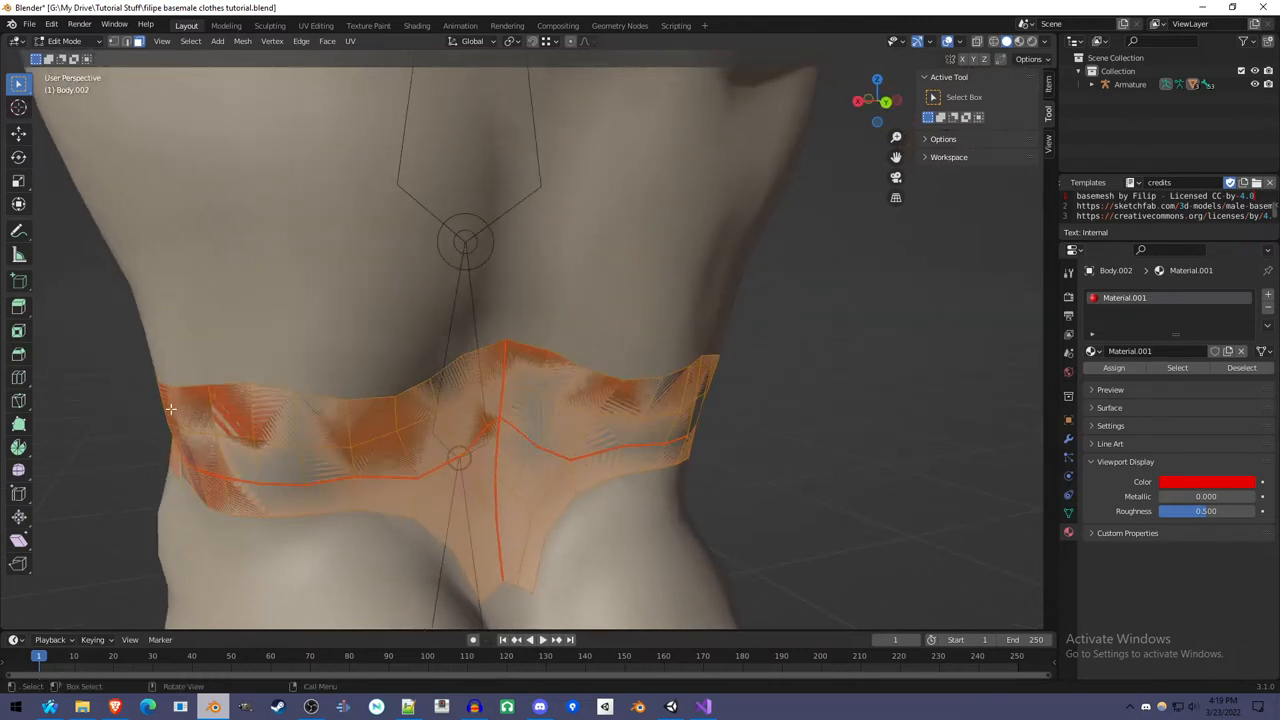
mouse_move(456, 441)
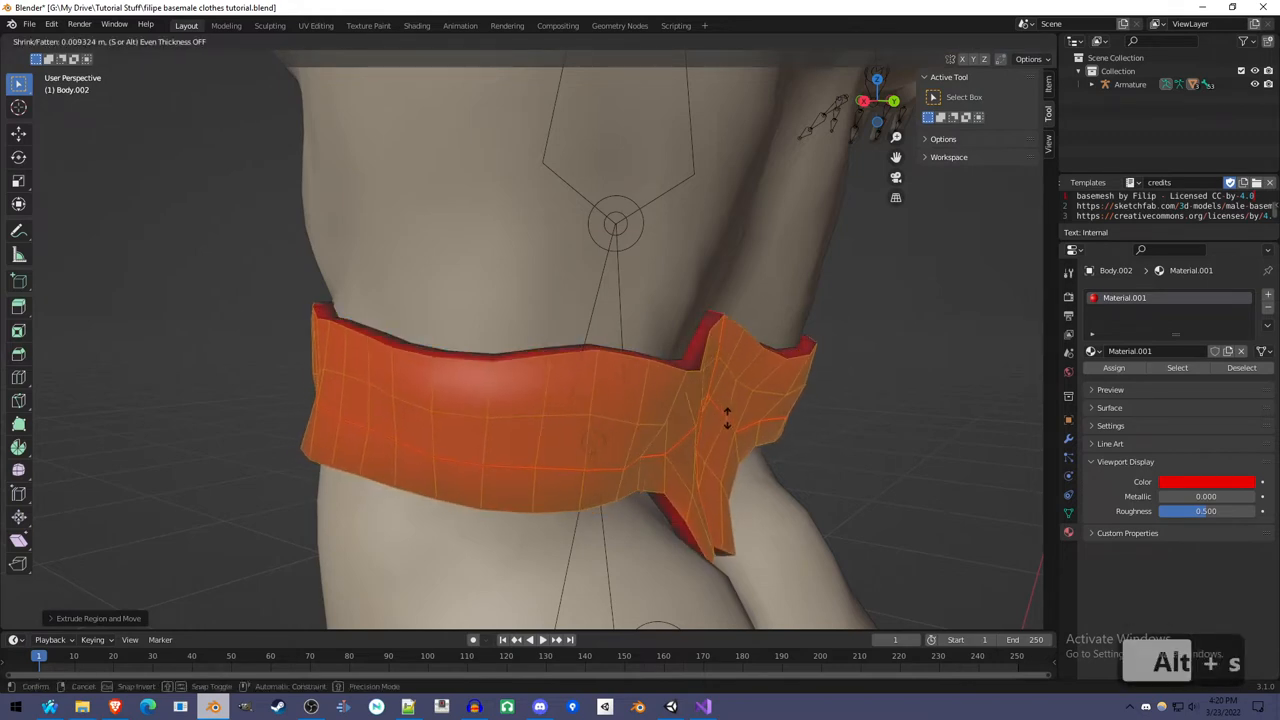
mouse_move(728, 413)
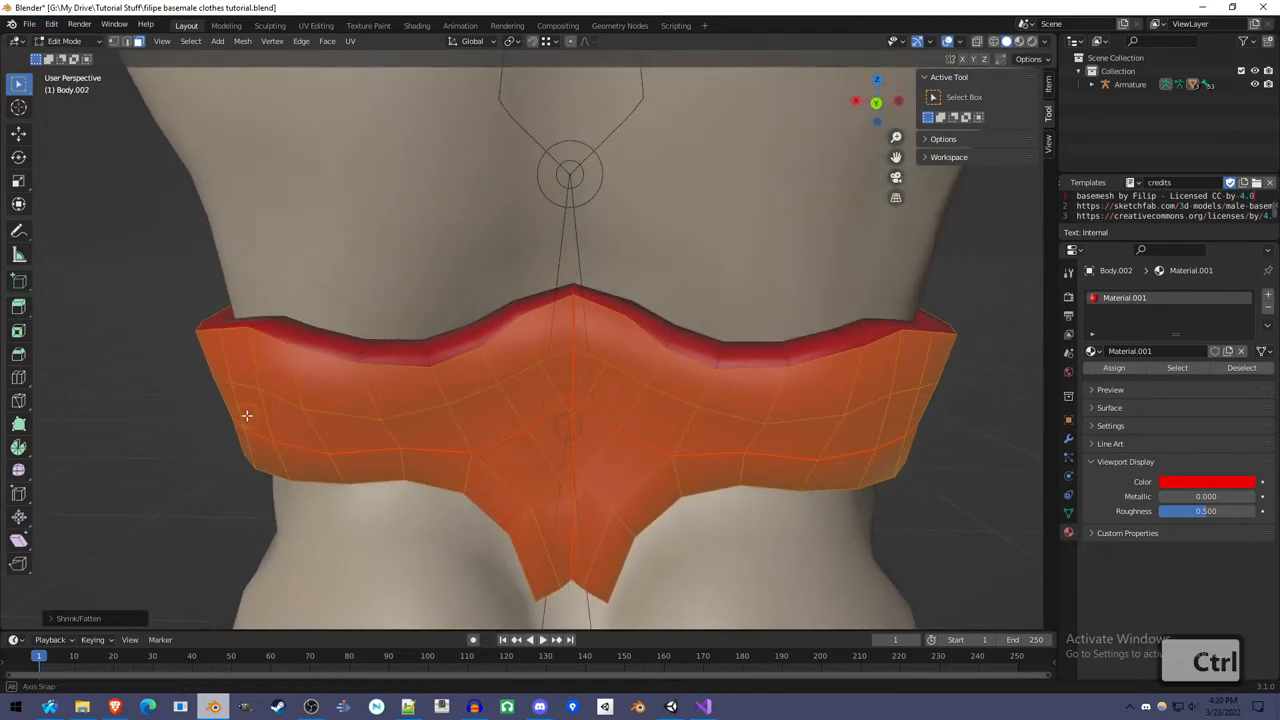
left_click_drag(500, 400, 430, 417)
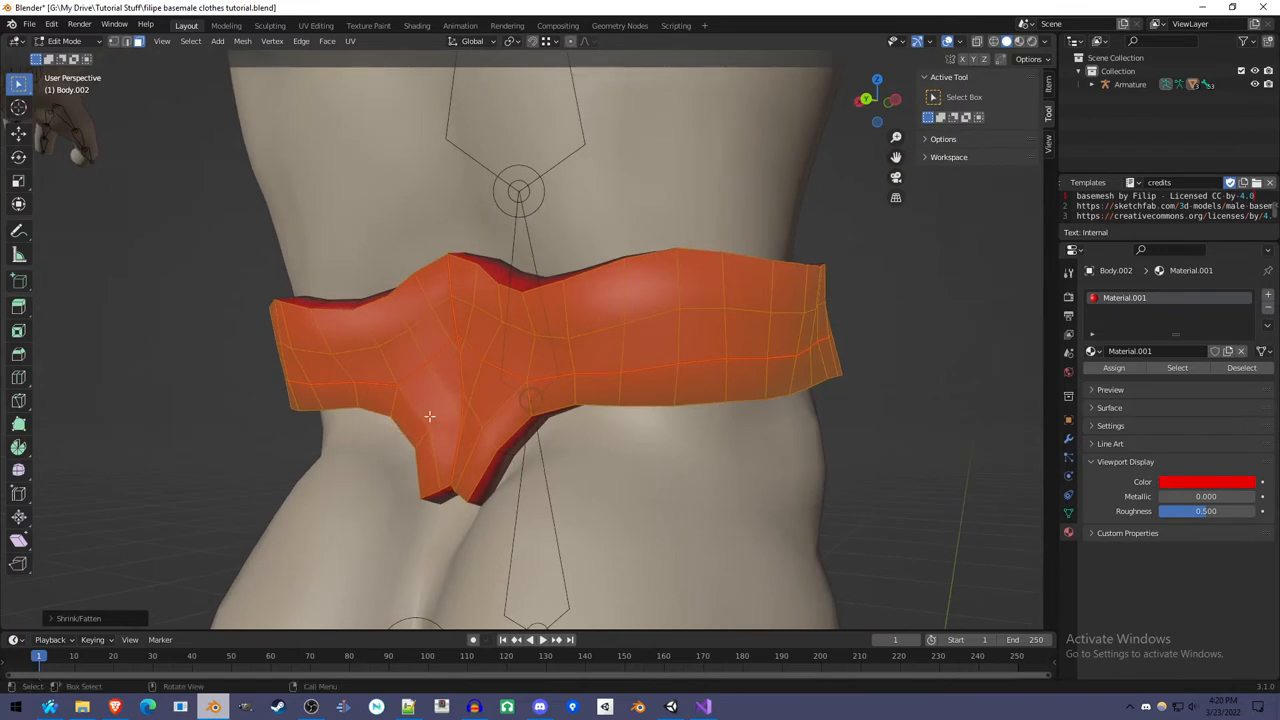
key("ctrl+z")
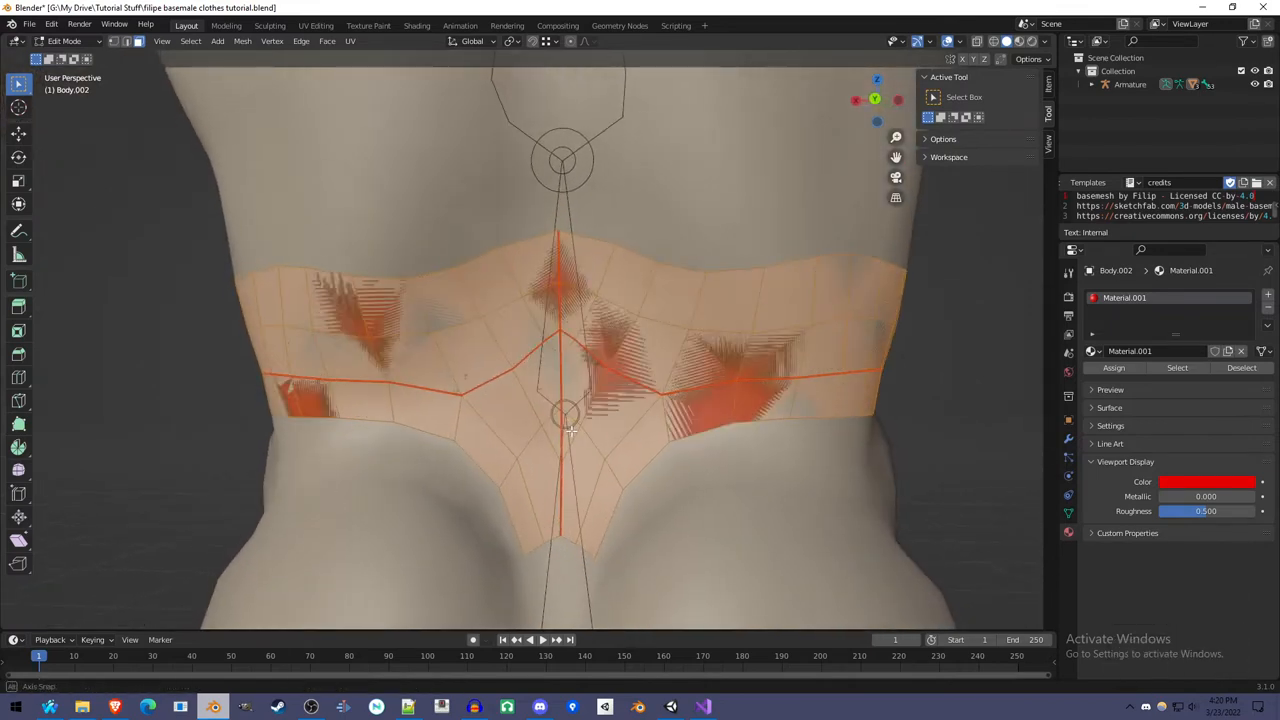
key("ctrl+z")
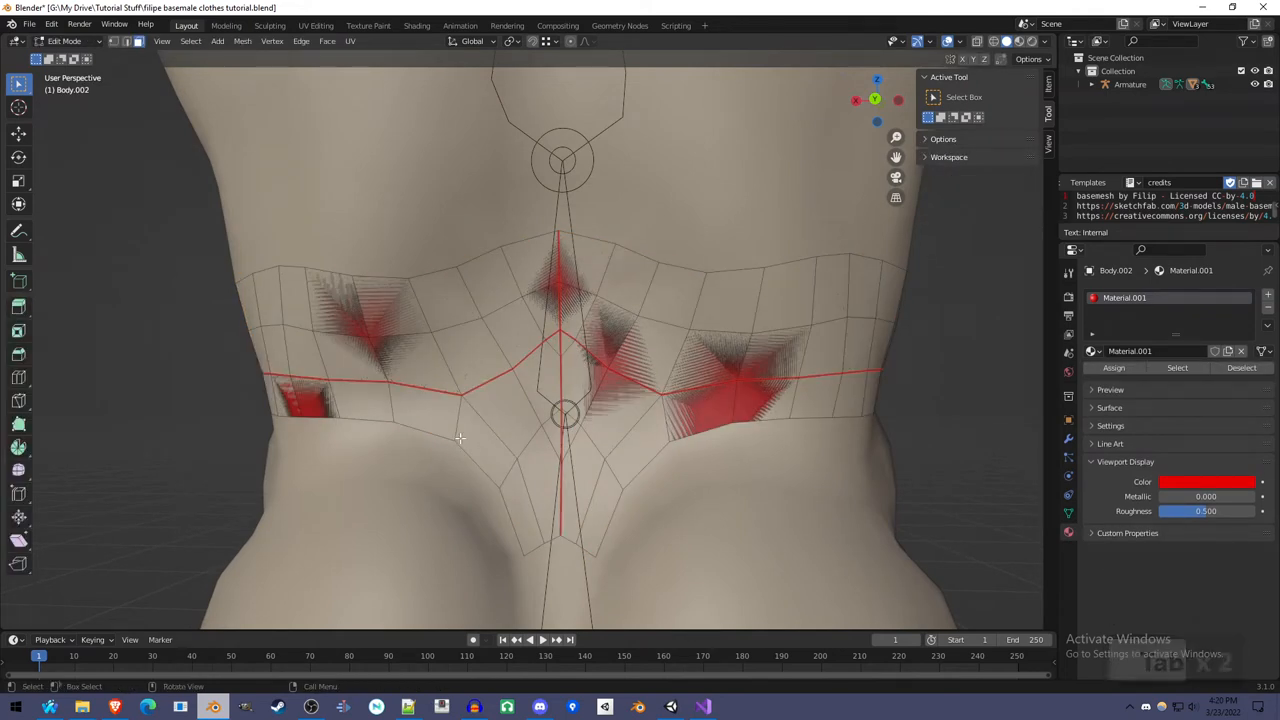
mouse_move(642, 508)
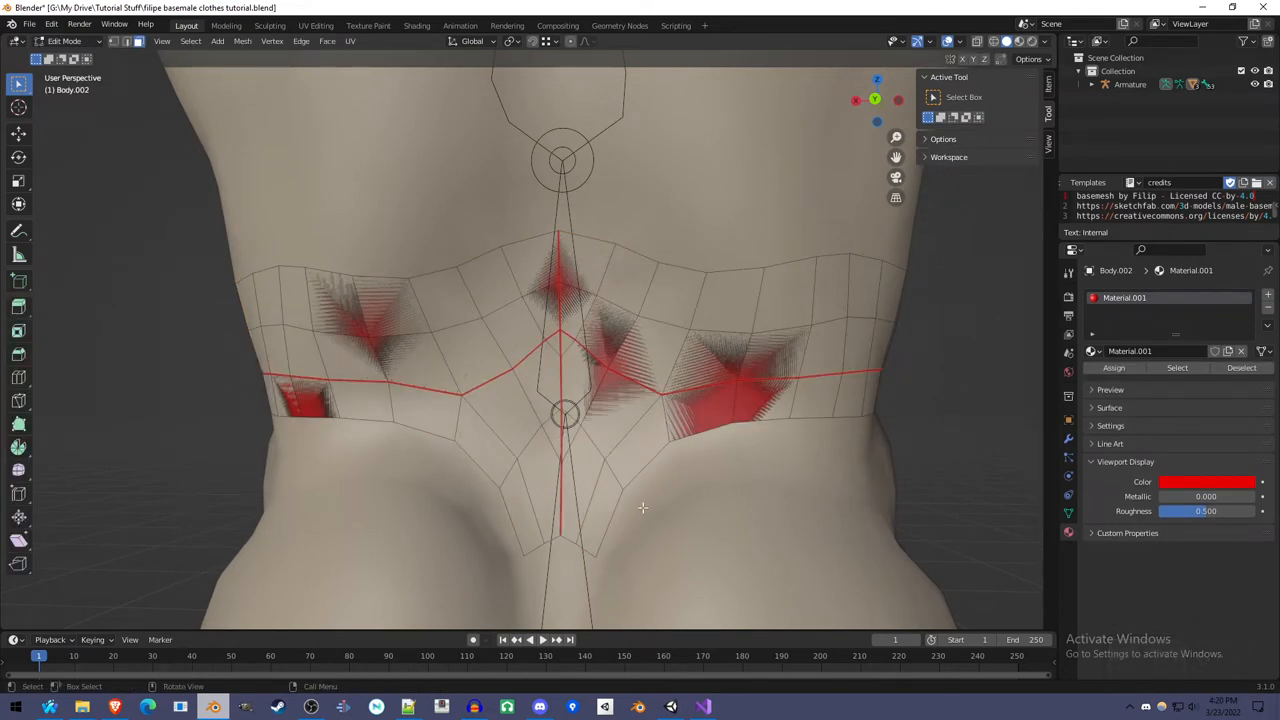
key("k")
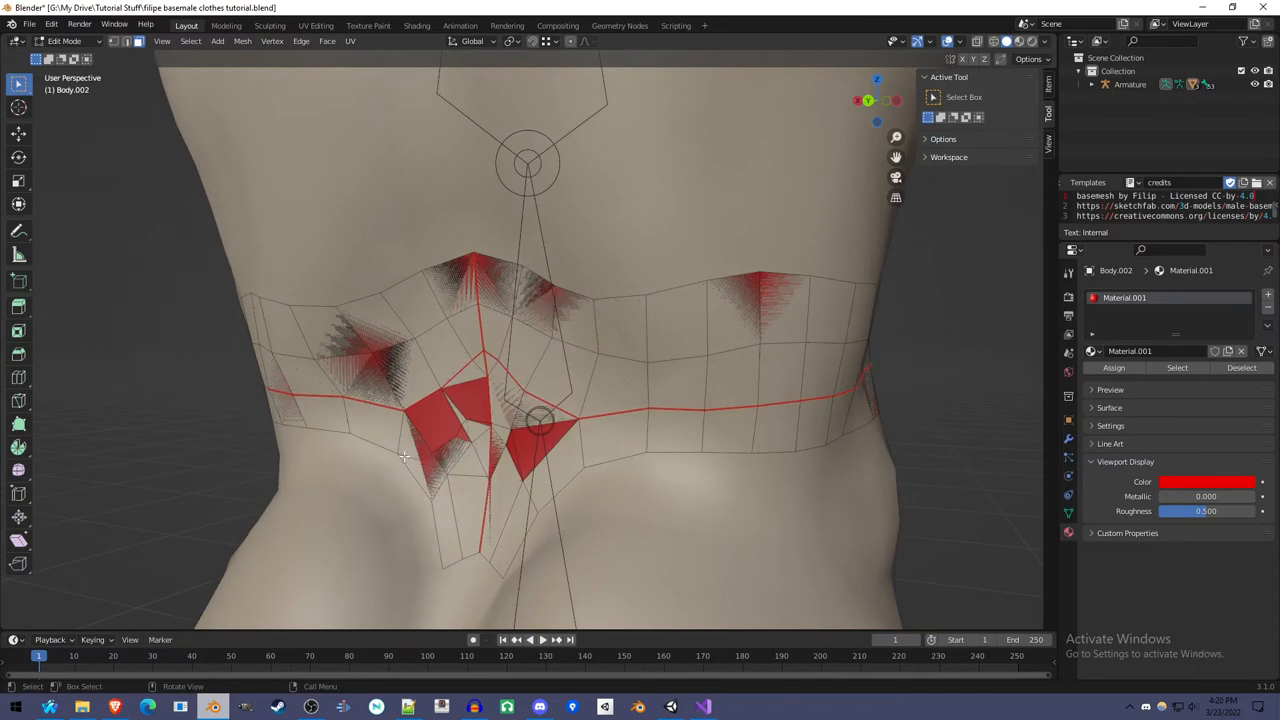
key("Tab")
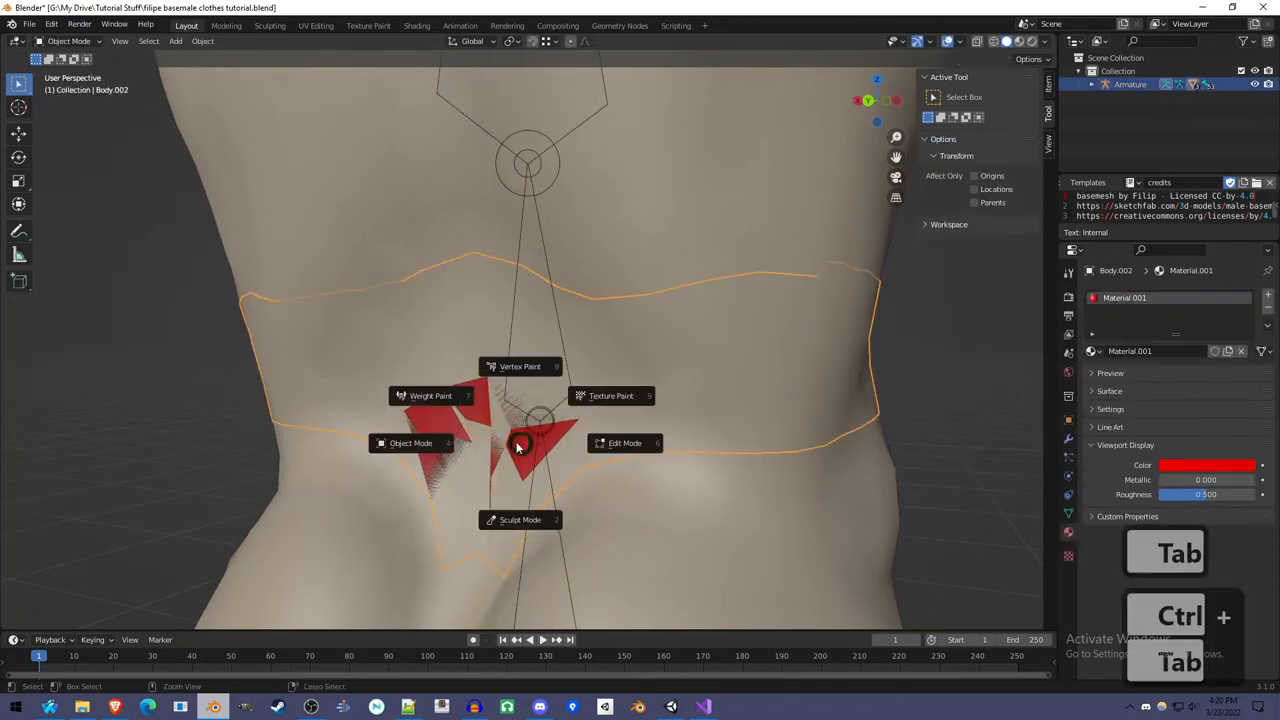
left_click(430, 395)
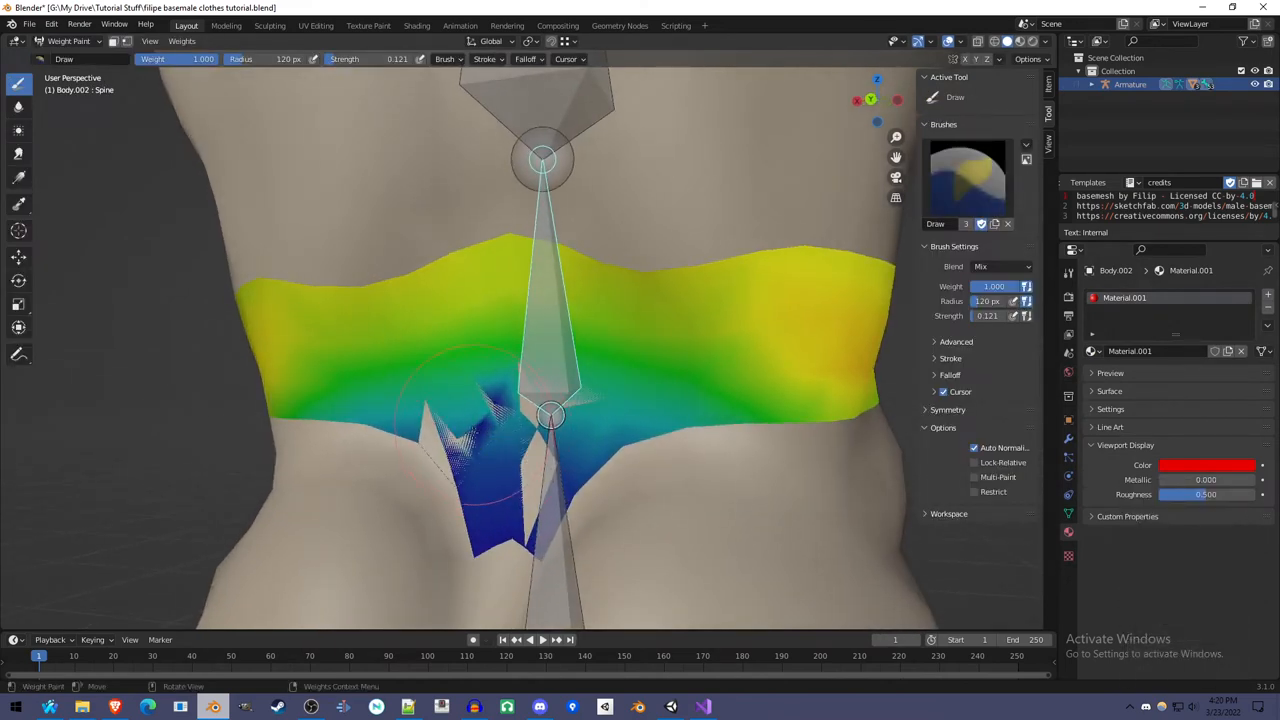
key("ctrl+z")
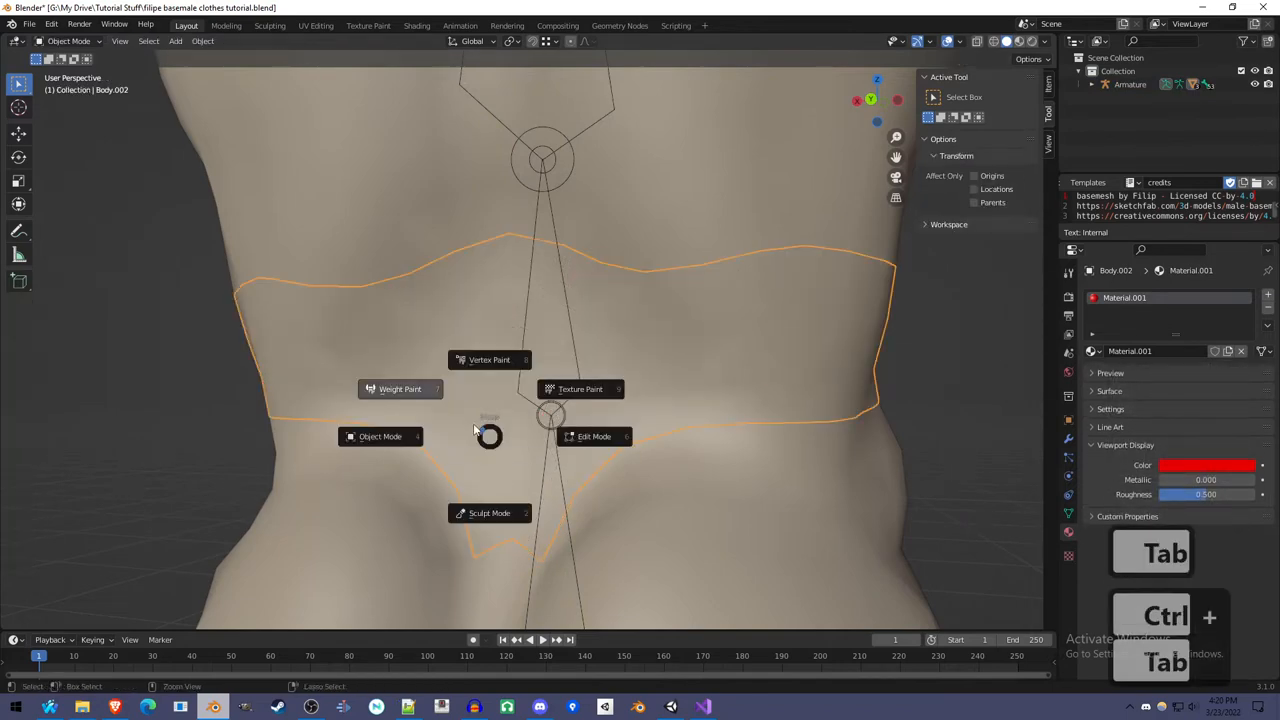
left_click(400, 389)
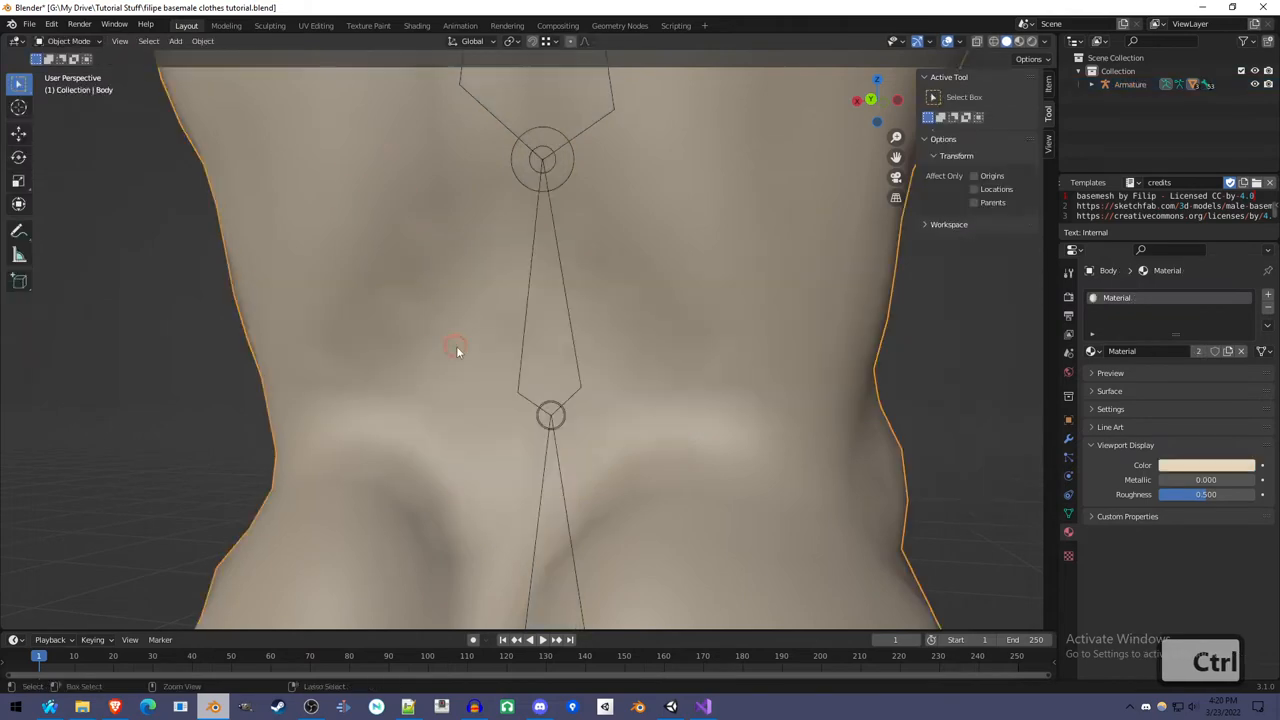
key("ctrl+tab")
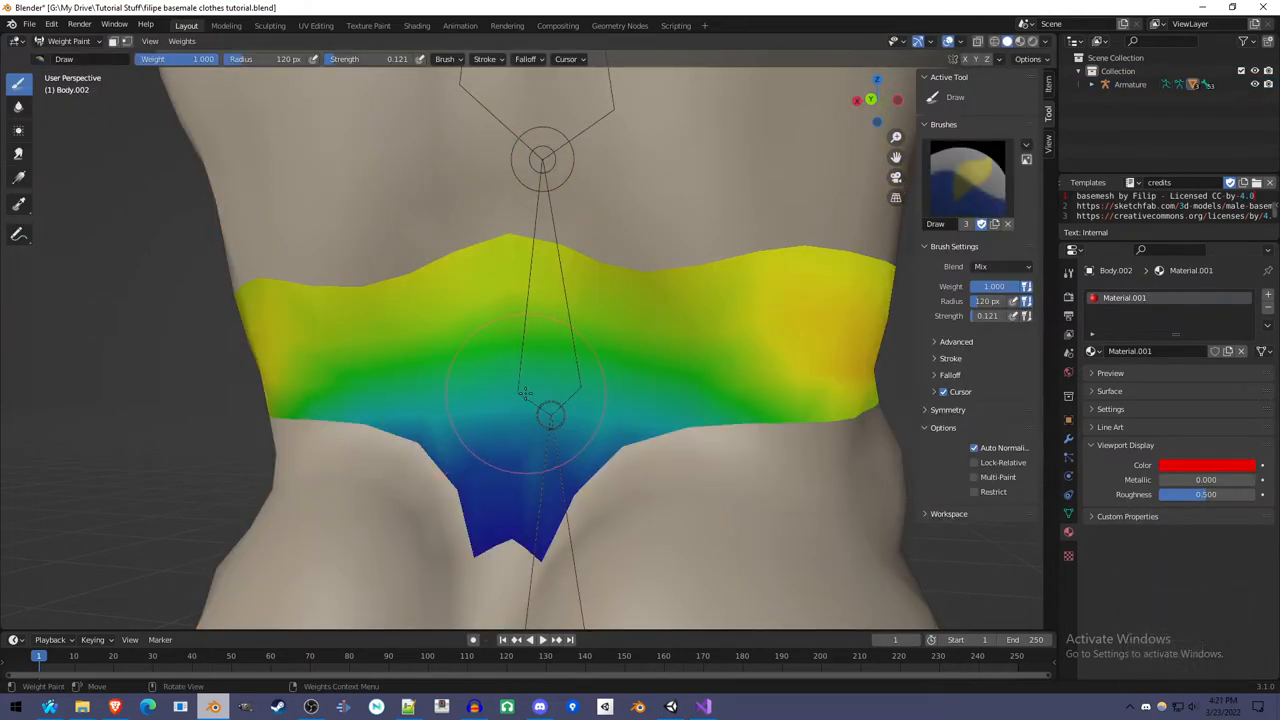
key("Tab")
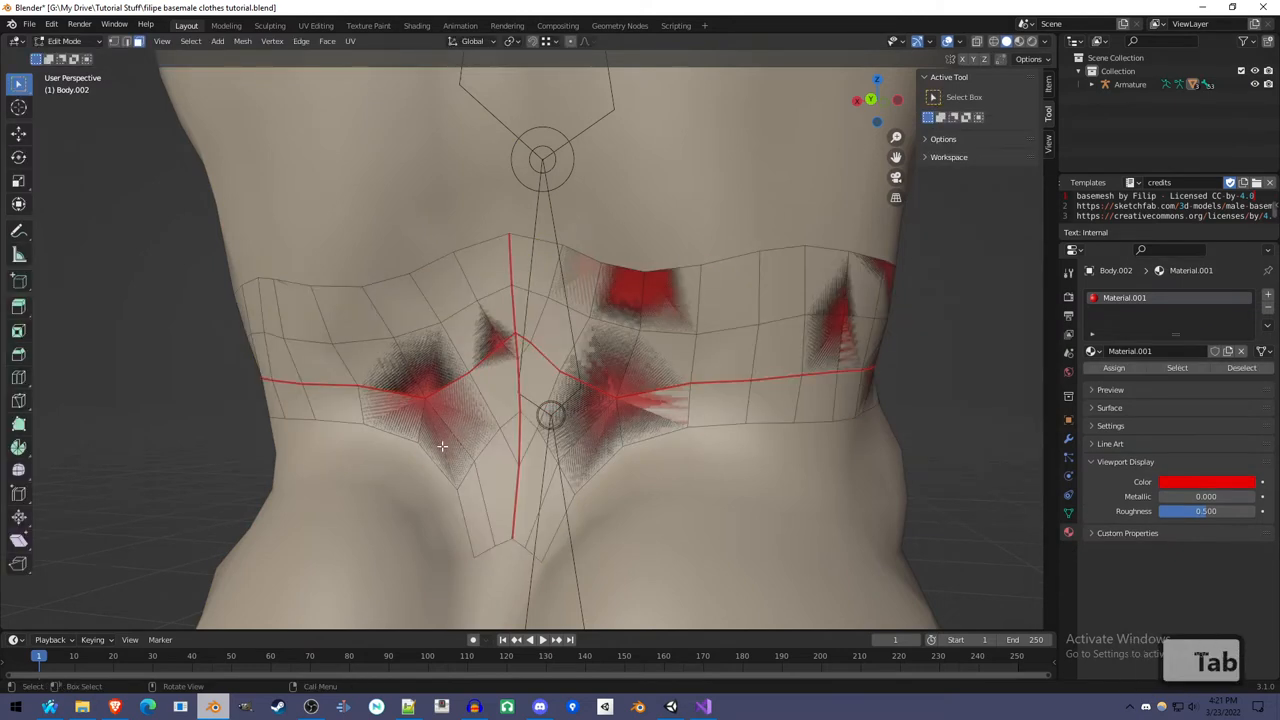
Knife-cut across the lower belt, delete the pointed back flap, and return to Weight Paint.
key("k")
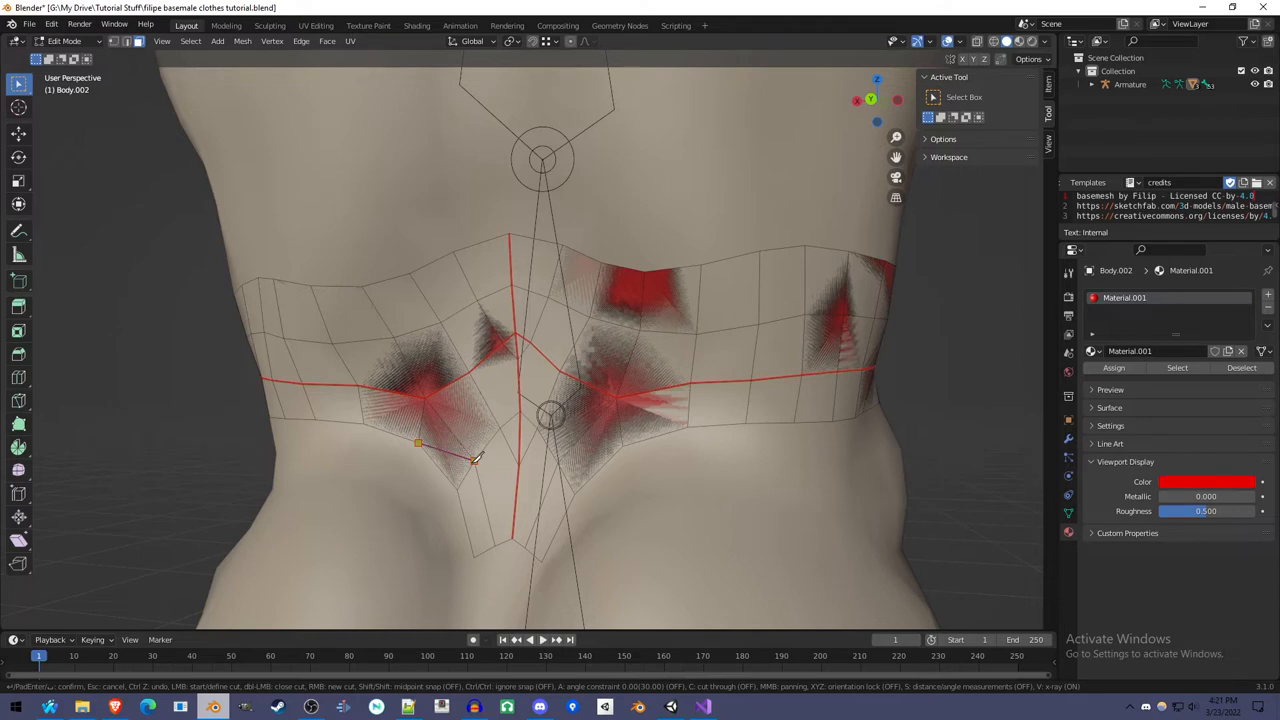
mouse_move(463, 442)
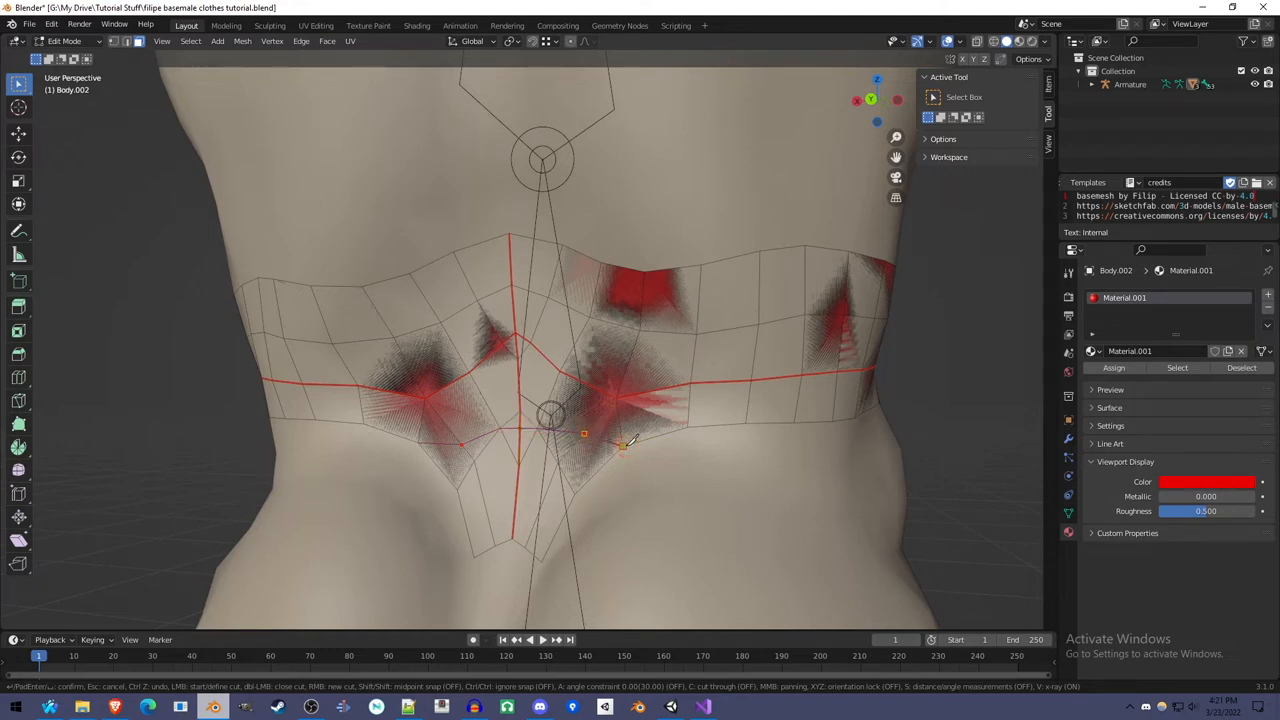
key("Return")
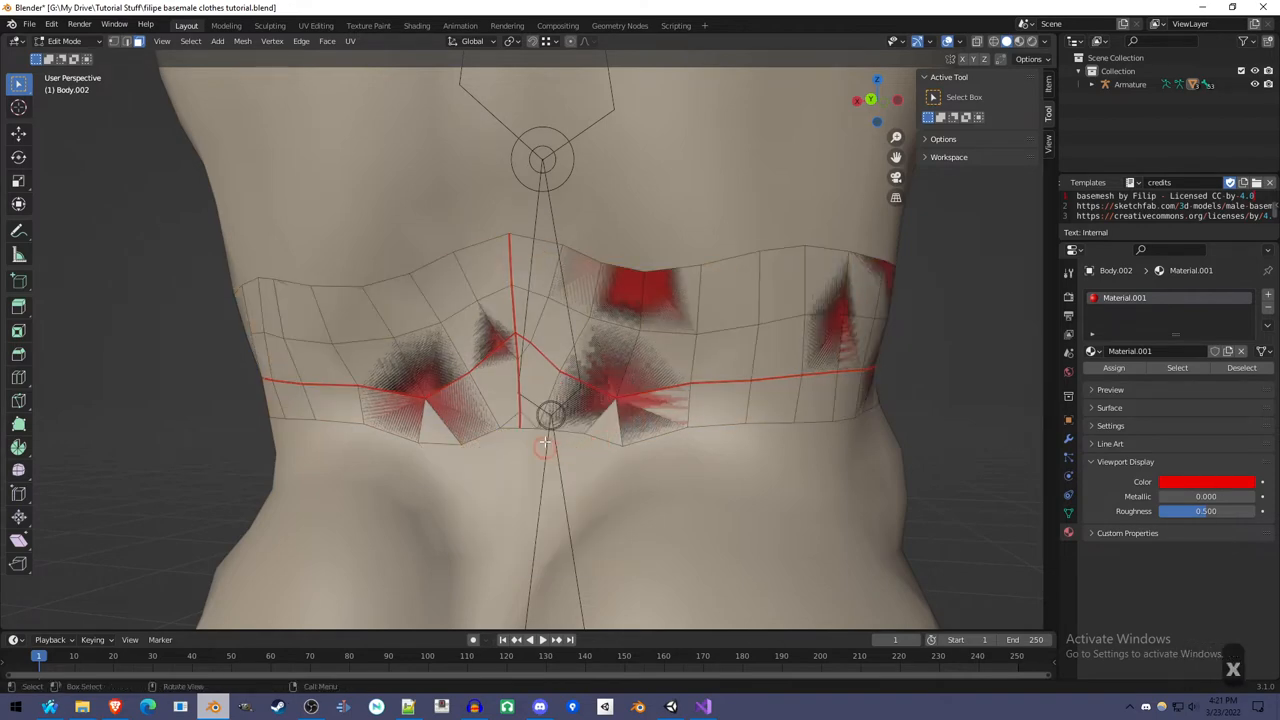
key("Tab")
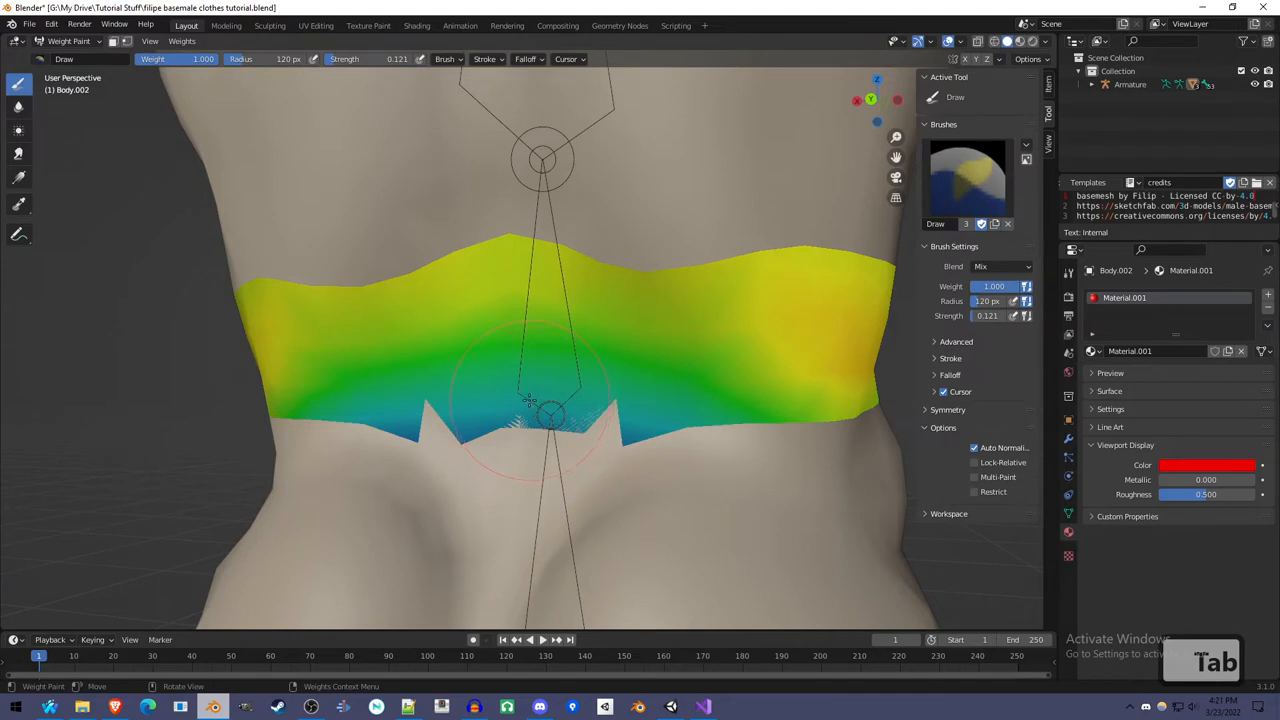
key("Tab")
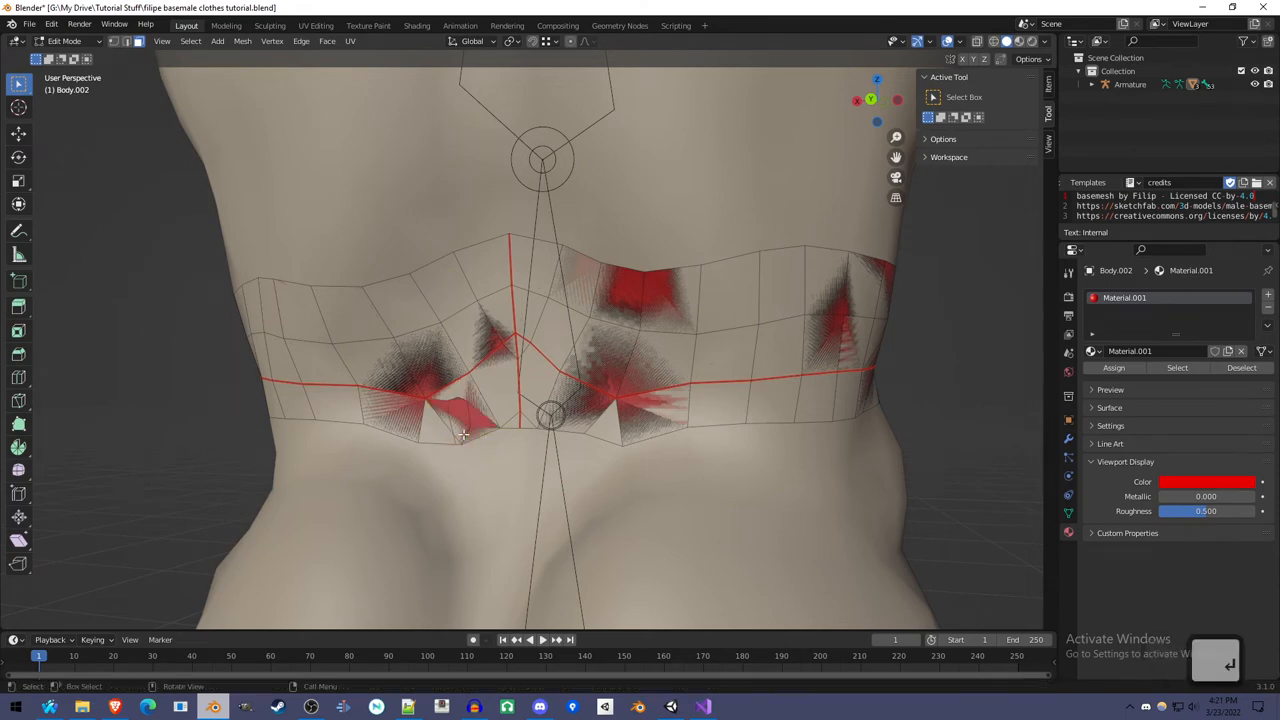
key("Tab")
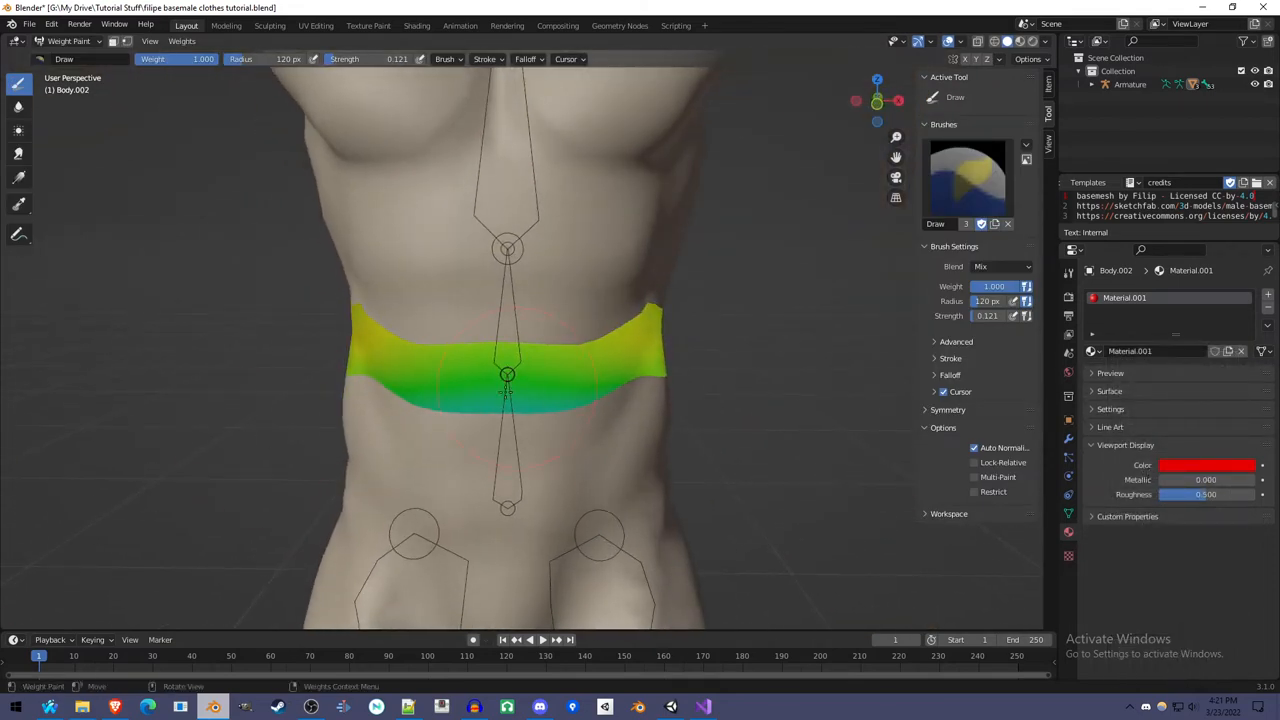
Extrude all belt faces, fatten them outward, and recheck the weights in Weight Paint.
key("Tab")
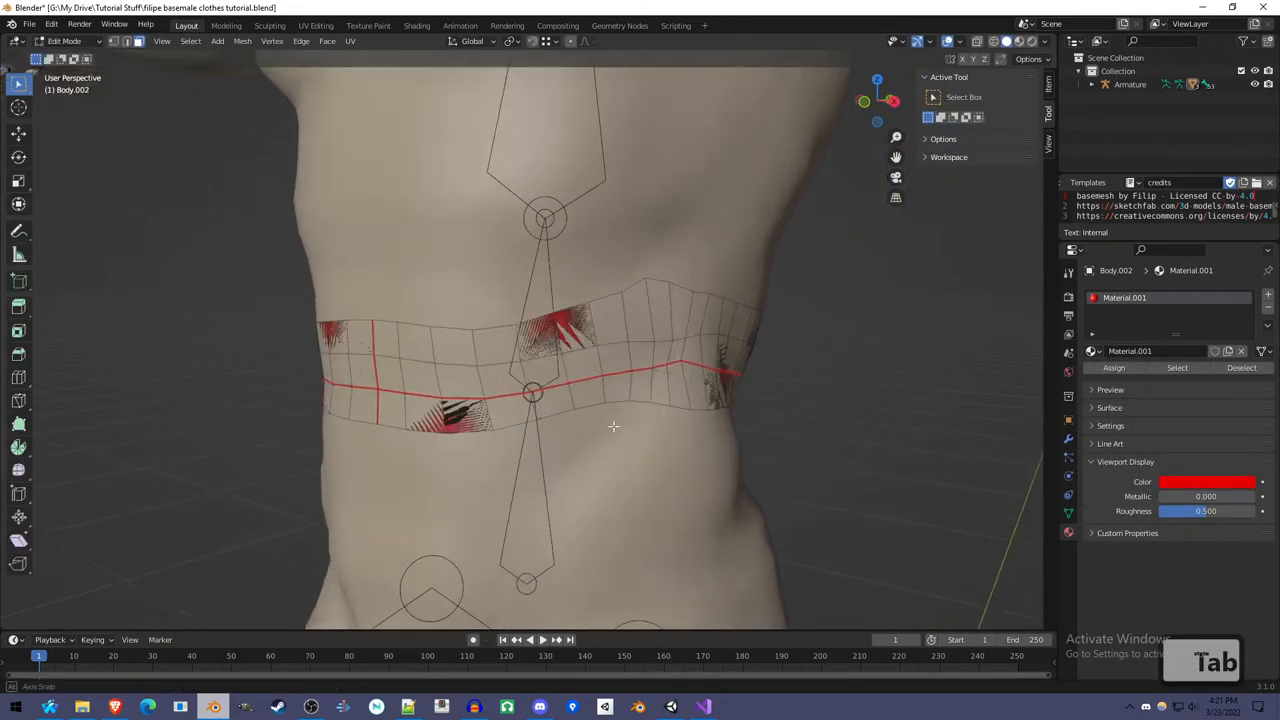
key("a")
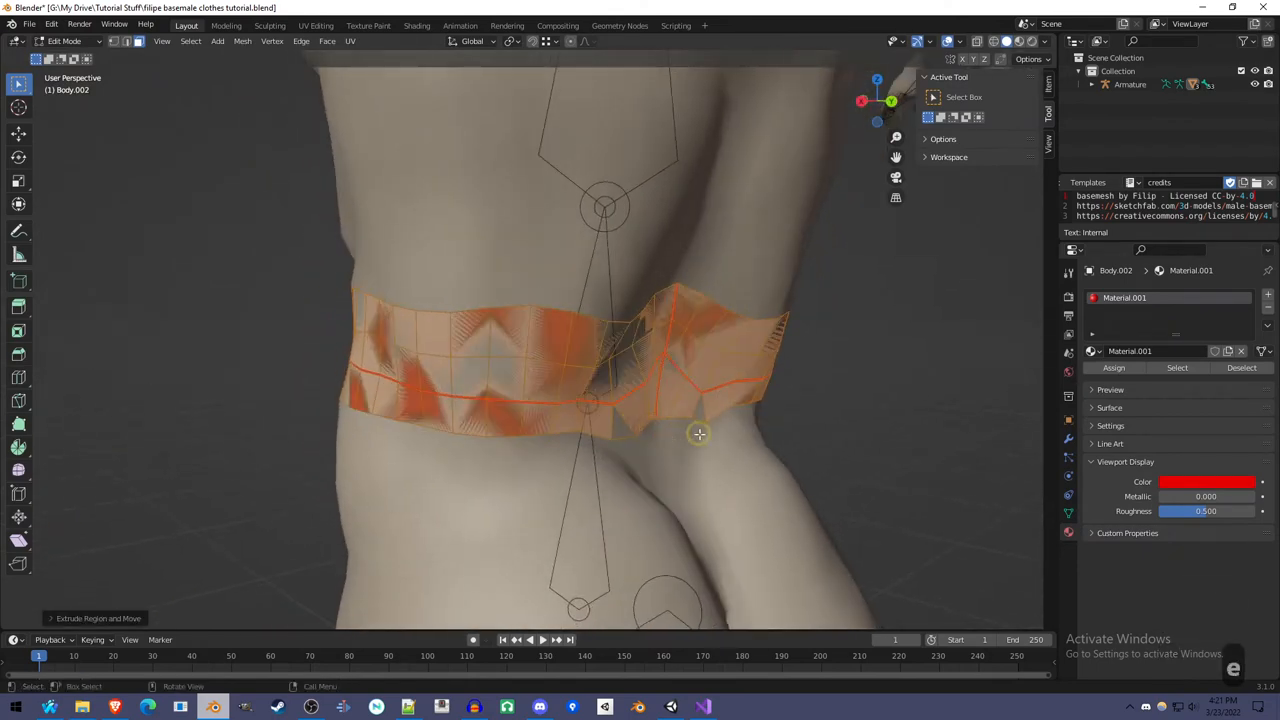
key("Alt+S")
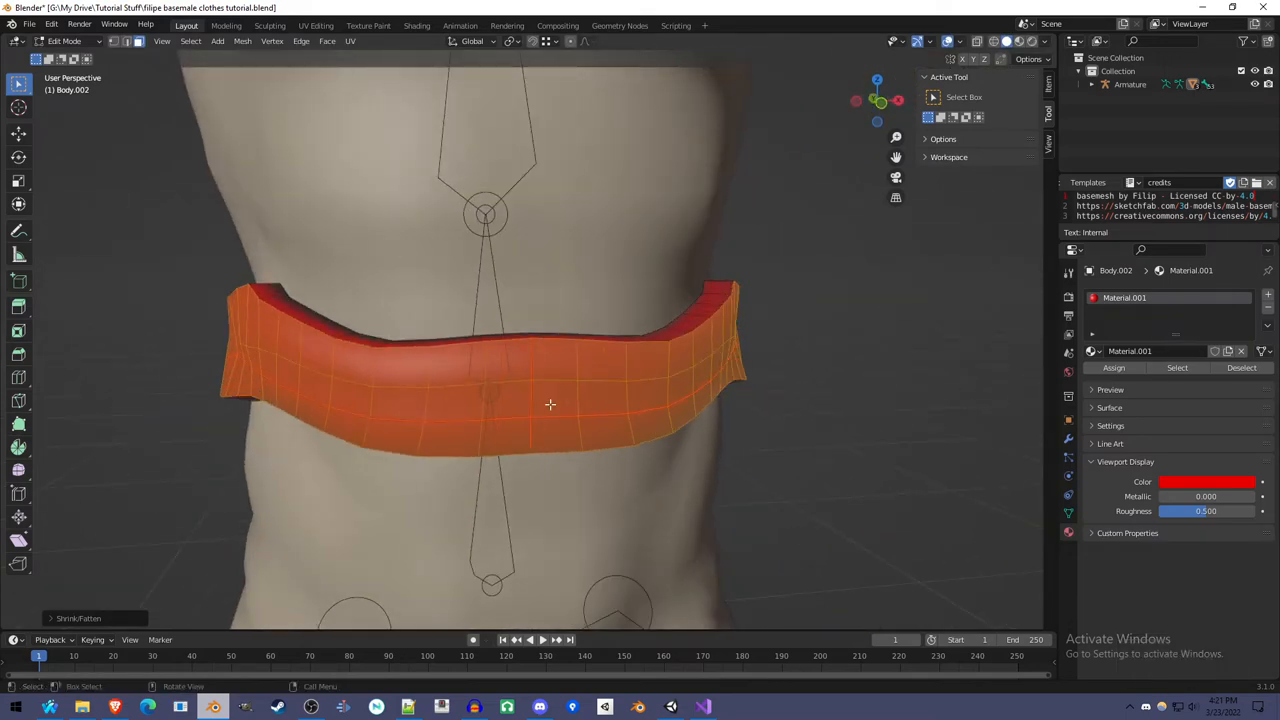
key("ctrl+r")
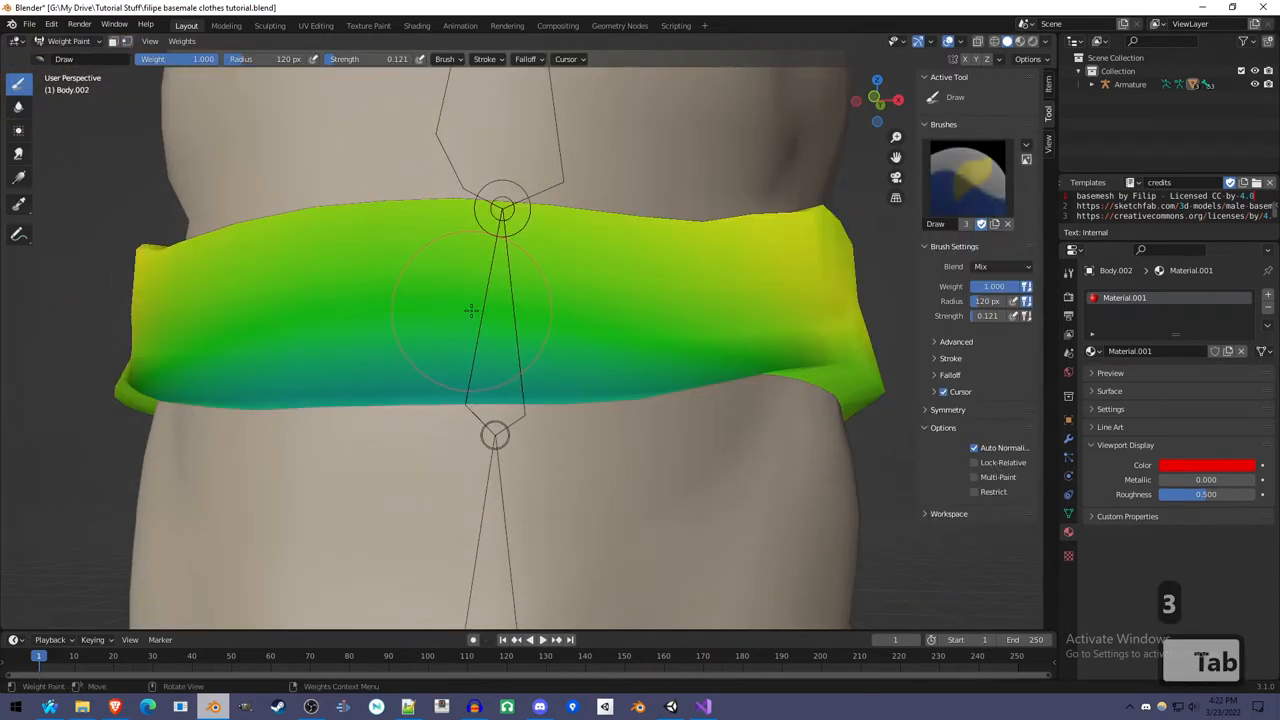
mouse_move(400, 277)
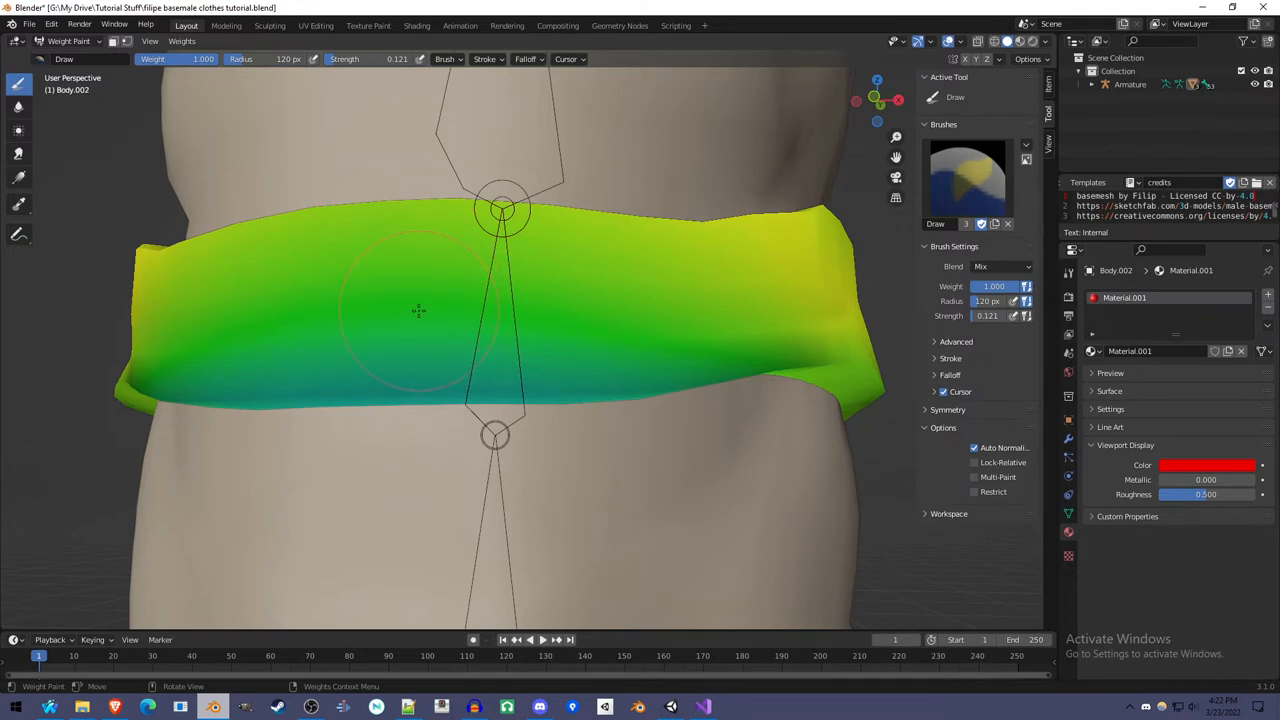
key("Tab")
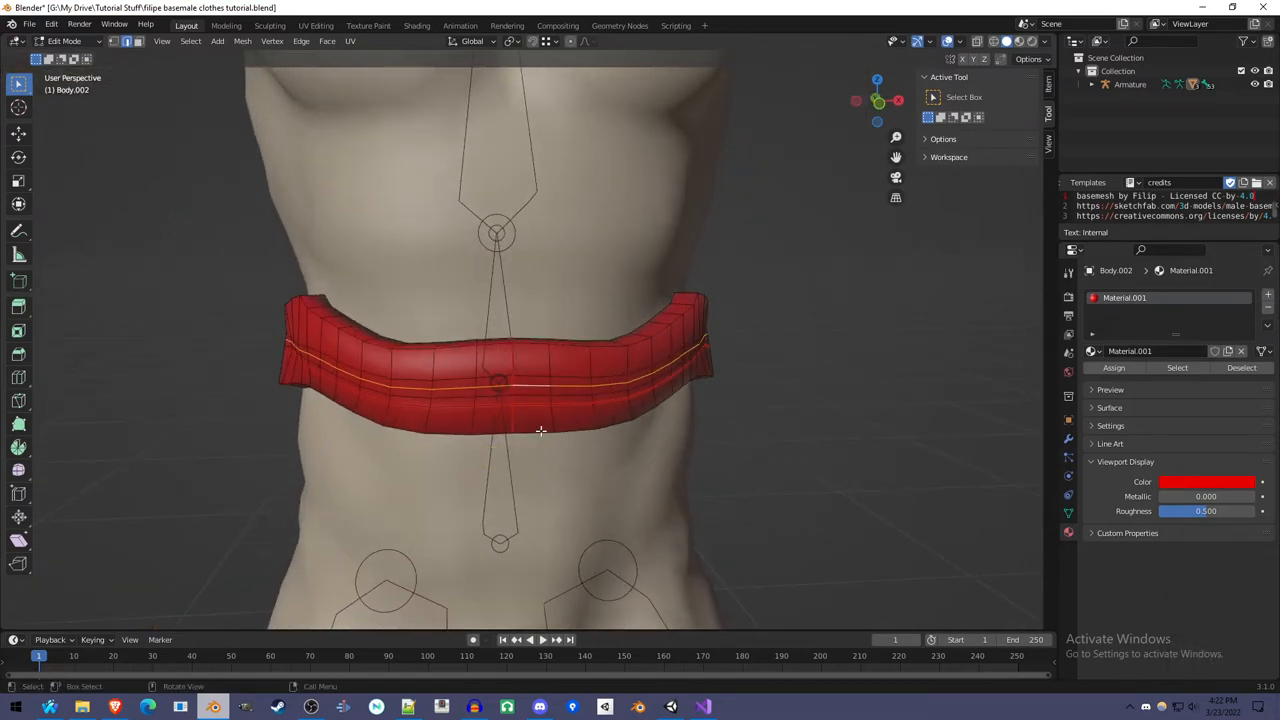
key("Tab")
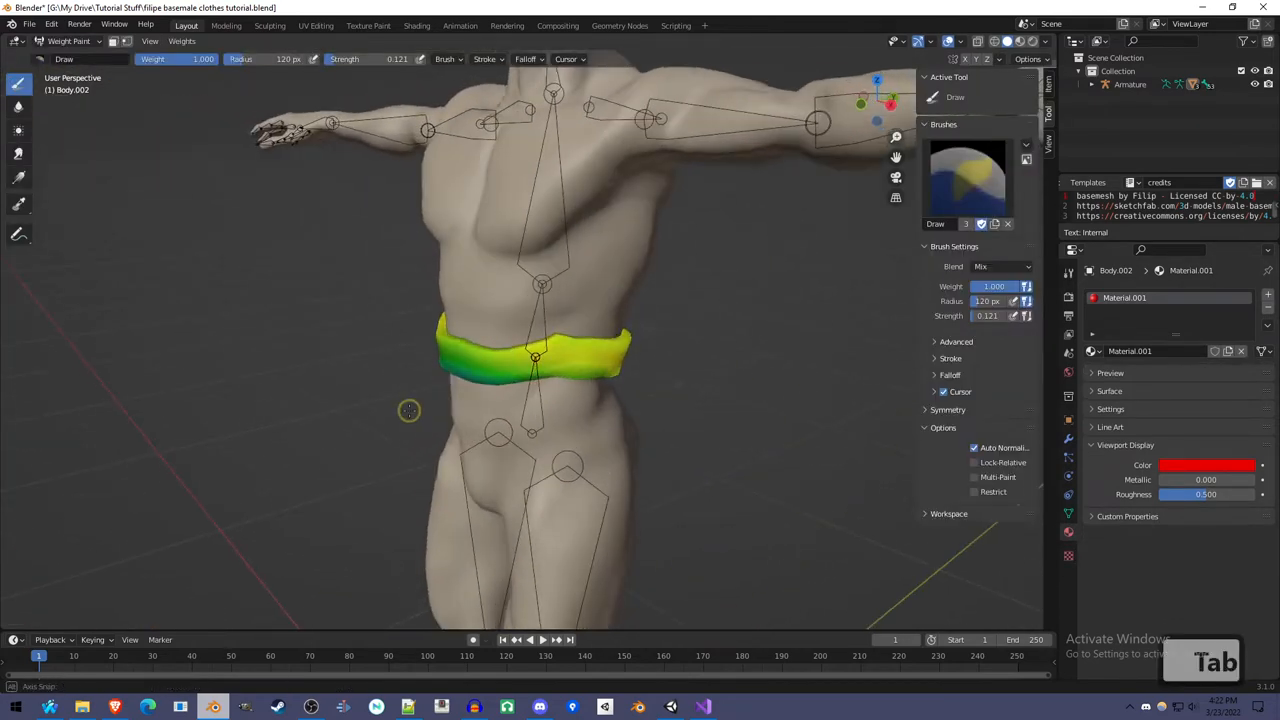
Rotate a bone in Pose Mode, then frame the hips and enter Edit Mode on Body.
key("Tab")
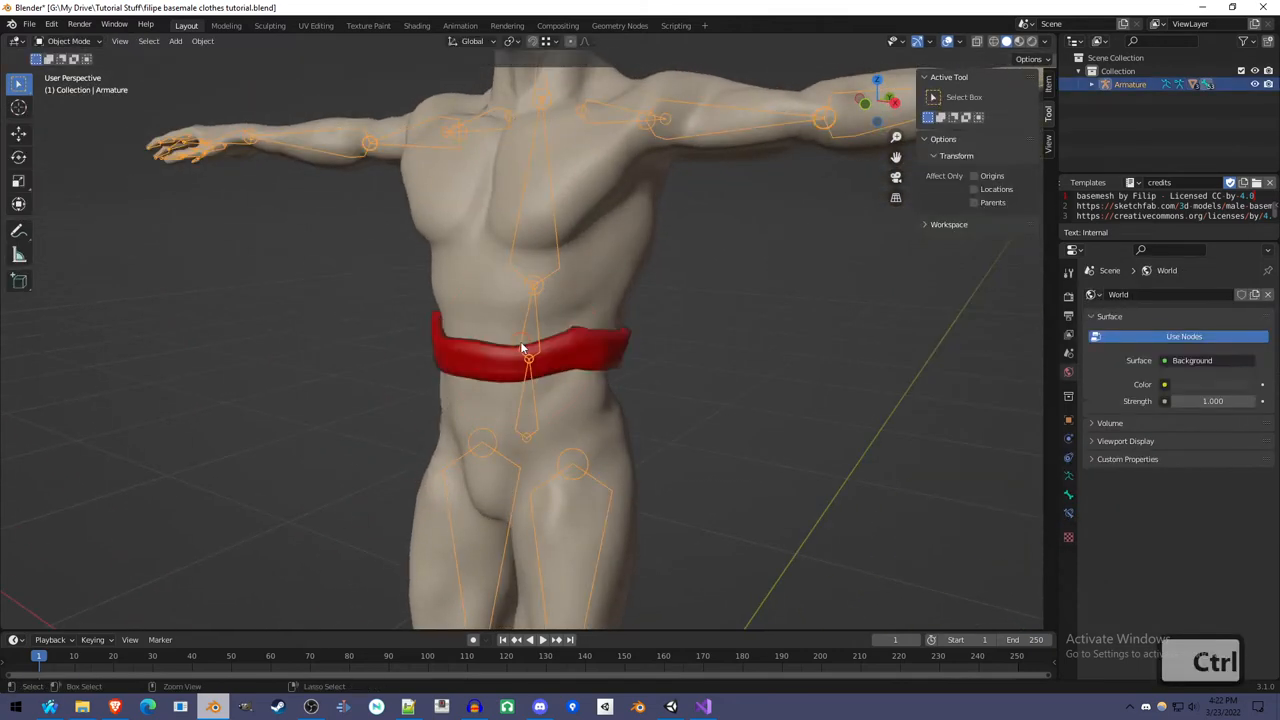
key("ctrl+tab")
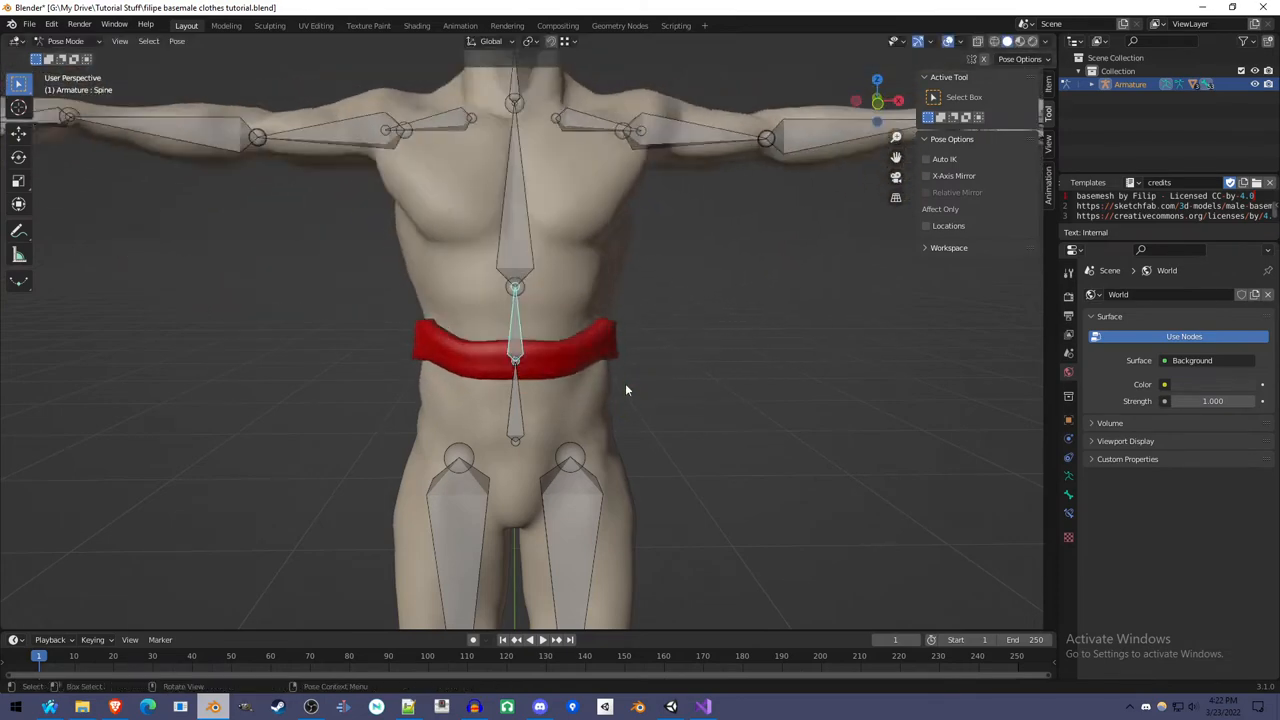
key("r")
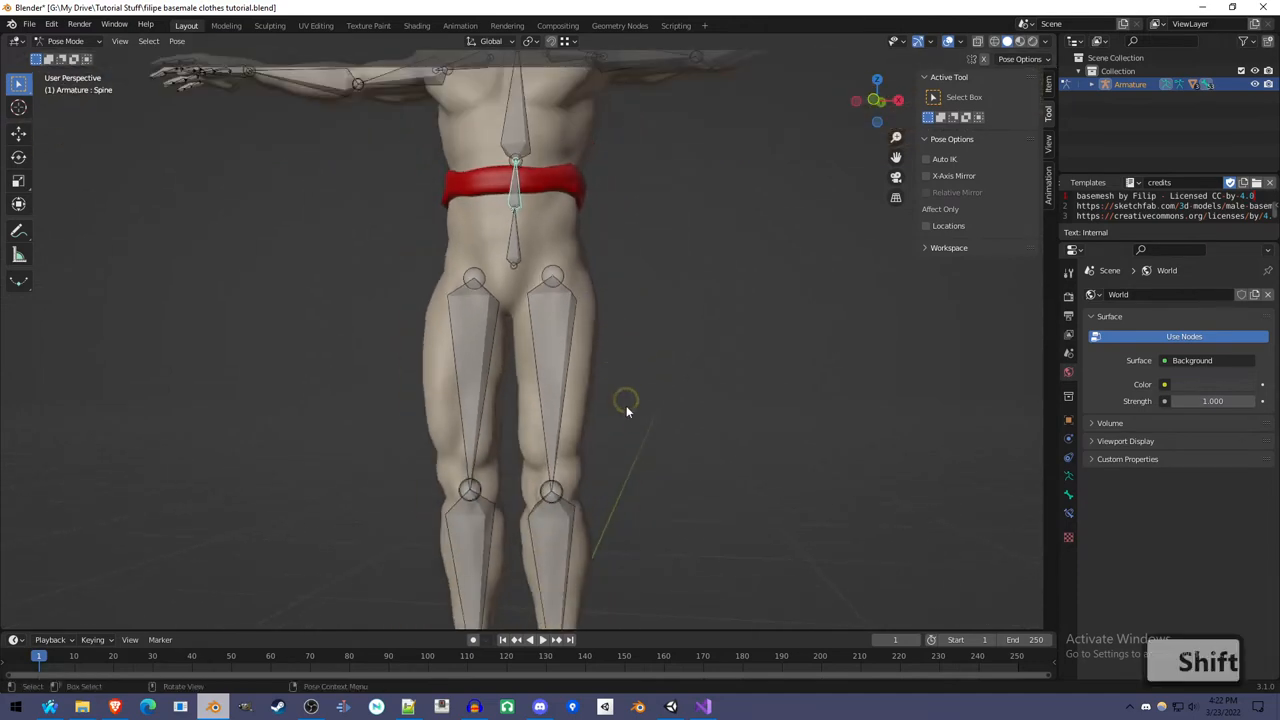
mouse_move(600, 357)
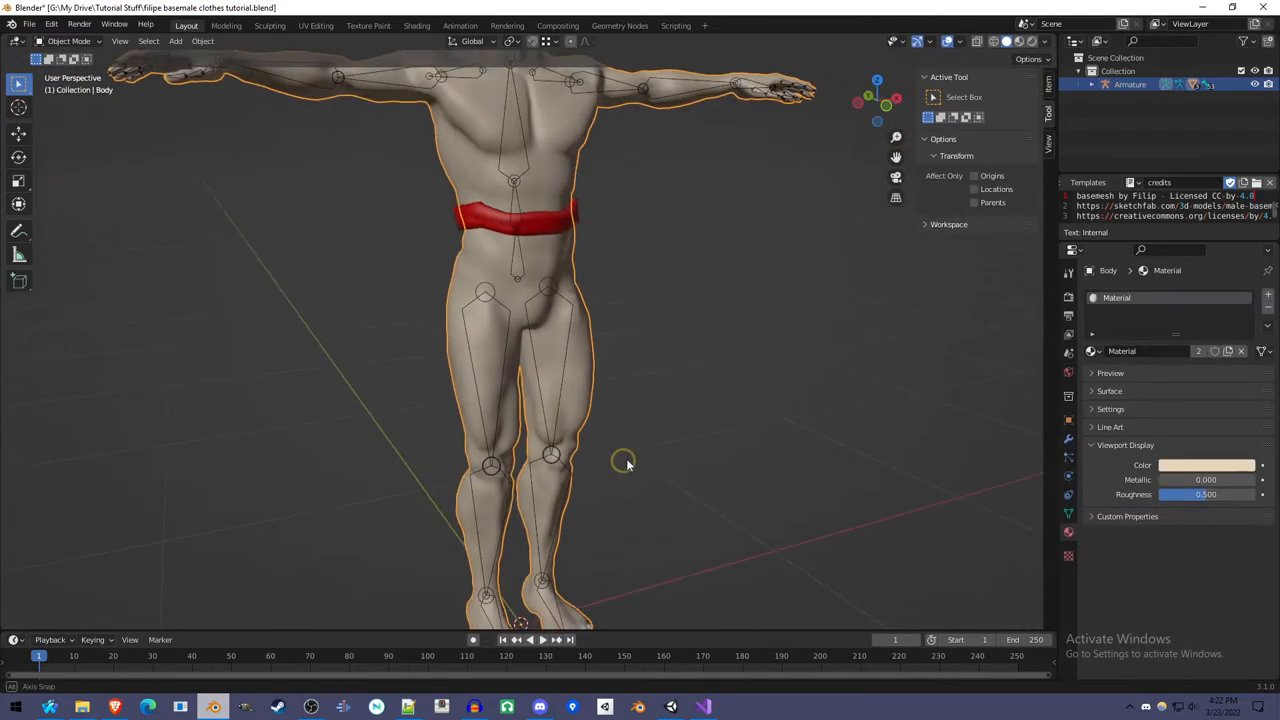
left_click_drag(625, 462, 618, 415)
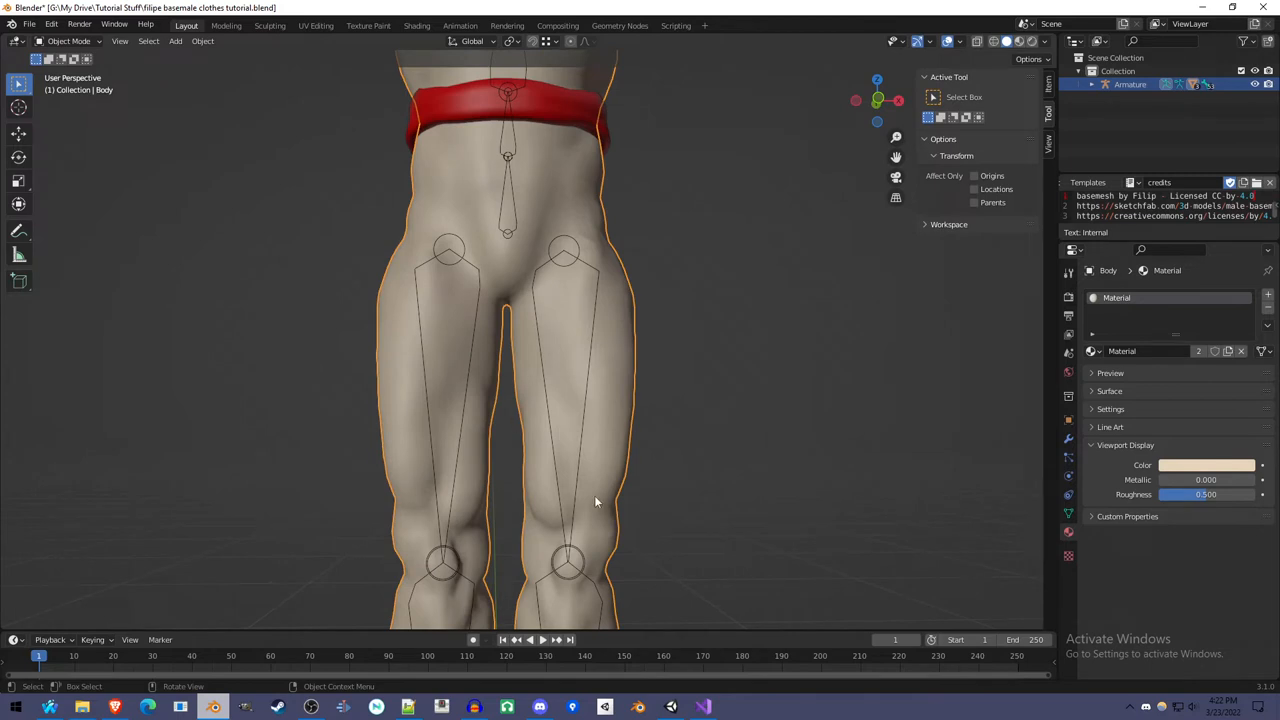
key("Tab")
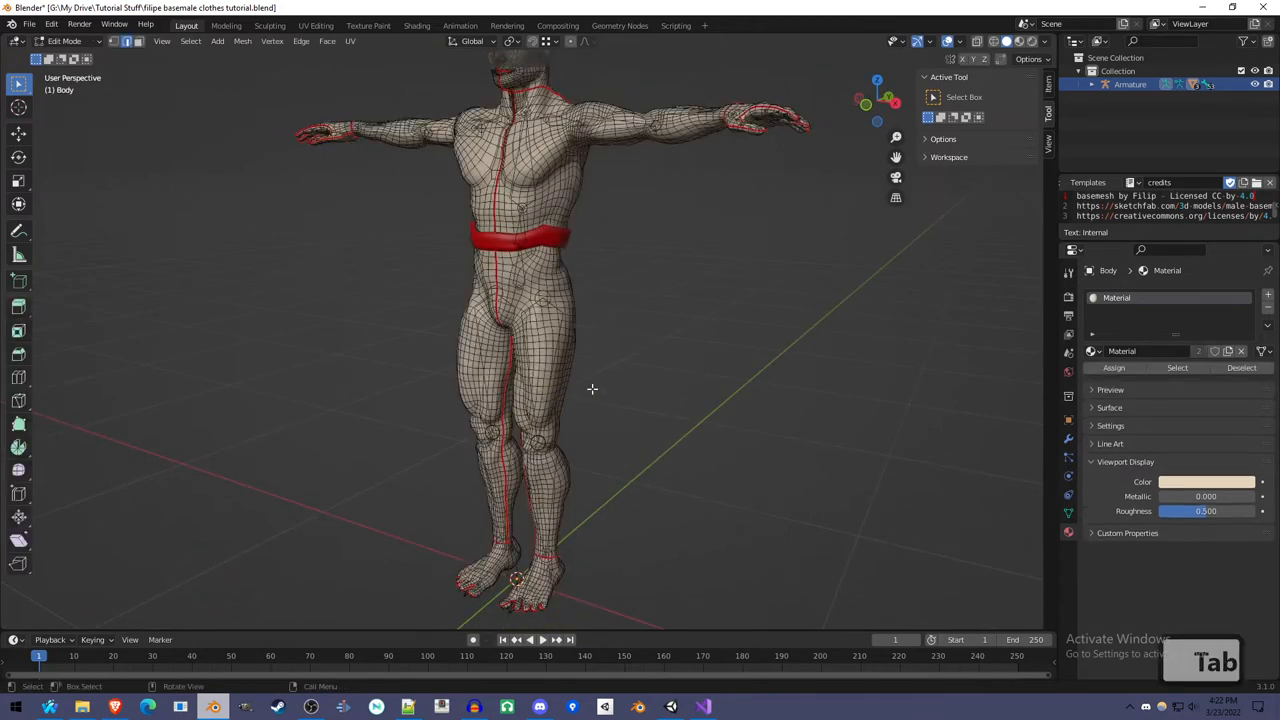
Switch to face select, leave Edit Mode, and hide the red belt object.
key("3")
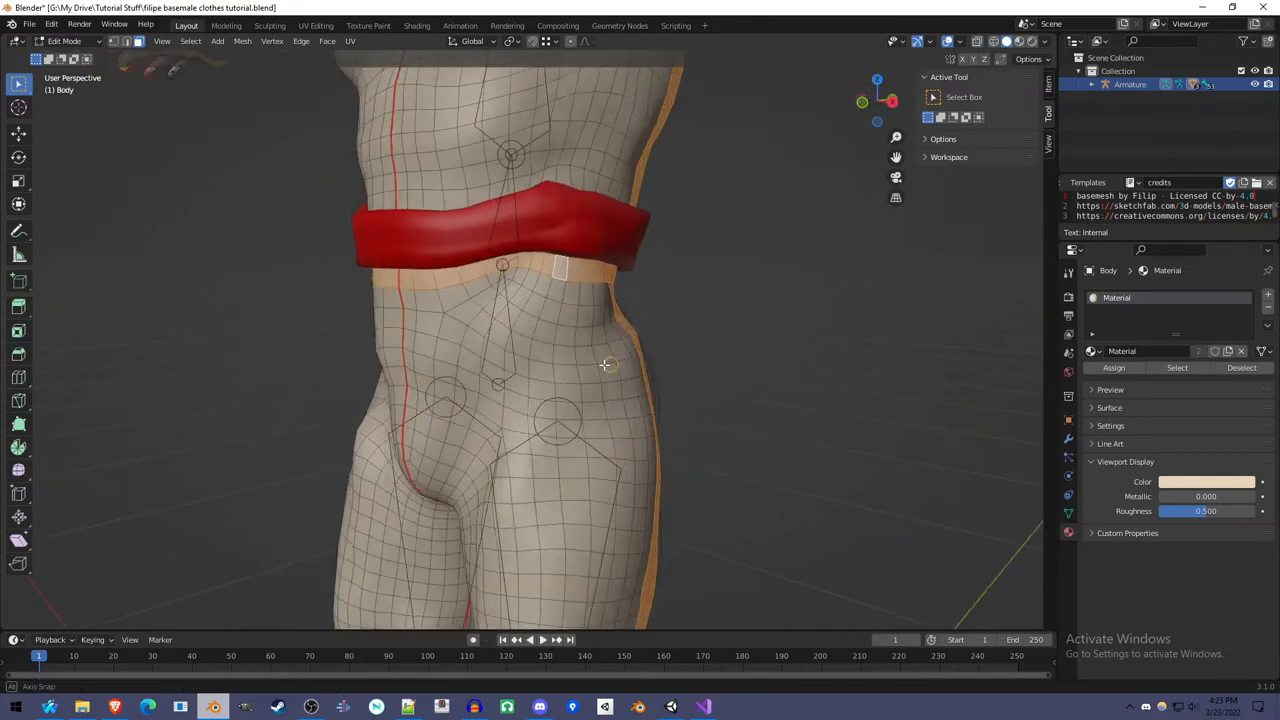
key("Tab")
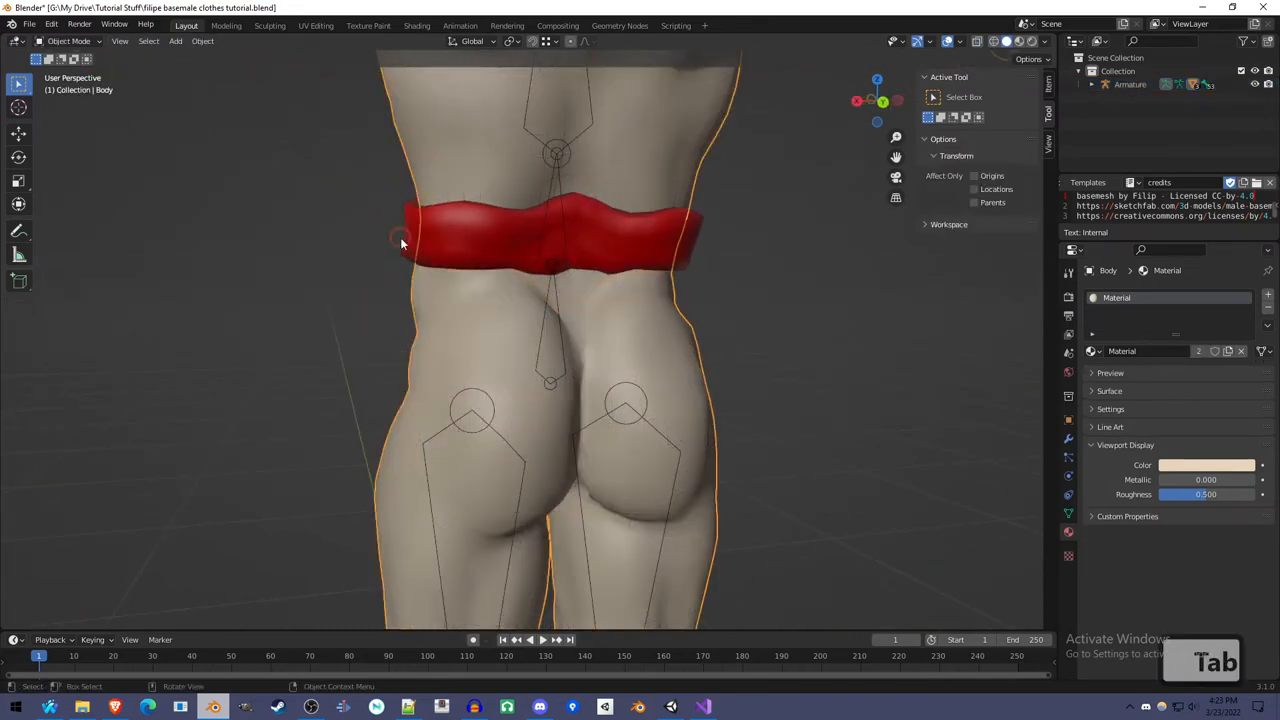
key("h")
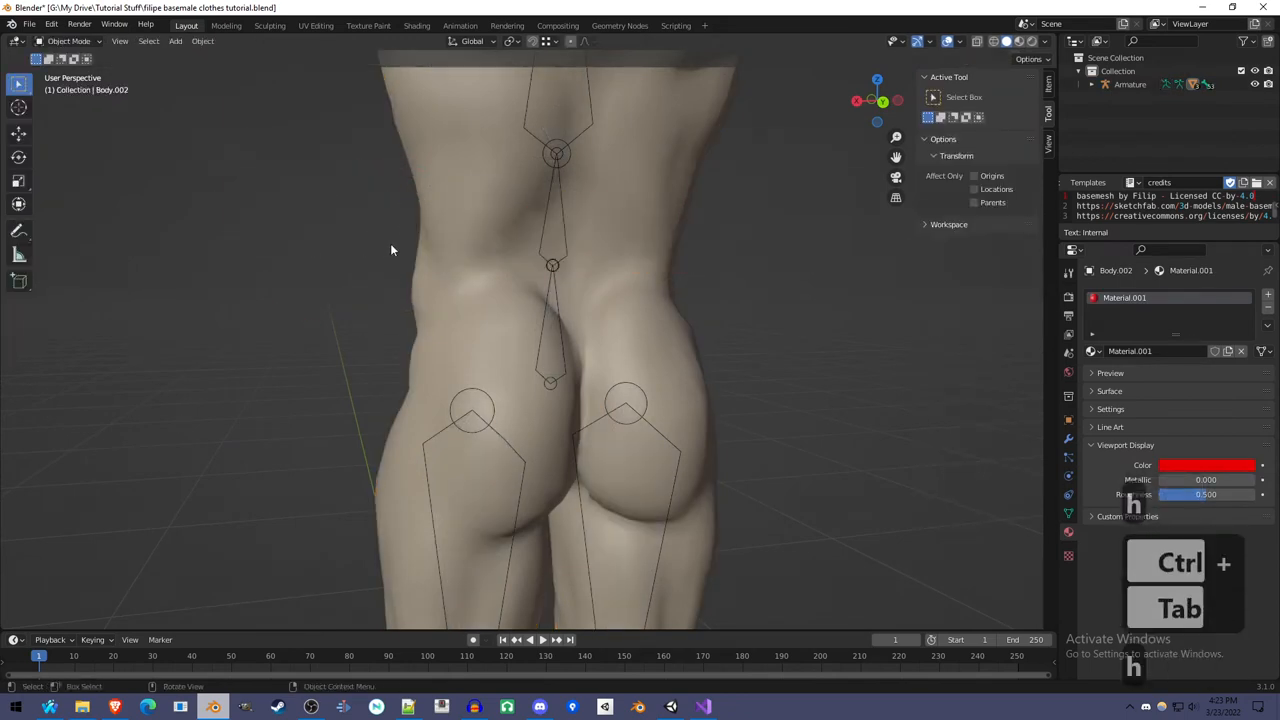
Re-enter Edit Mode on the body and hide the waist face band.
key("Tab")
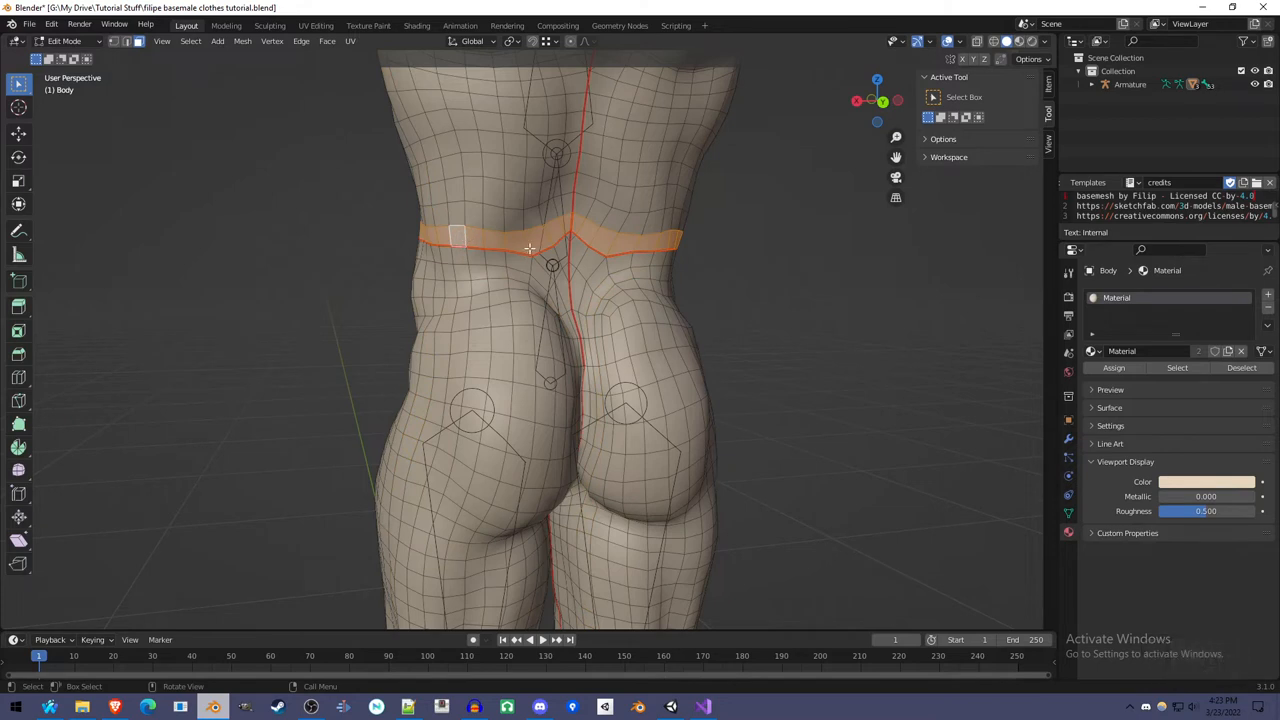
key("h")
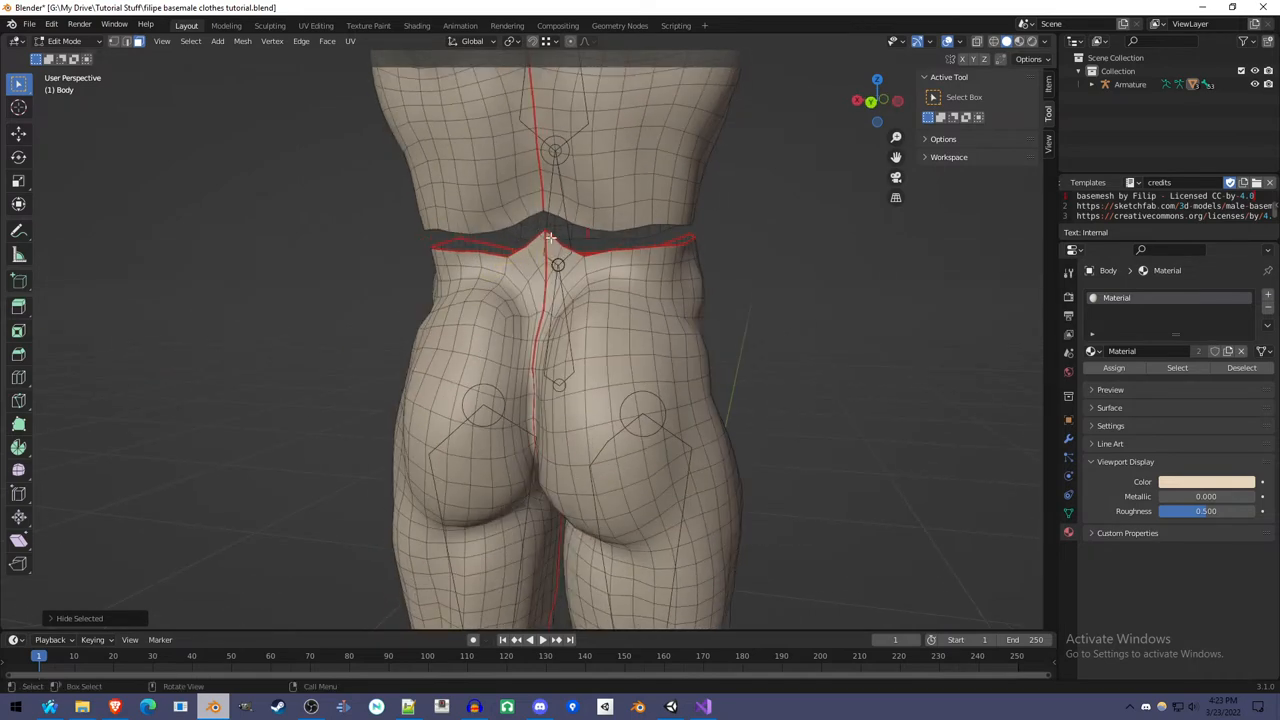
scroll("down", 3)
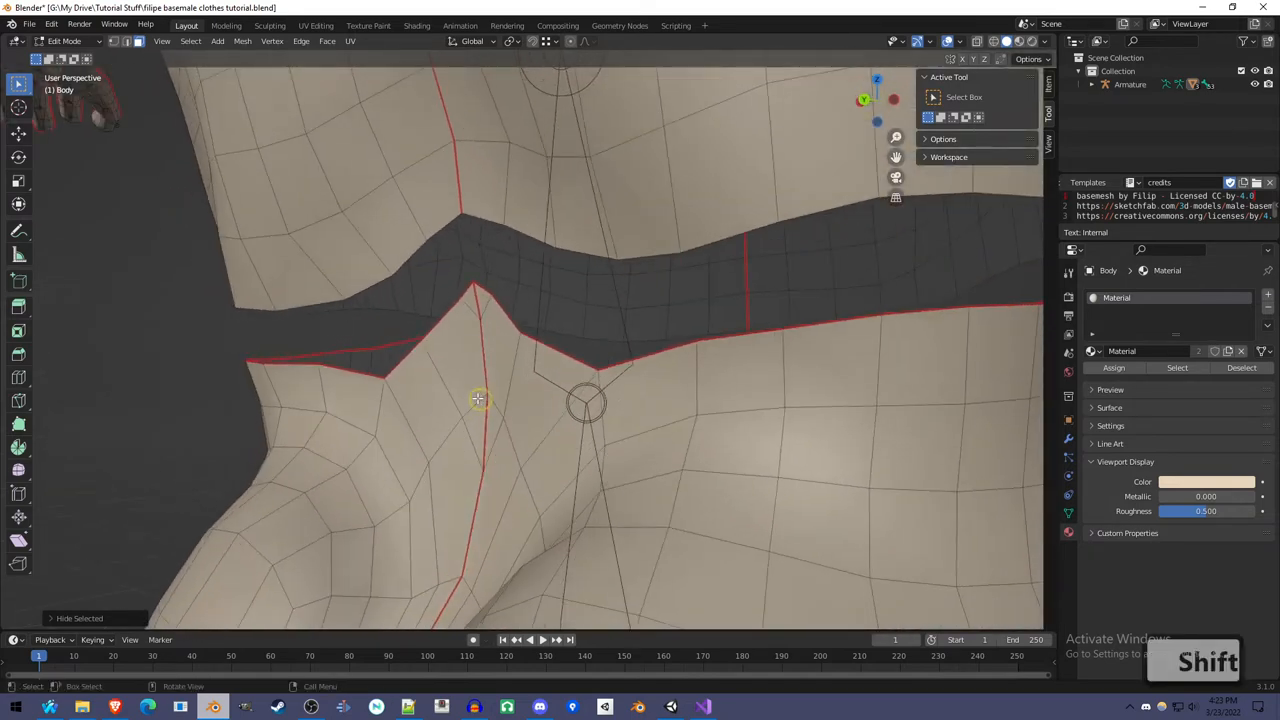
mouse_move(595, 370)
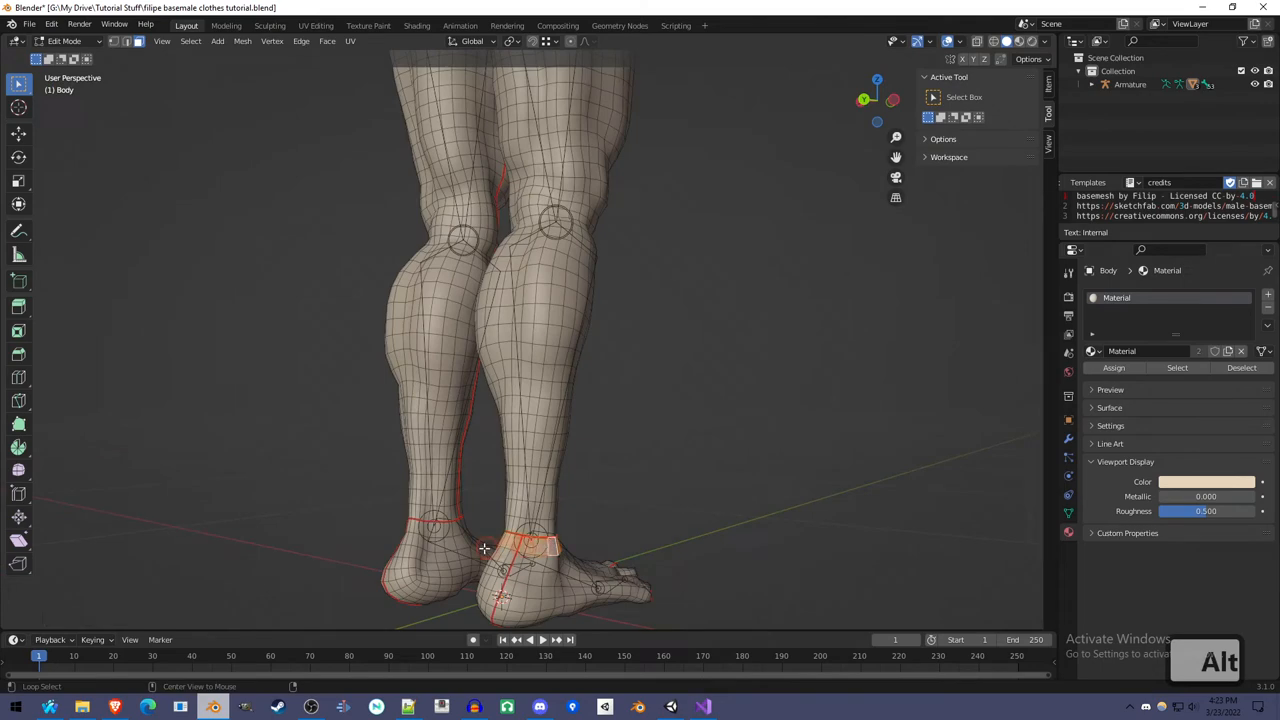
Separate the legs between the waist and ankle loops into their own object, Body.003.
key("h")
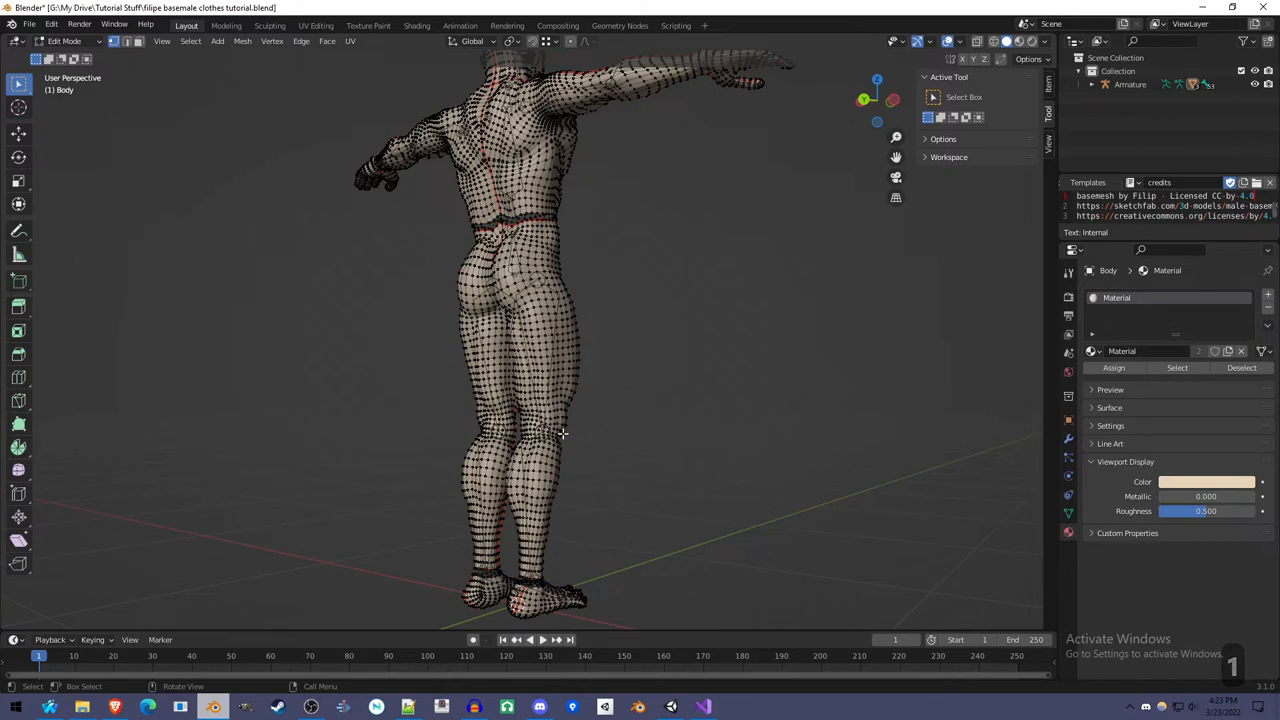
mouse_move(558, 377)
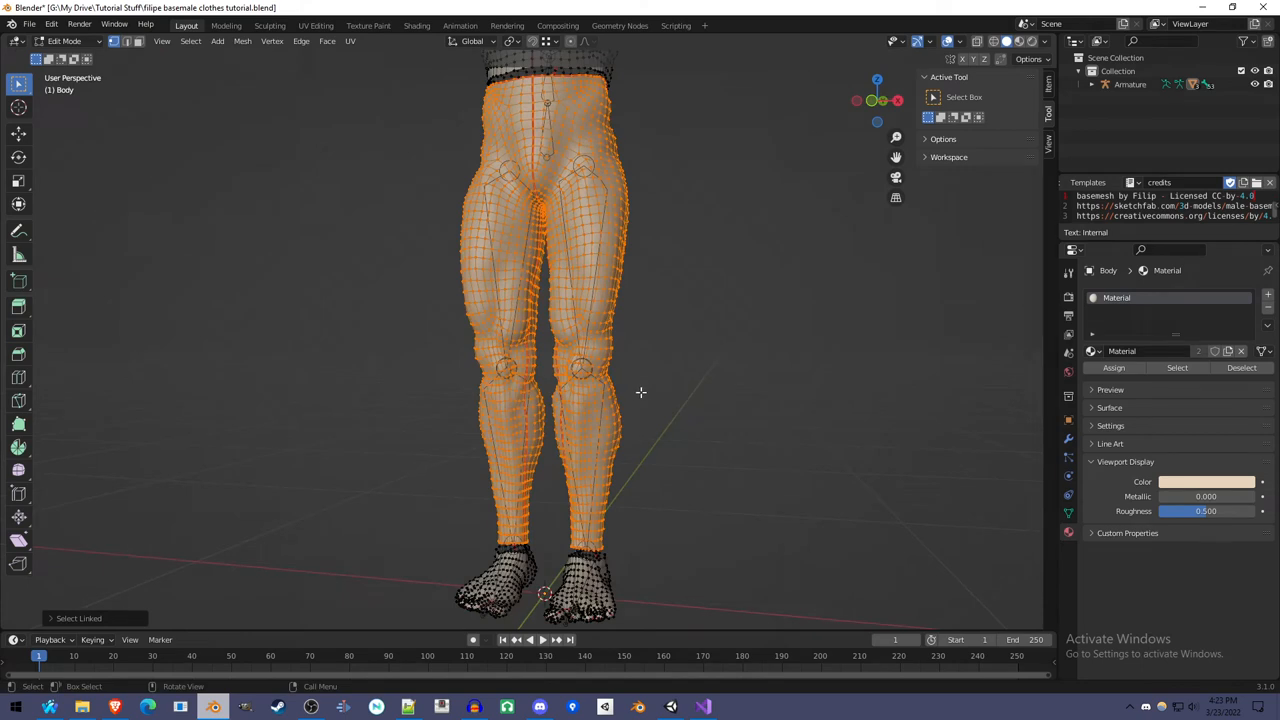
key("d")
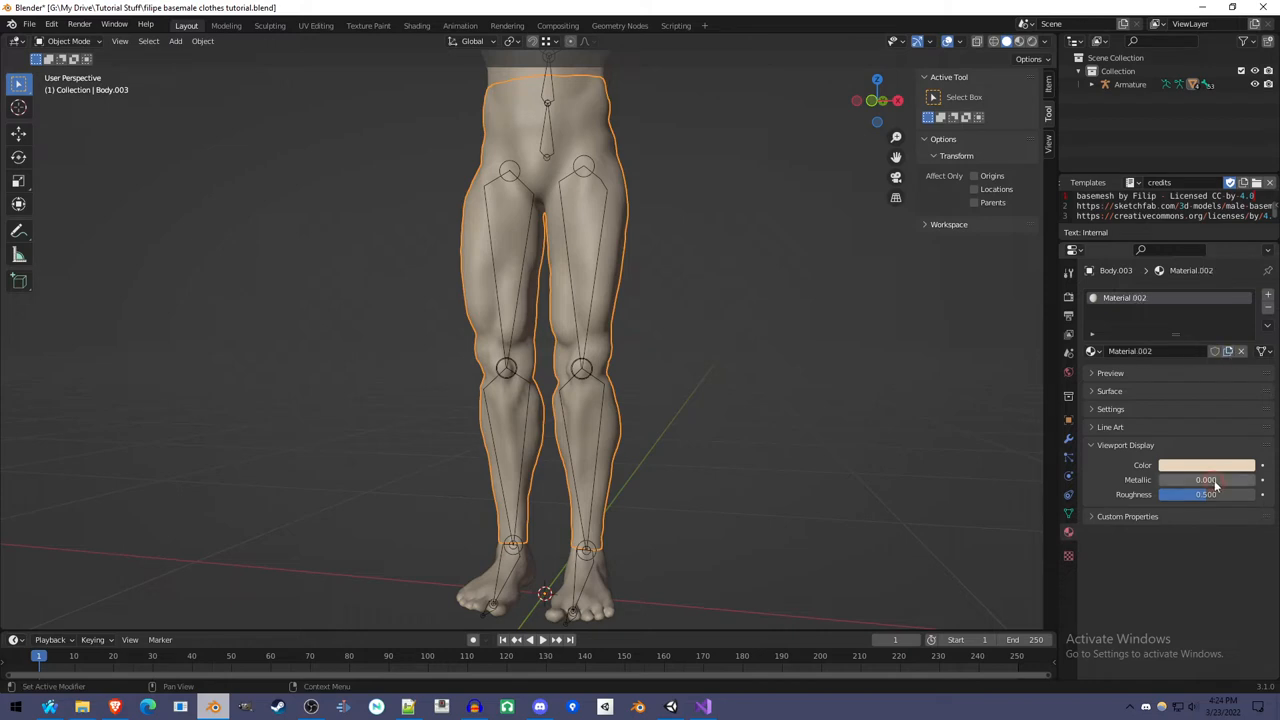
Set Material.002's viewport display colour to dark grey and enter Edit Mode on Body.003.
left_click(1207, 465)
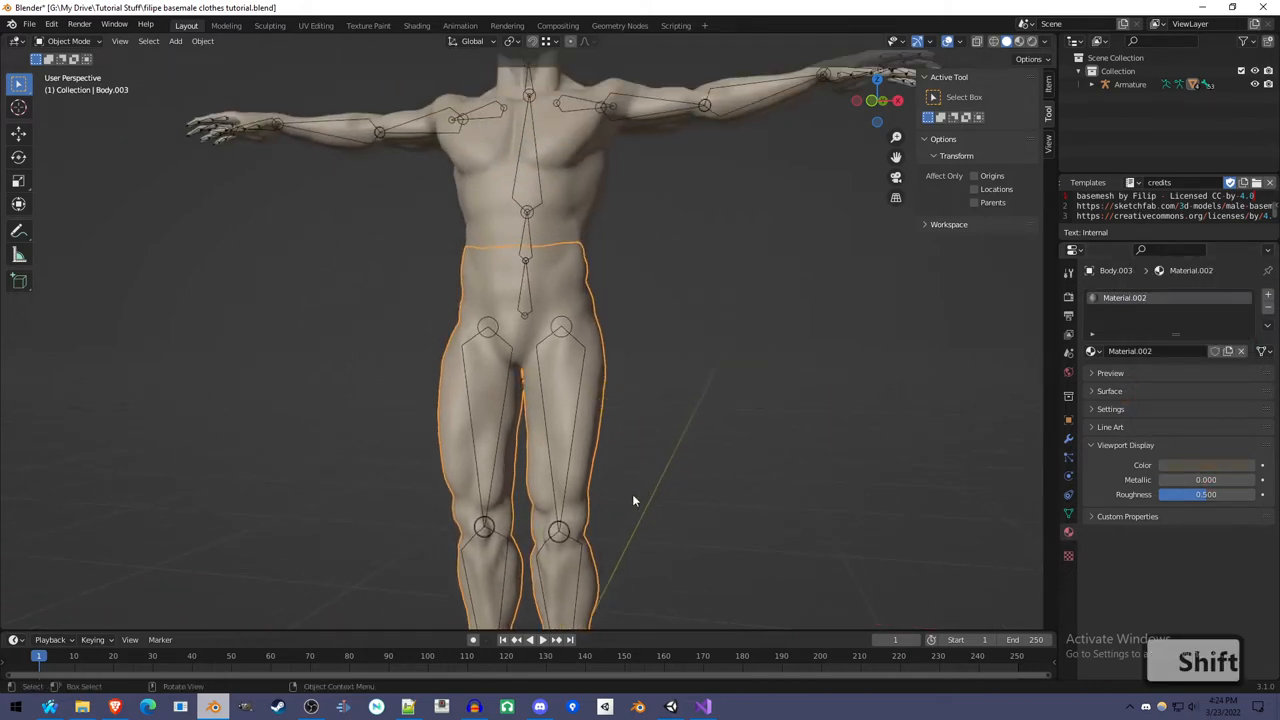
key("Tab")
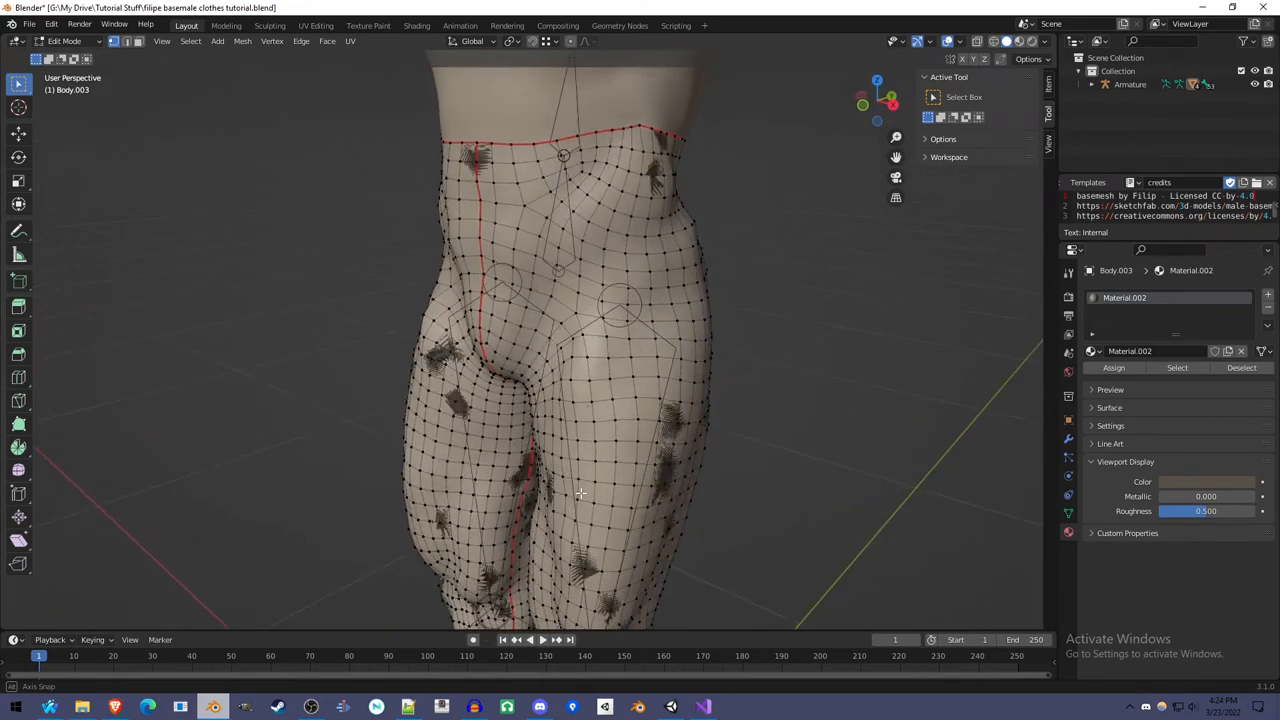
key("Tab")
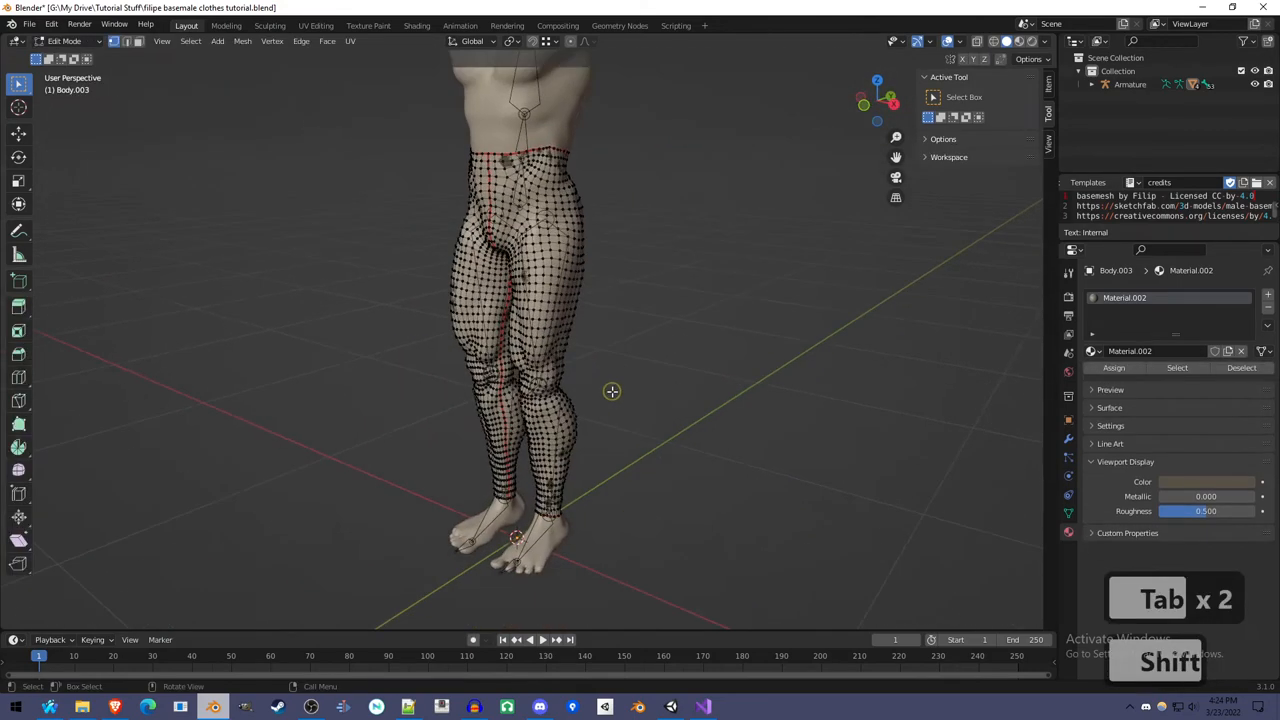
Fatten the whole pants mesh by about 0.014 m, then leave Edit Mode.
key("alt+s")
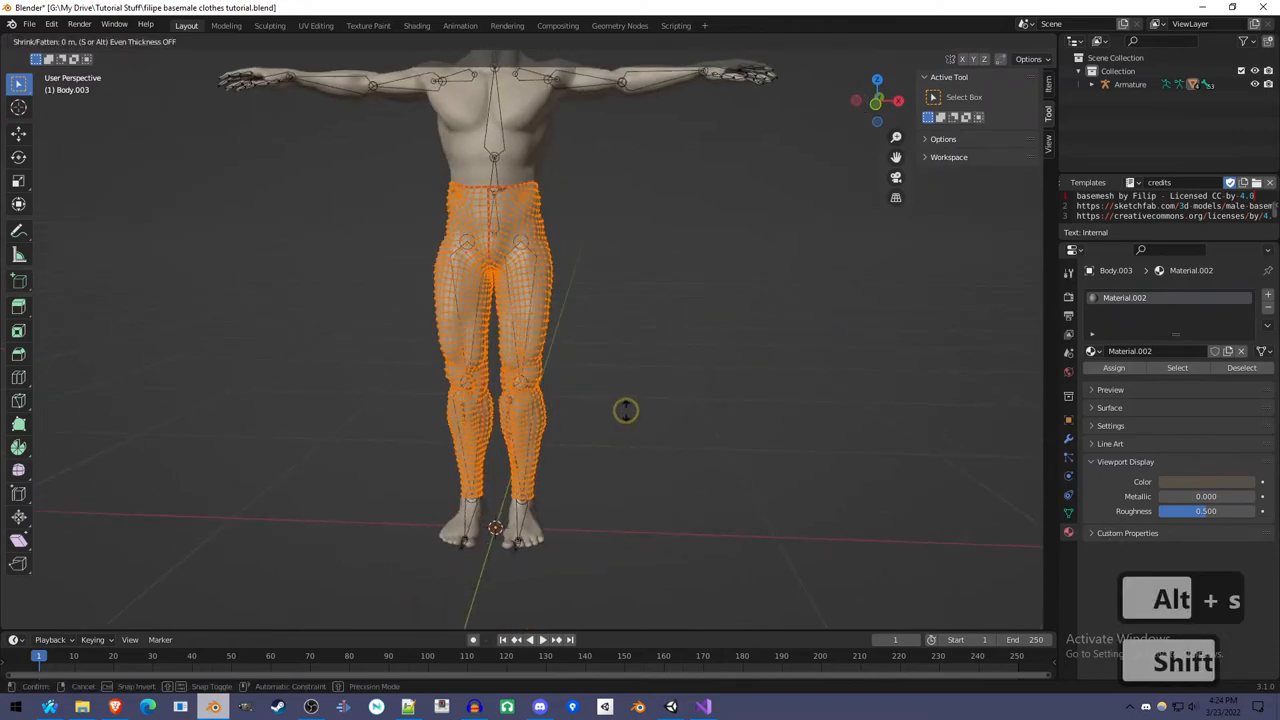
mouse_move(640, 395)
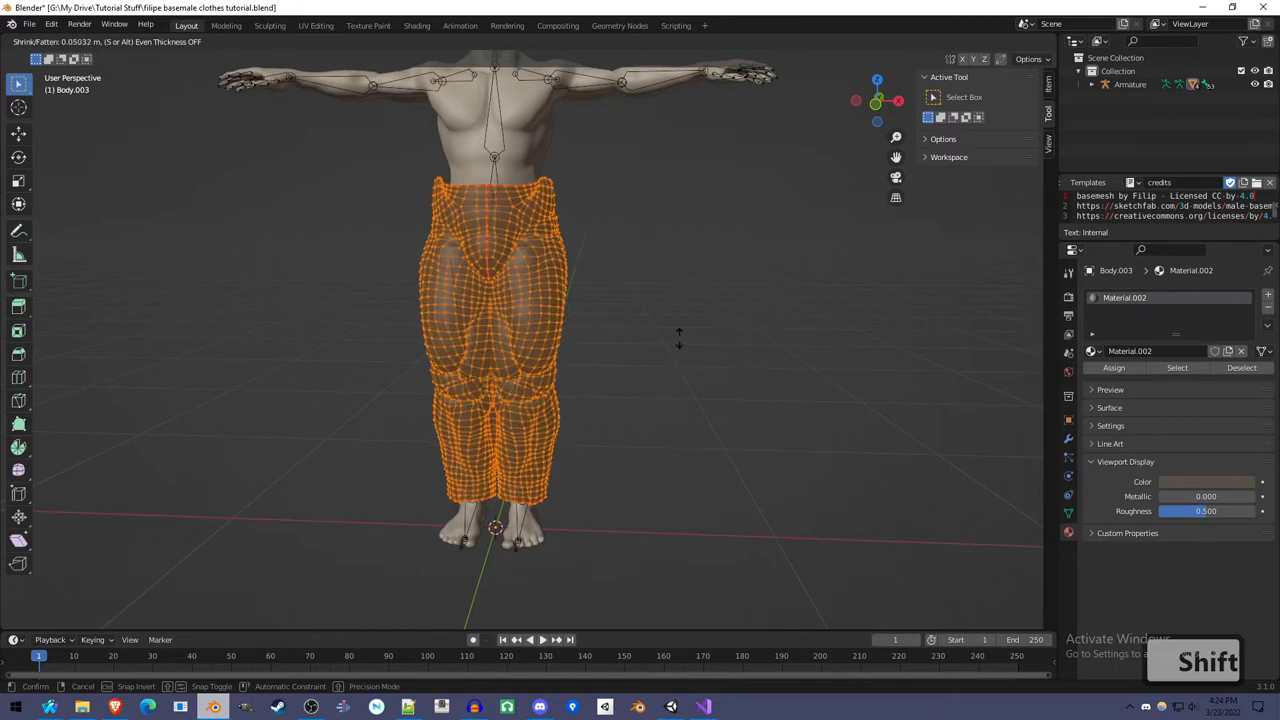
mouse_move(551, 415)
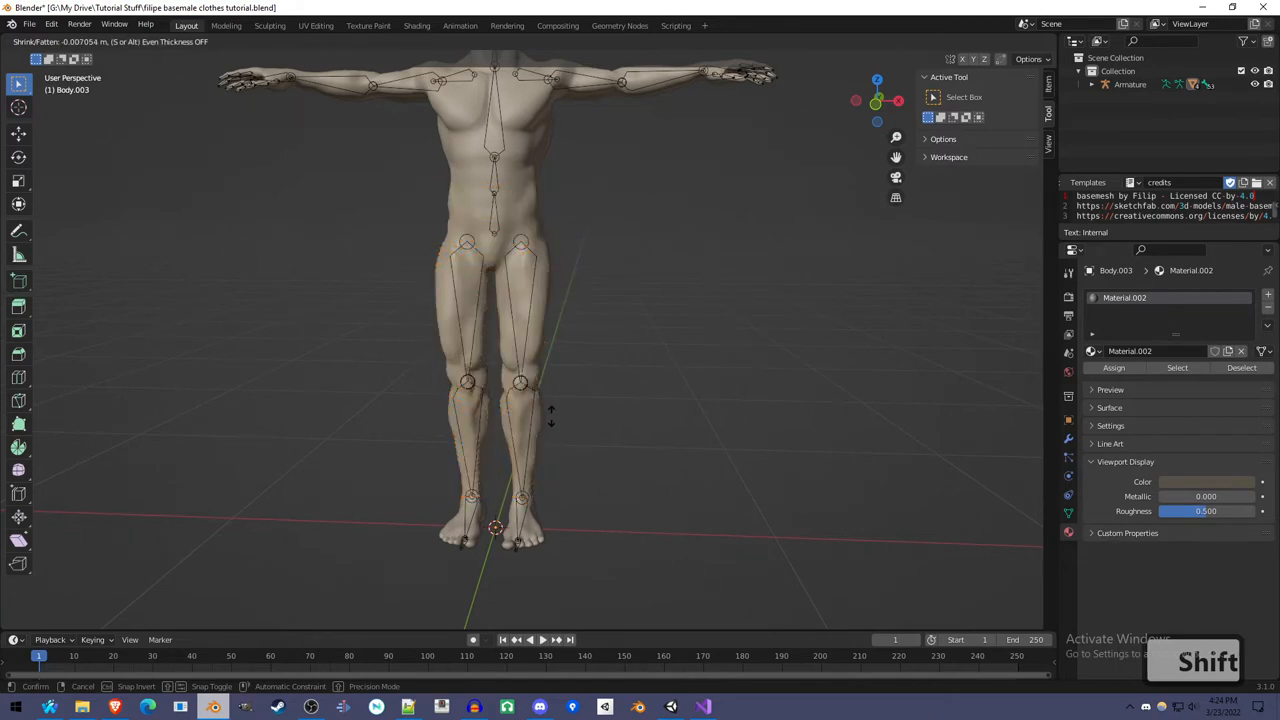
mouse_move(583, 395)
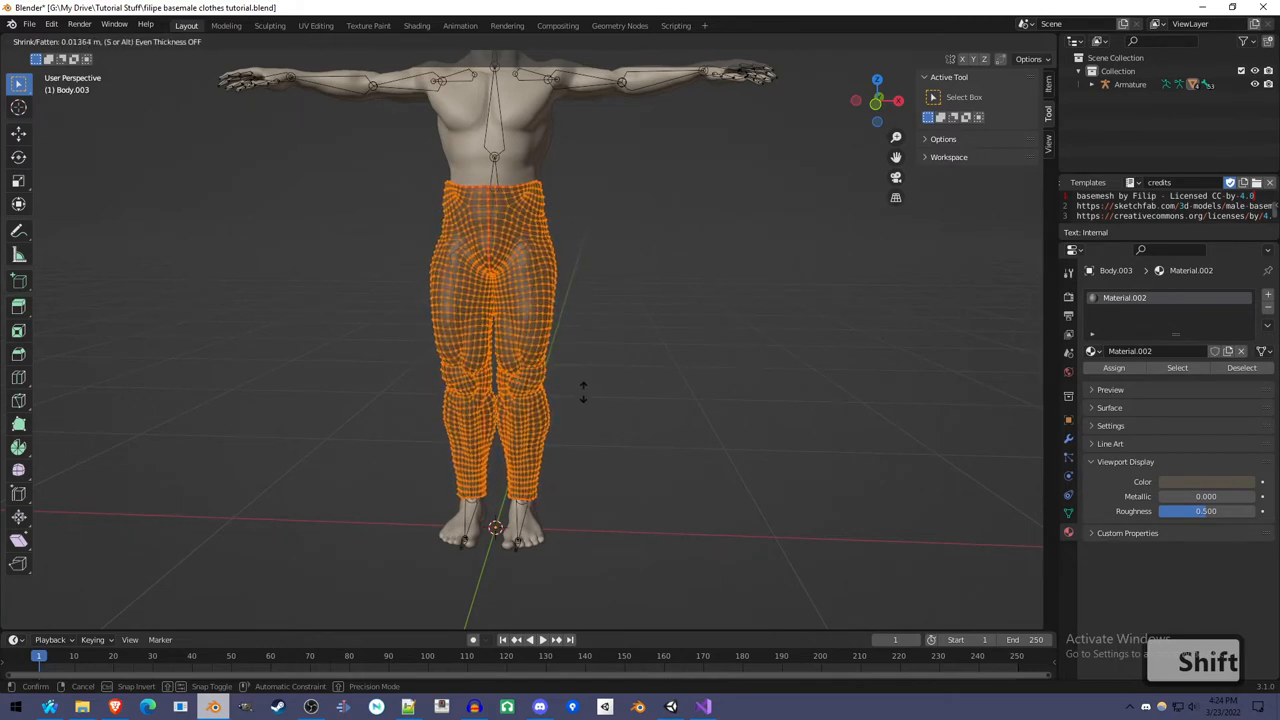
key("Tab")
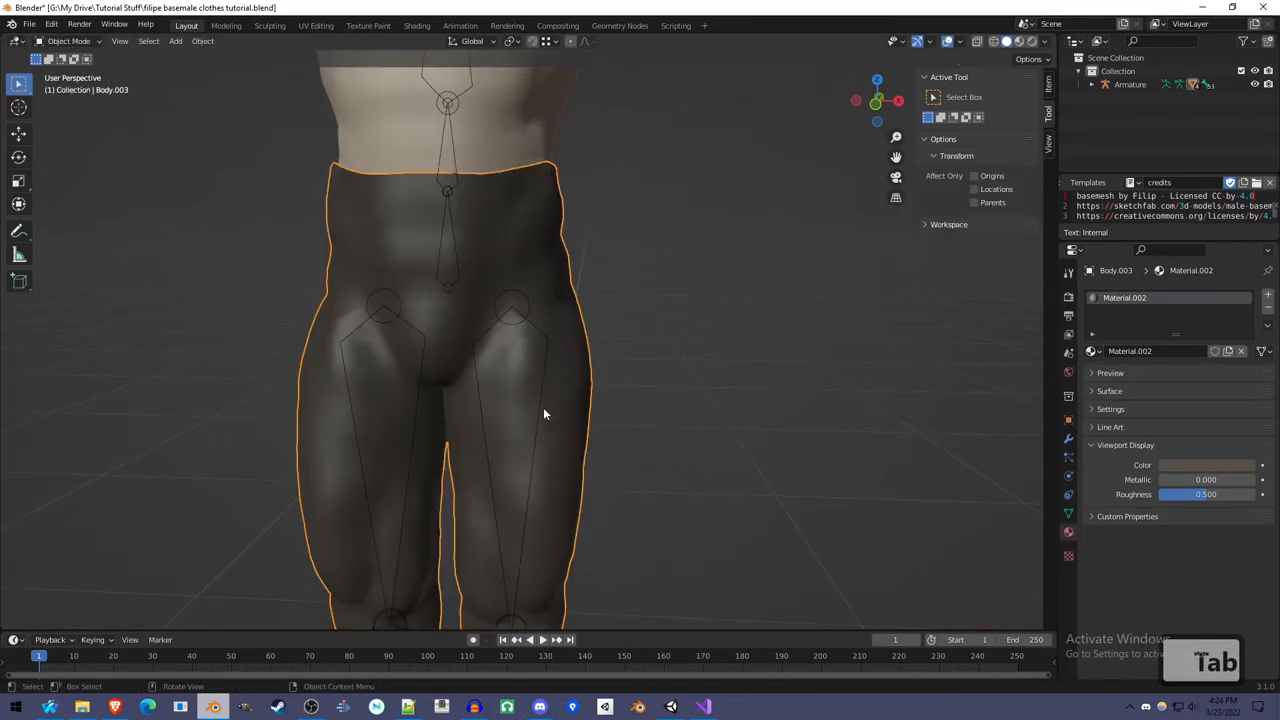
key("ctrl+tab")
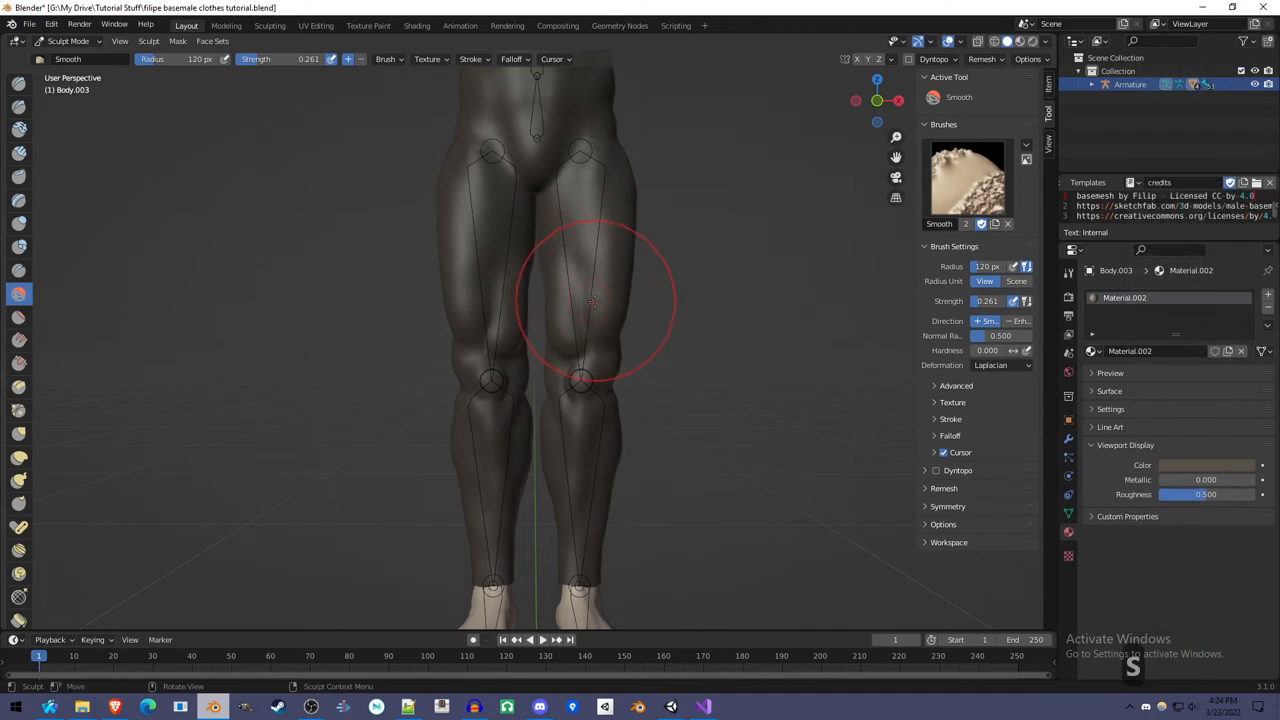
Smooth the lumpy pants legs with the Smooth sculpt brush.
left_click(947, 506)
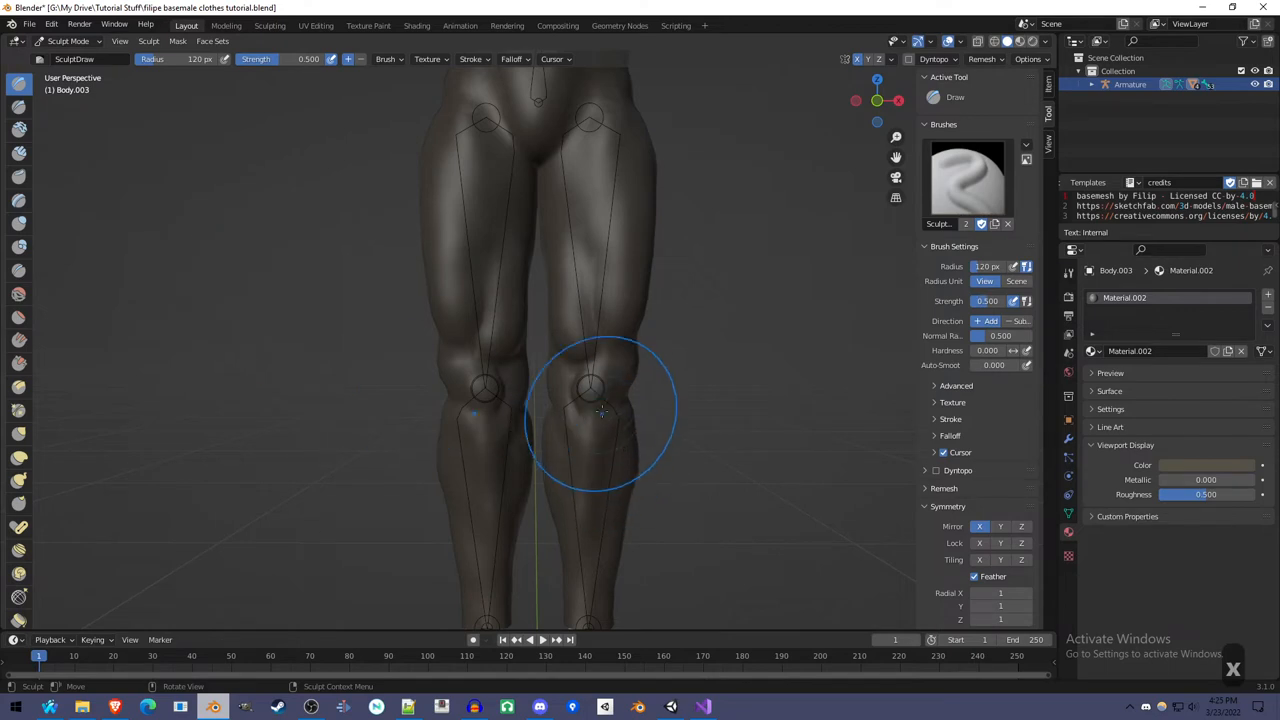
mouse_move(573, 290)
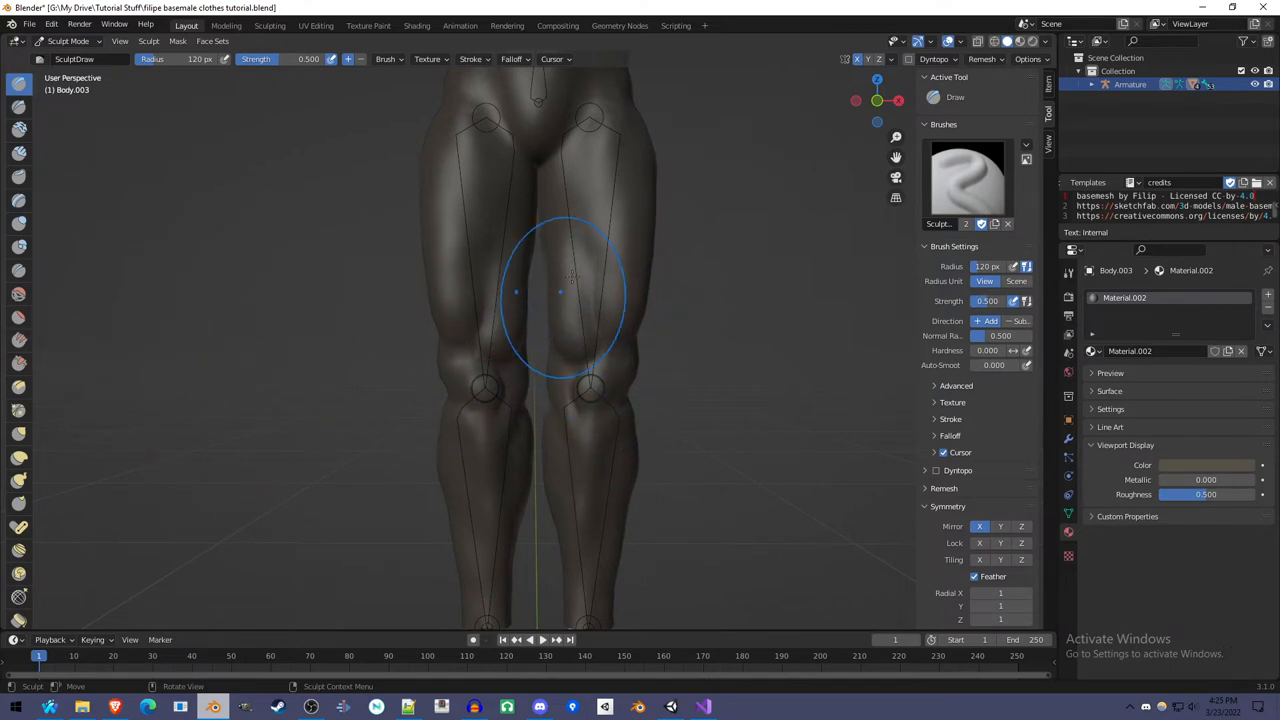
mouse_move(555, 400)
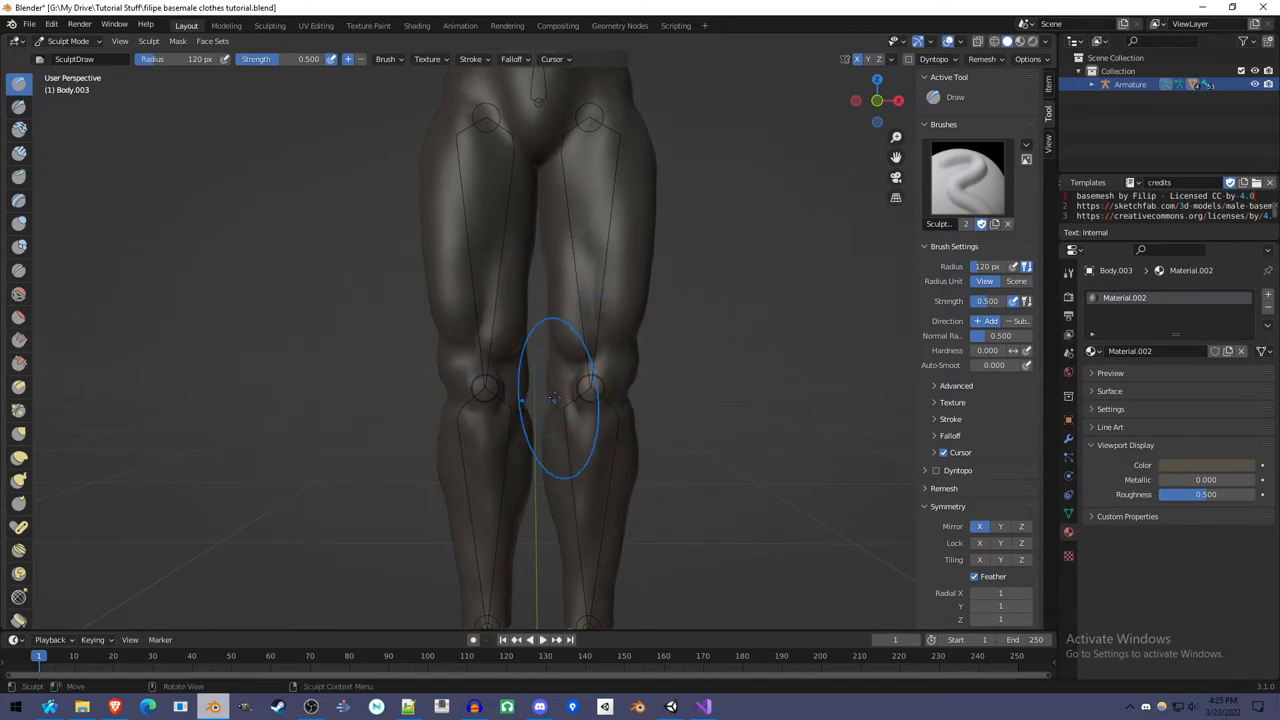
Undo the knee draw stroke and make the pants' Basis shape key active.
key("ctrl+z")
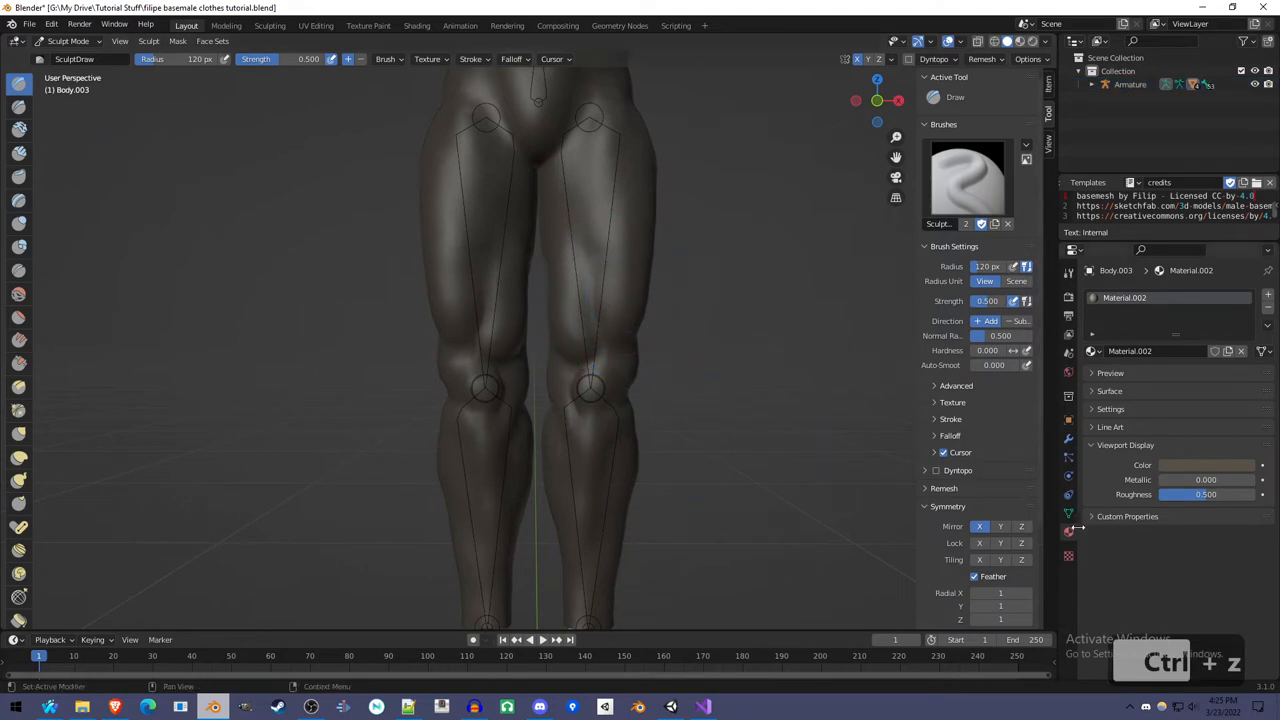
left_click(1068, 514)
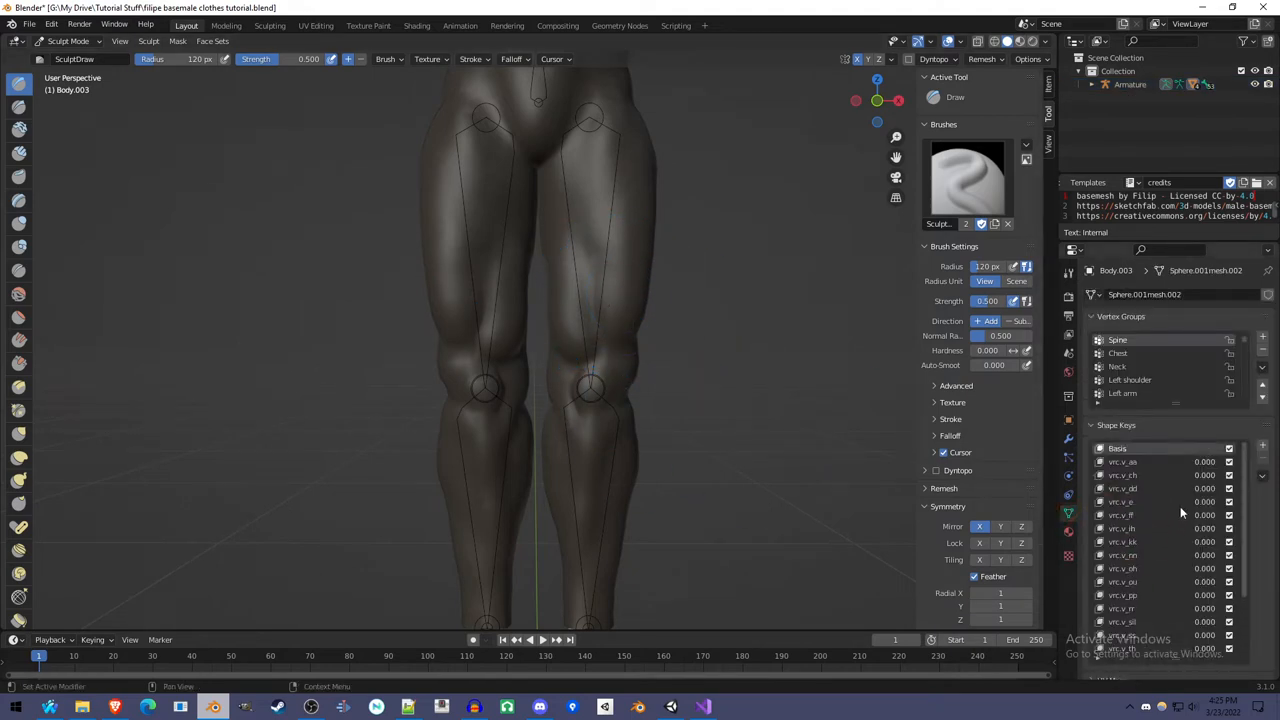
left_click(1130, 461)
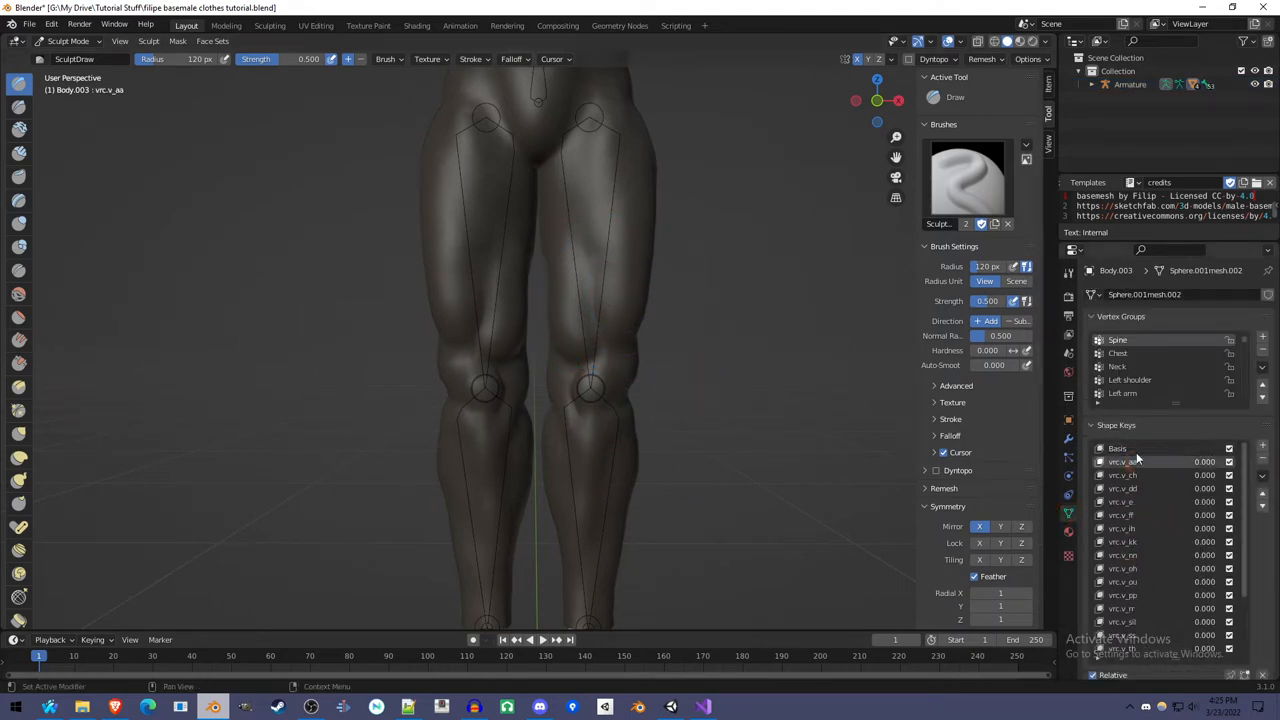
left_click(1117, 448)
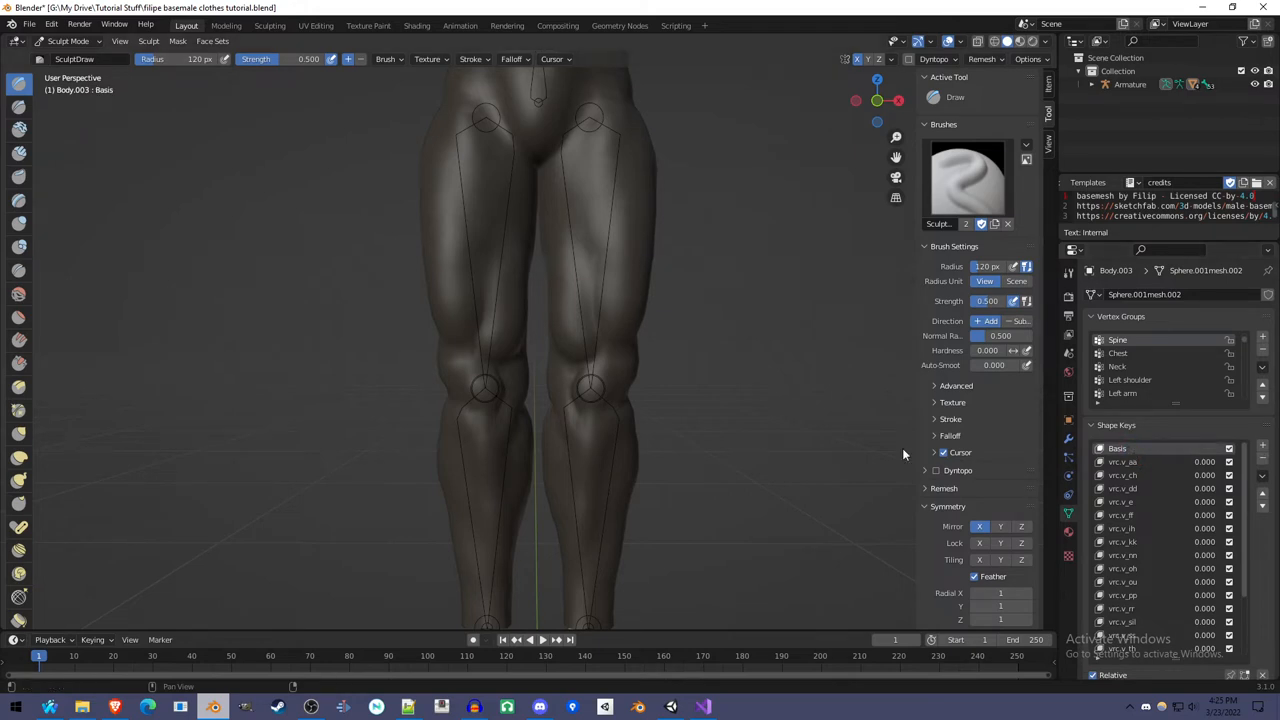
mouse_move(598, 335)
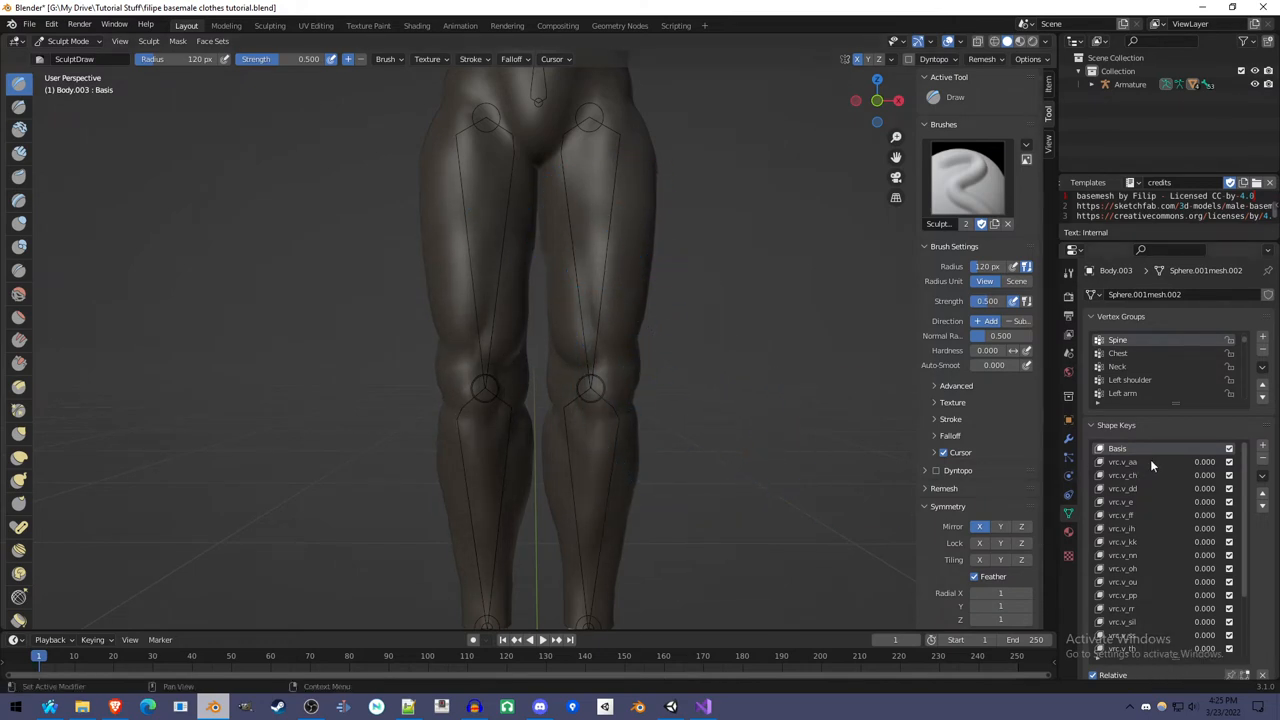
mouse_move(1160, 536)
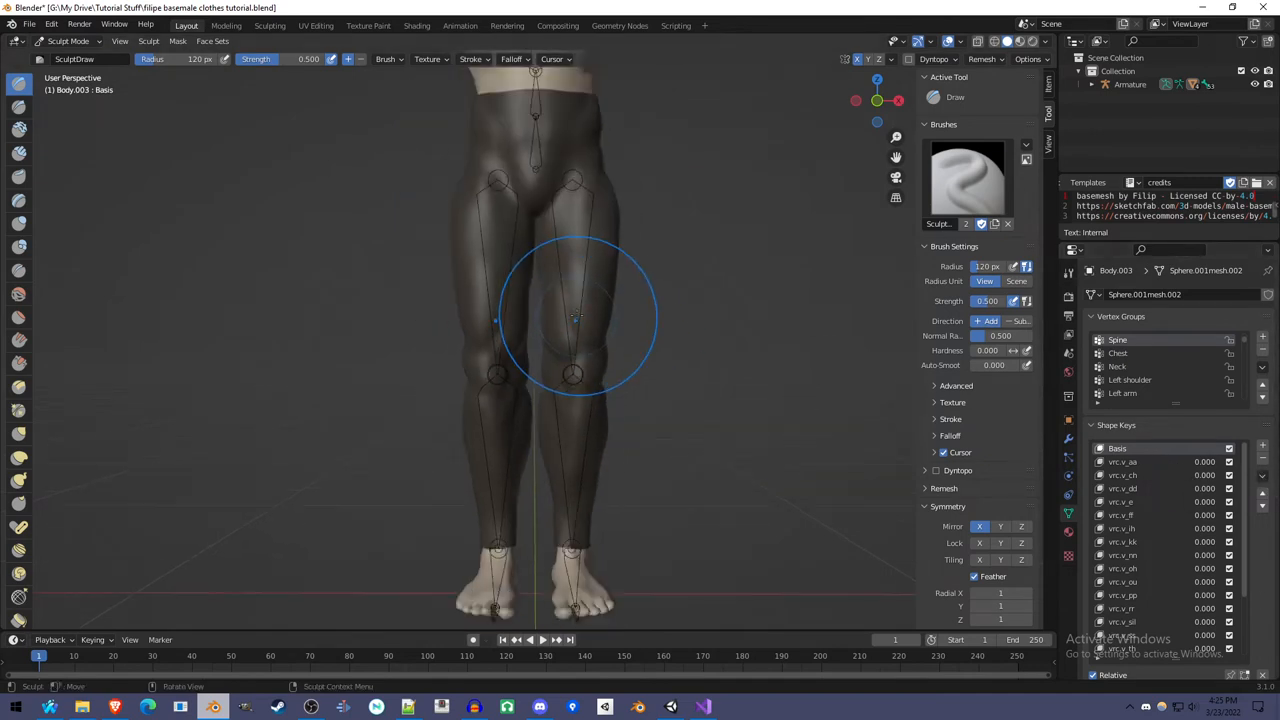
Sculpt the pants looser with the Draw brush at 78 px radius, 0.268 strength.
key("ctrl+tab")
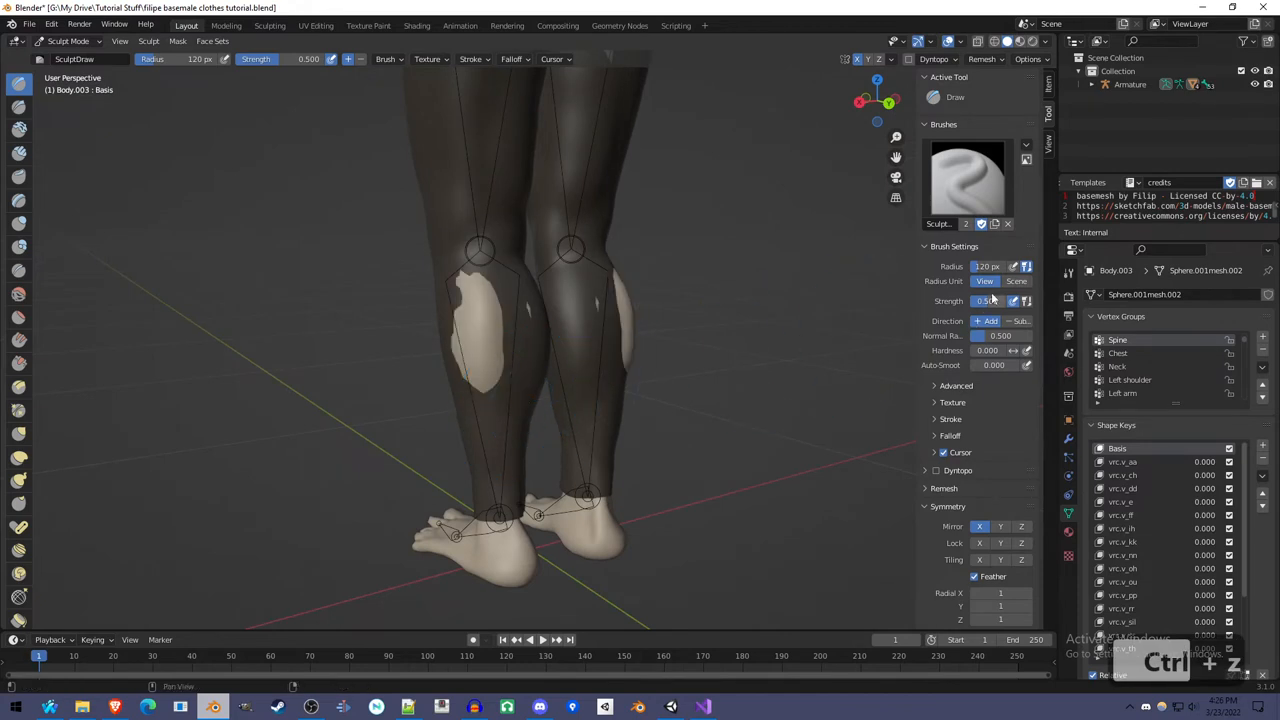
left_click(986, 301)
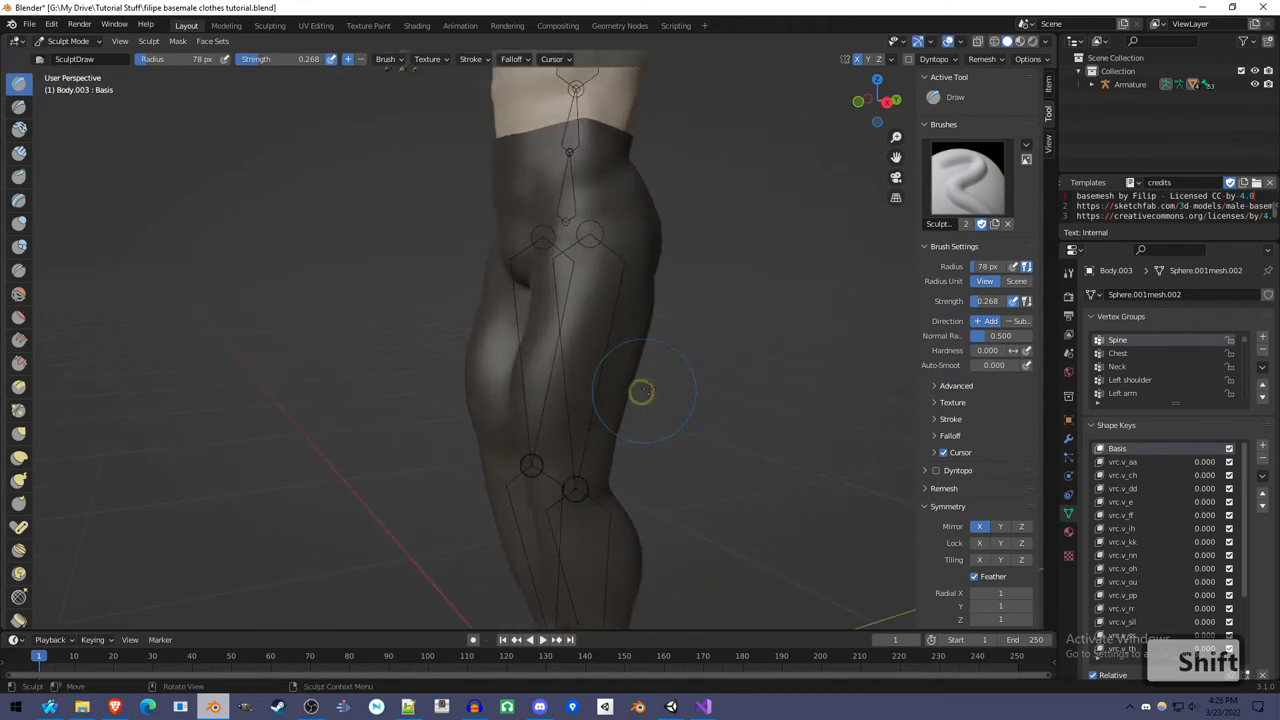
Knife-cut the back waistband notch and delete its two faces.
key("Tab")
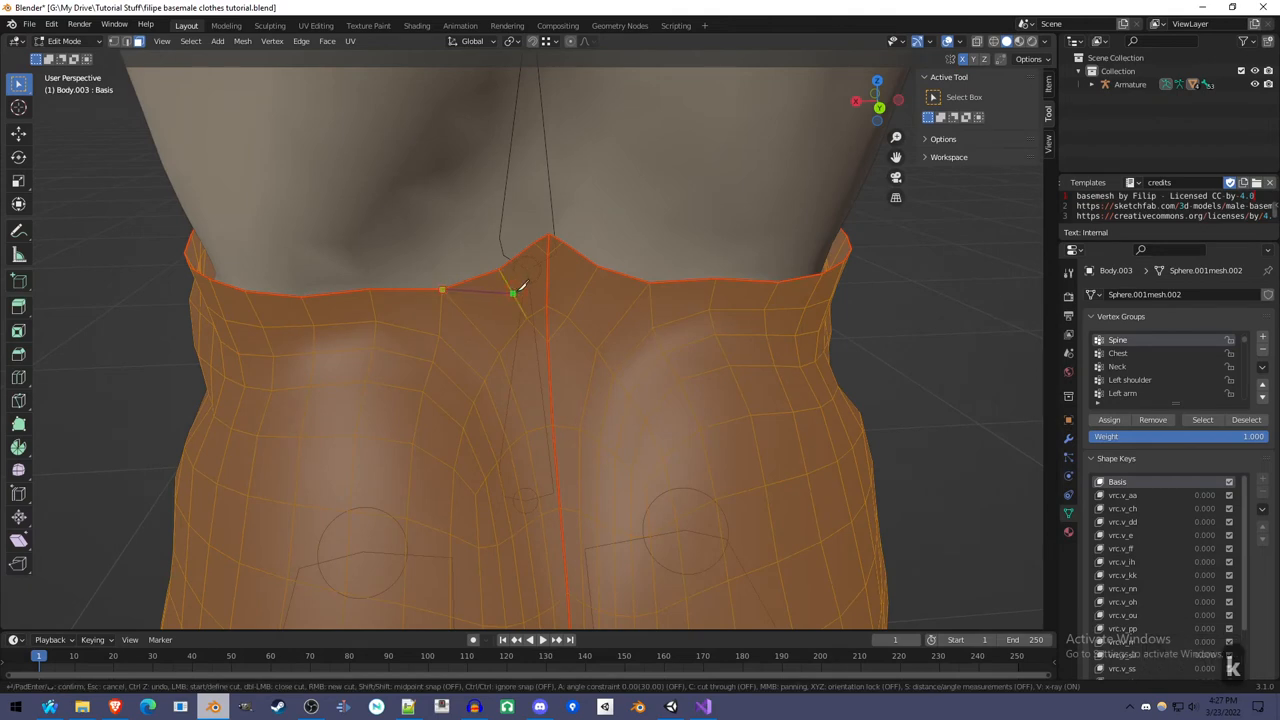
mouse_move(548, 290)
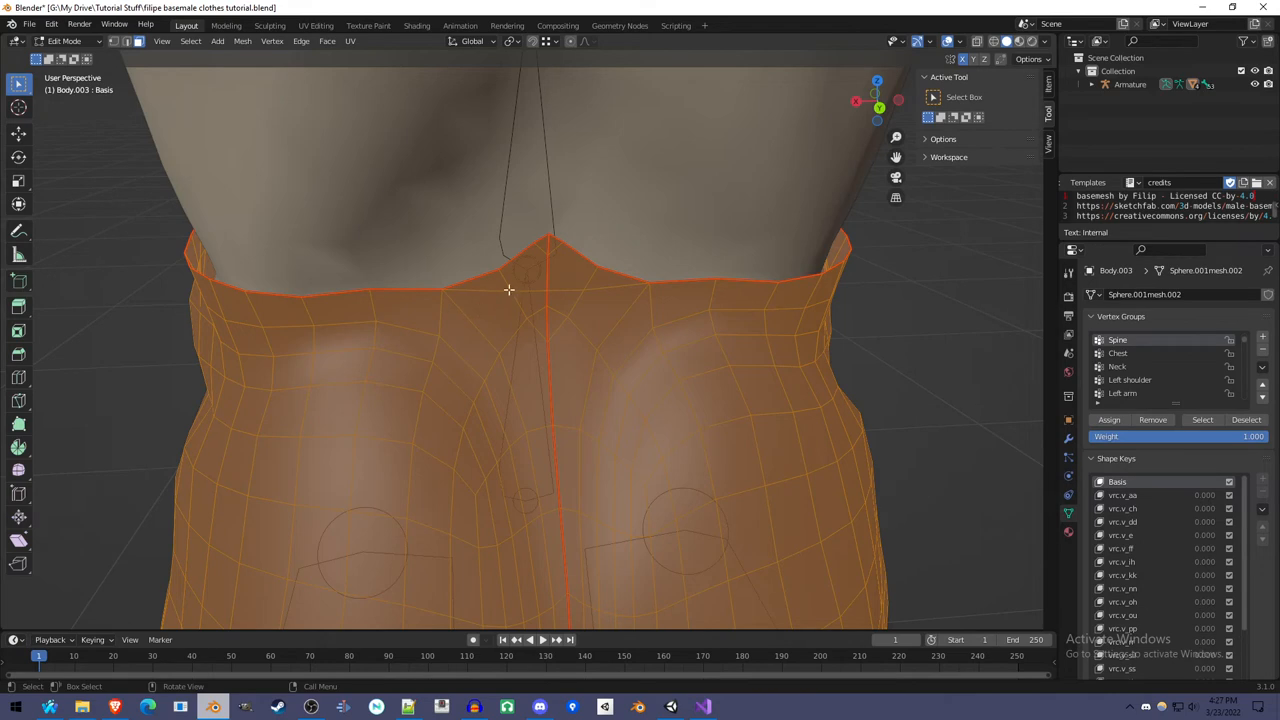
mouse_move(495, 284)
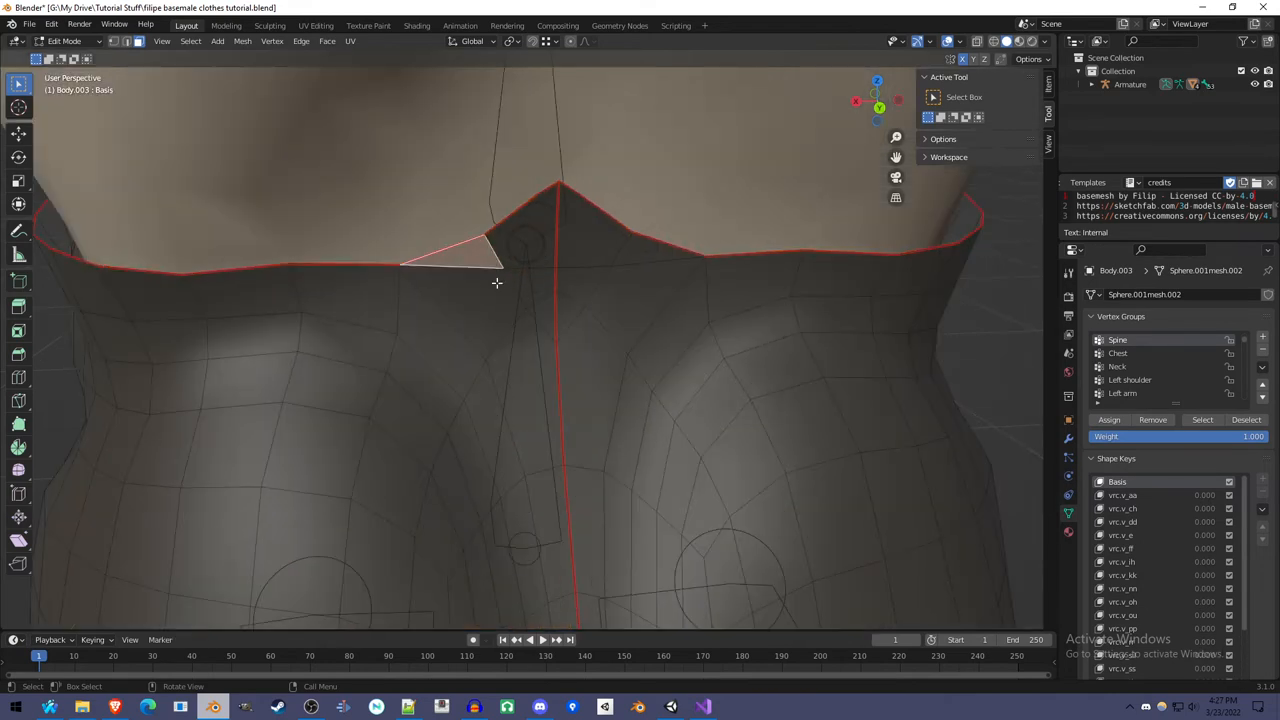
left_click(480, 320)
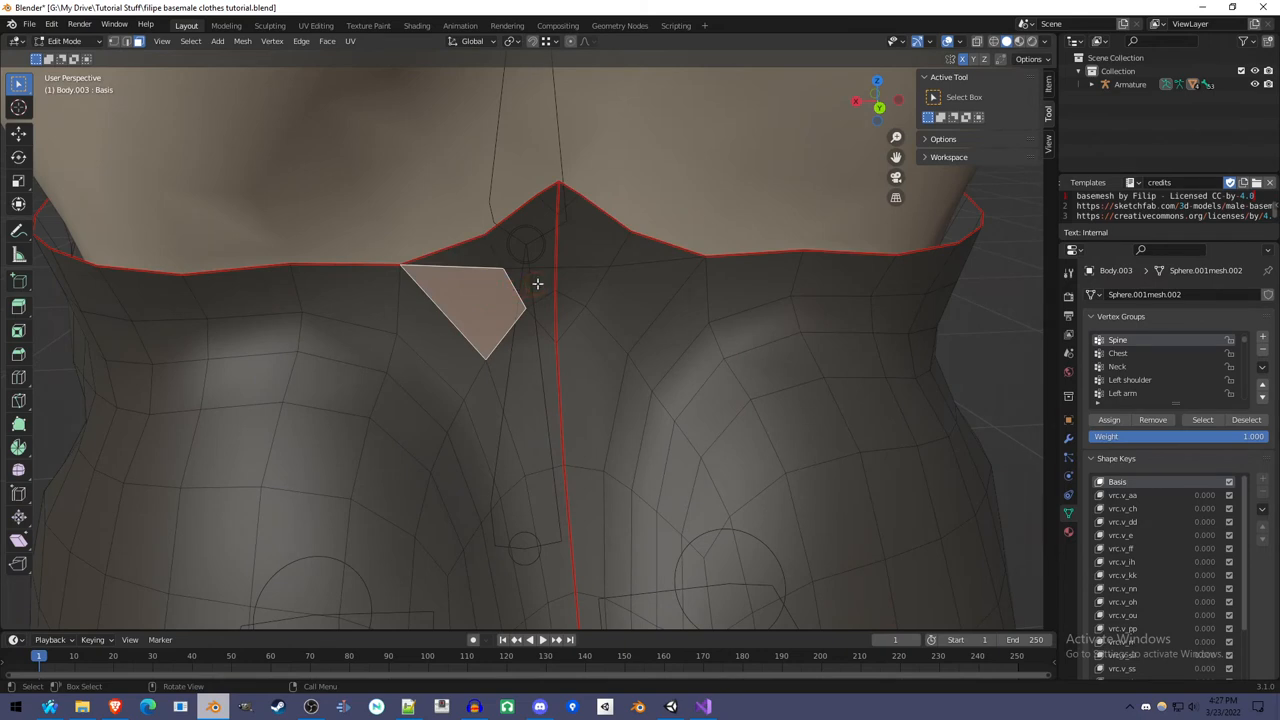
mouse_move(540, 281)
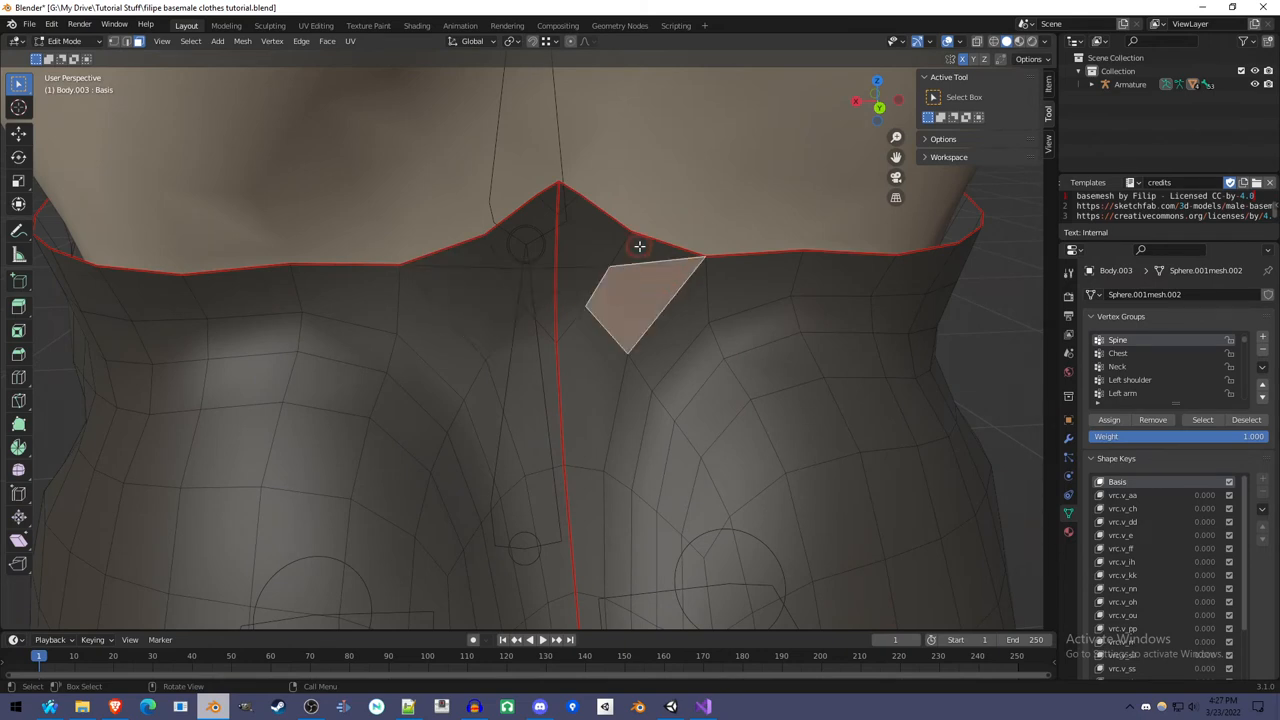
left_click(592, 246)
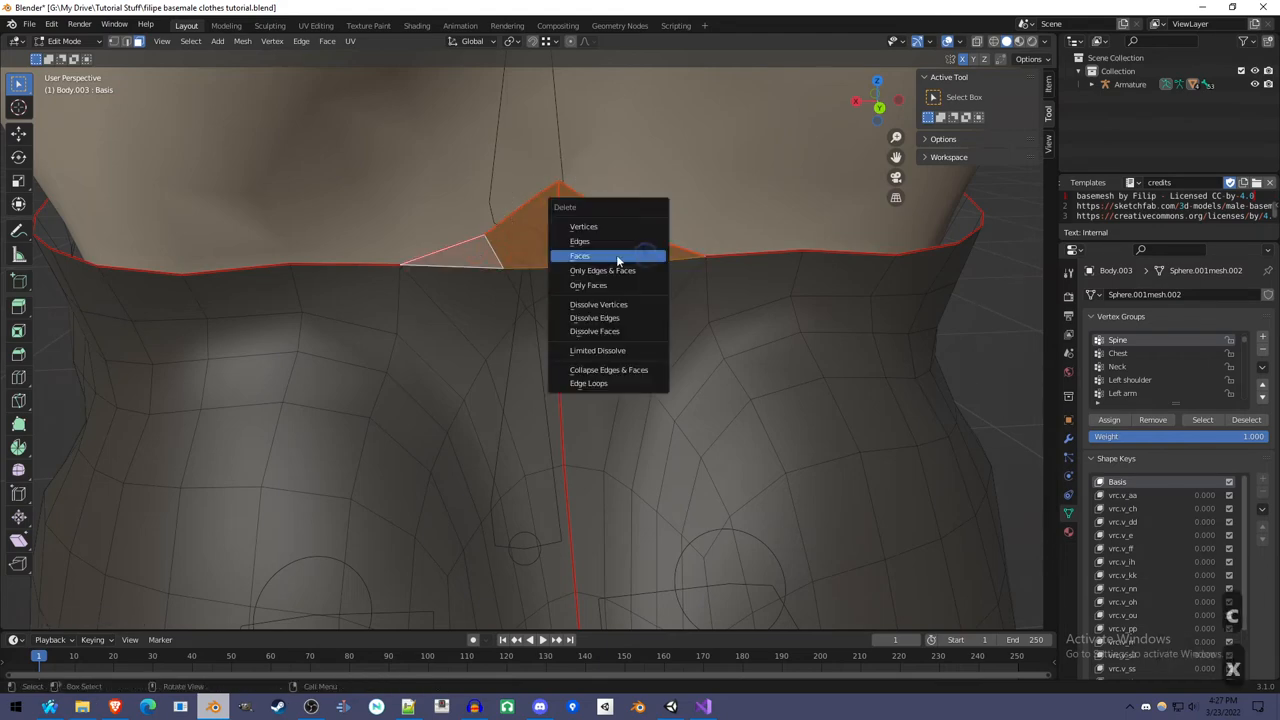
left_click(580, 256)
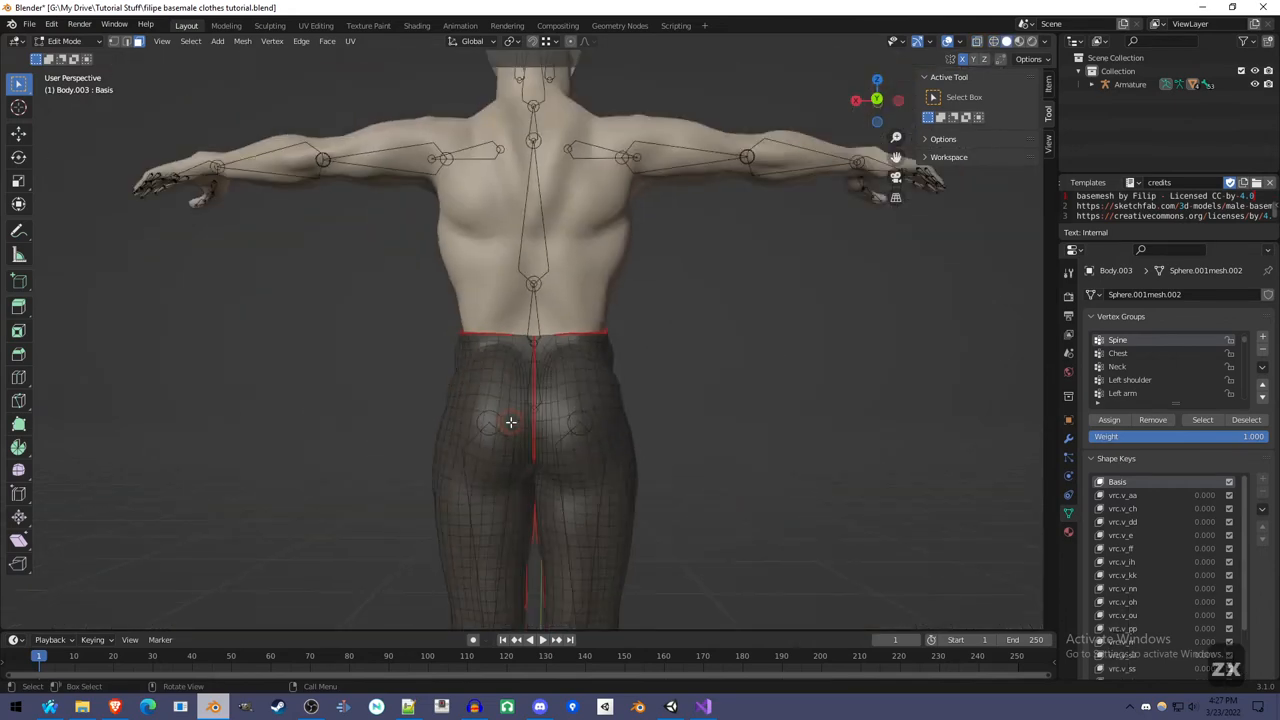
Select and remove the strip of faces along the outer side of the pants leg.
key("Tab")
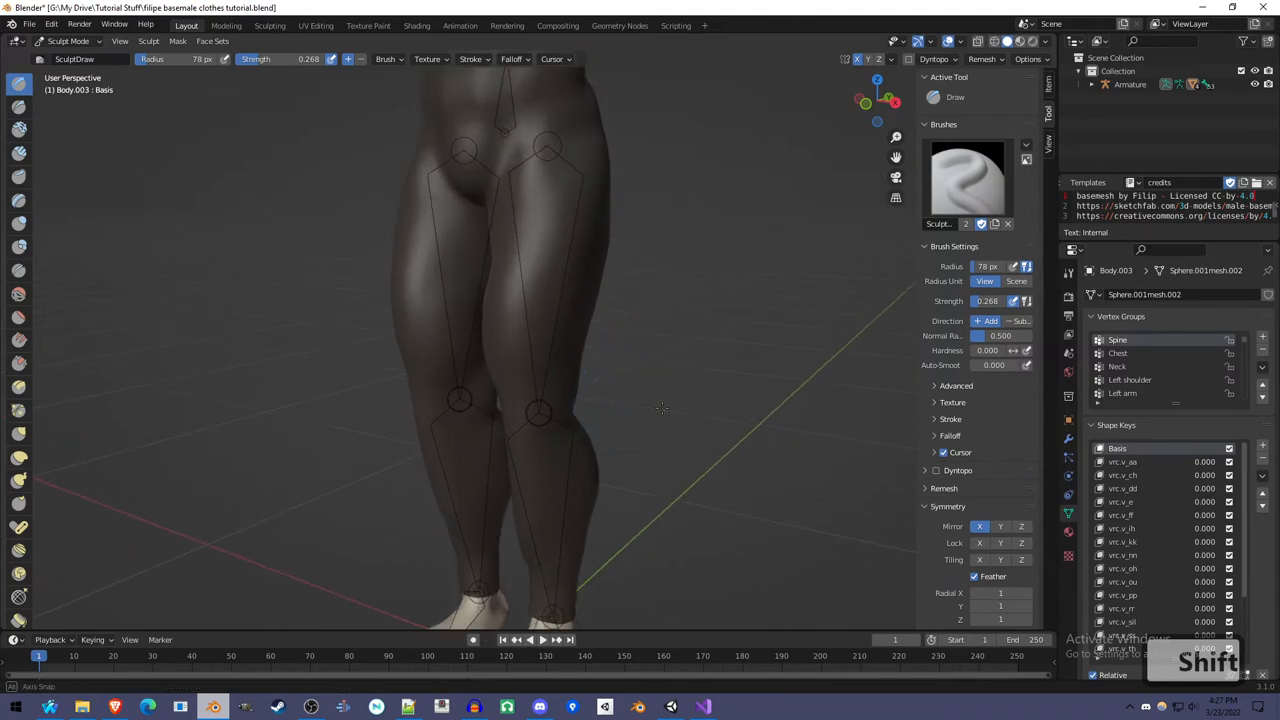
key("Tab")
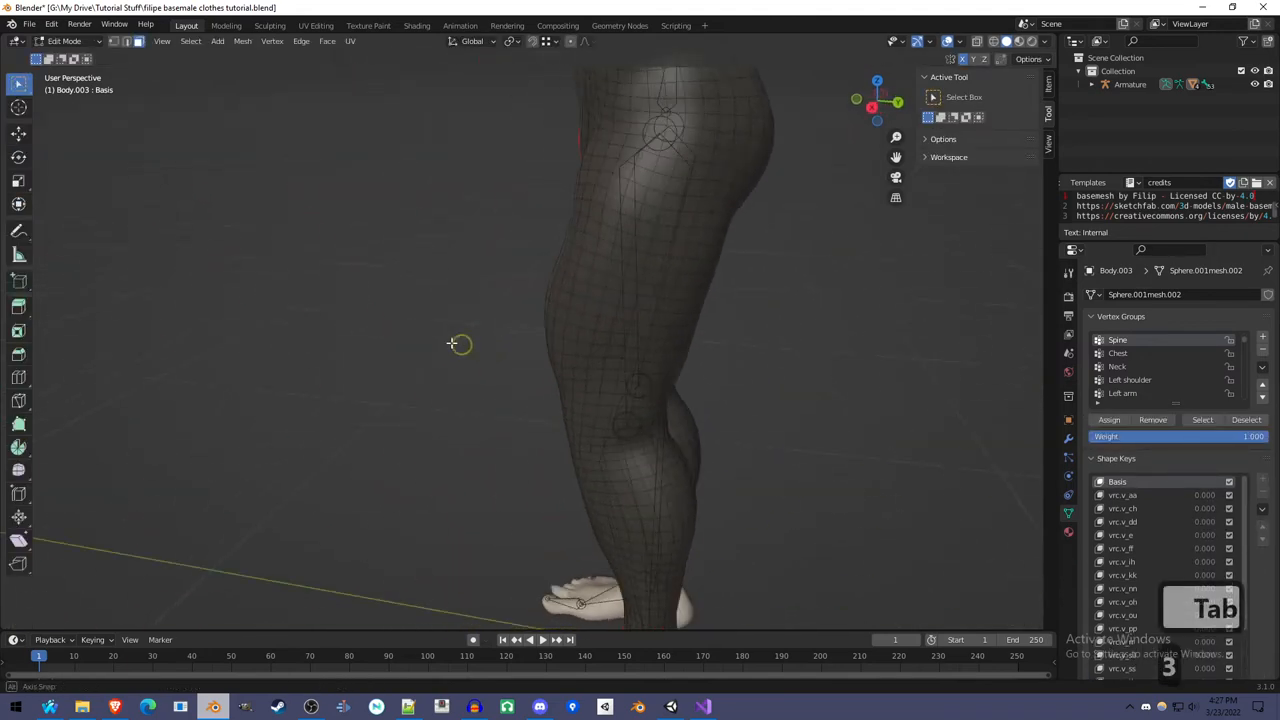
left_click(640, 297)
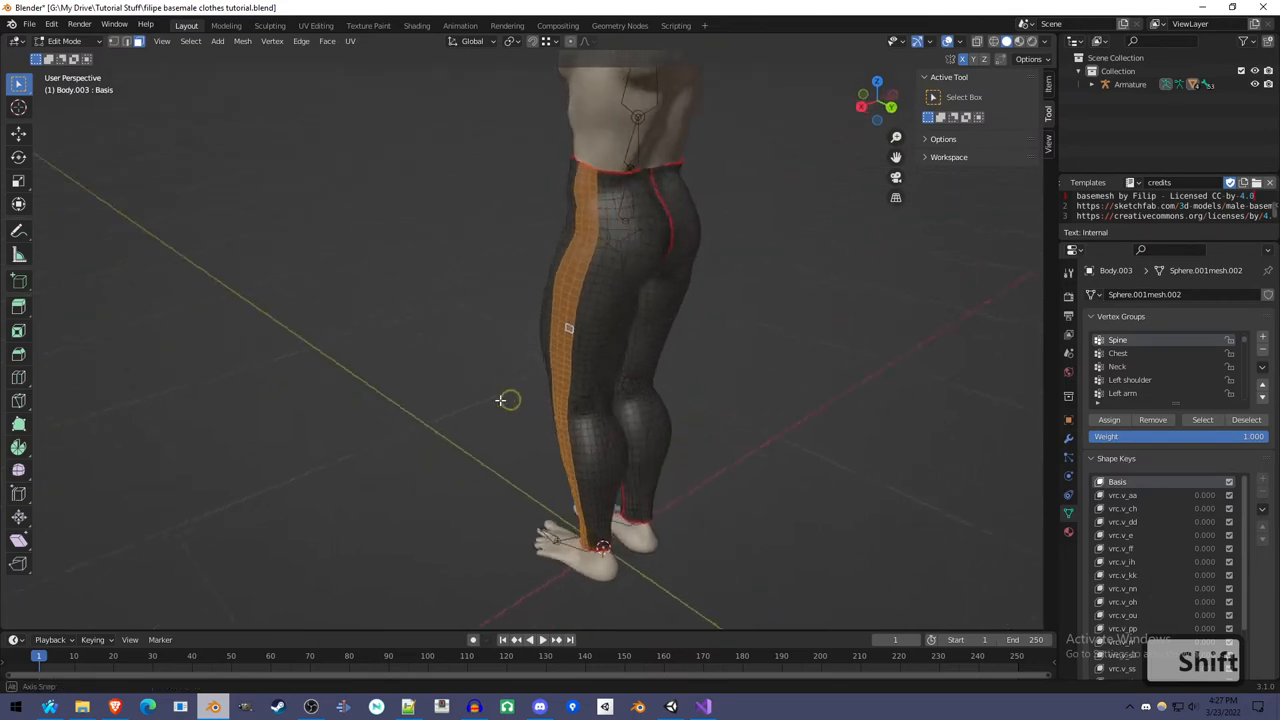
left_click_drag(500, 400, 720, 332)
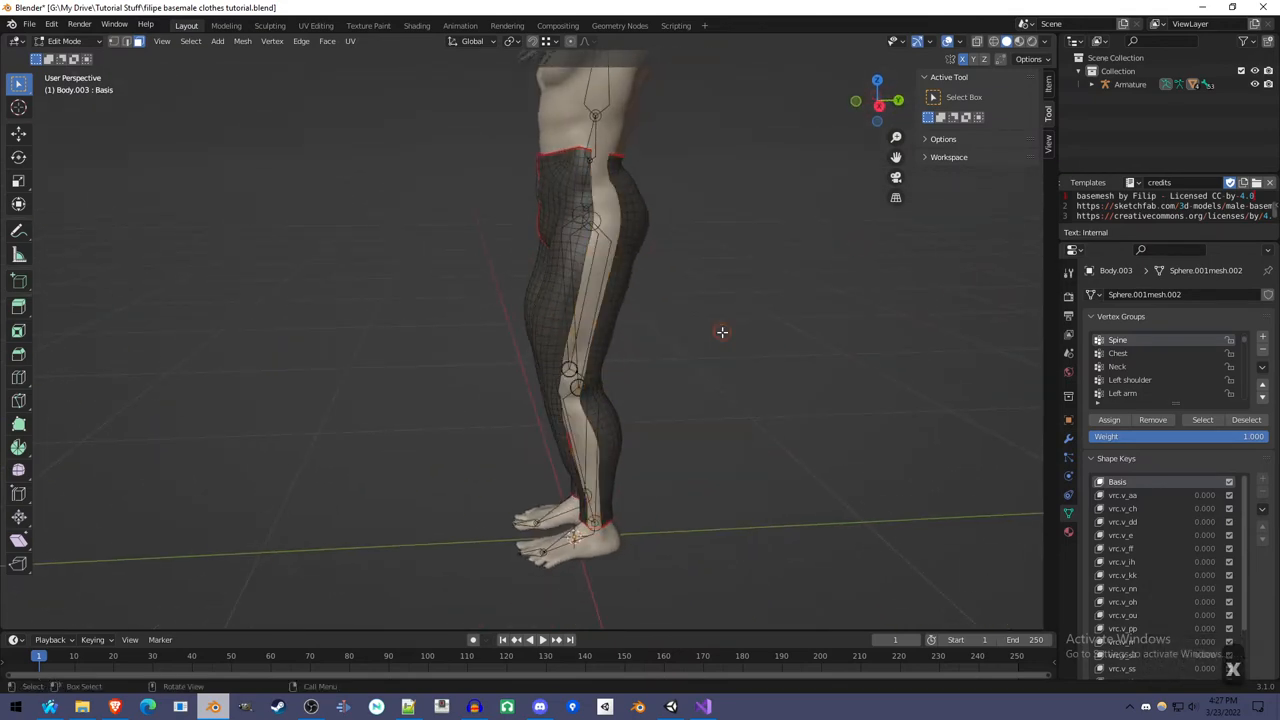
Switch from the pants to the Body mesh in Edit Mode, selecting linked waist faces.
key("Tab")
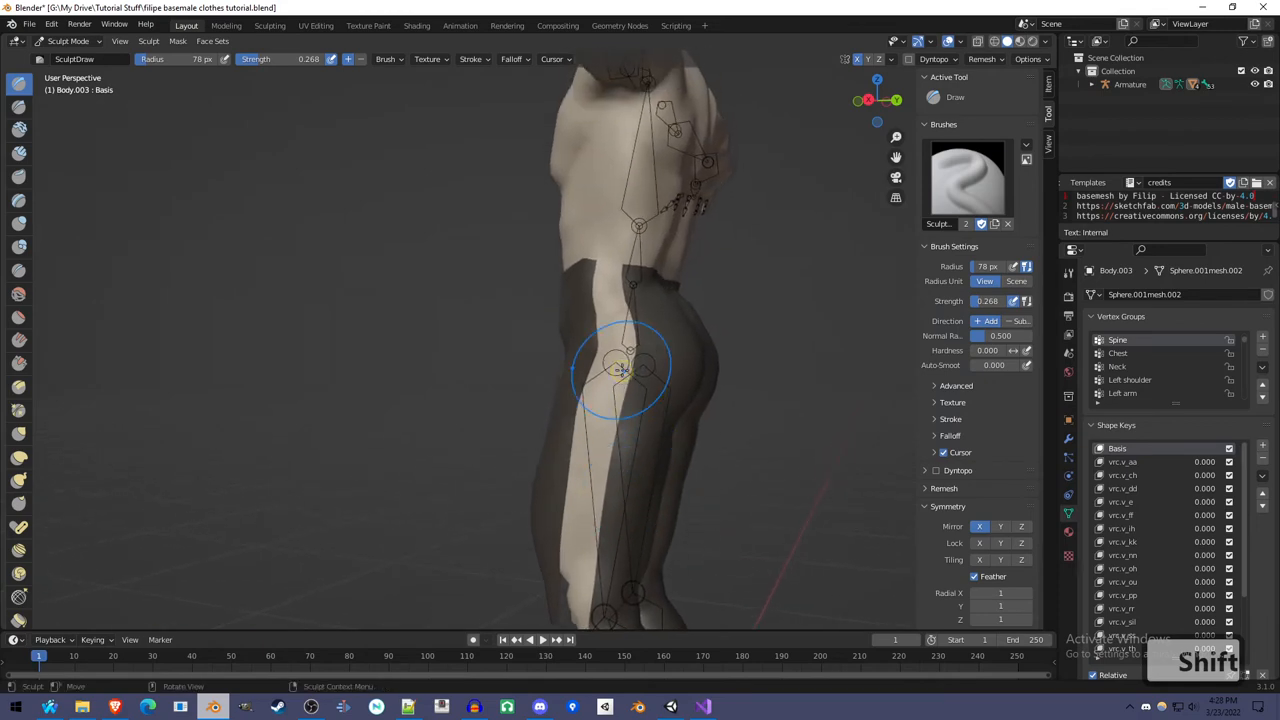
key("Tab")
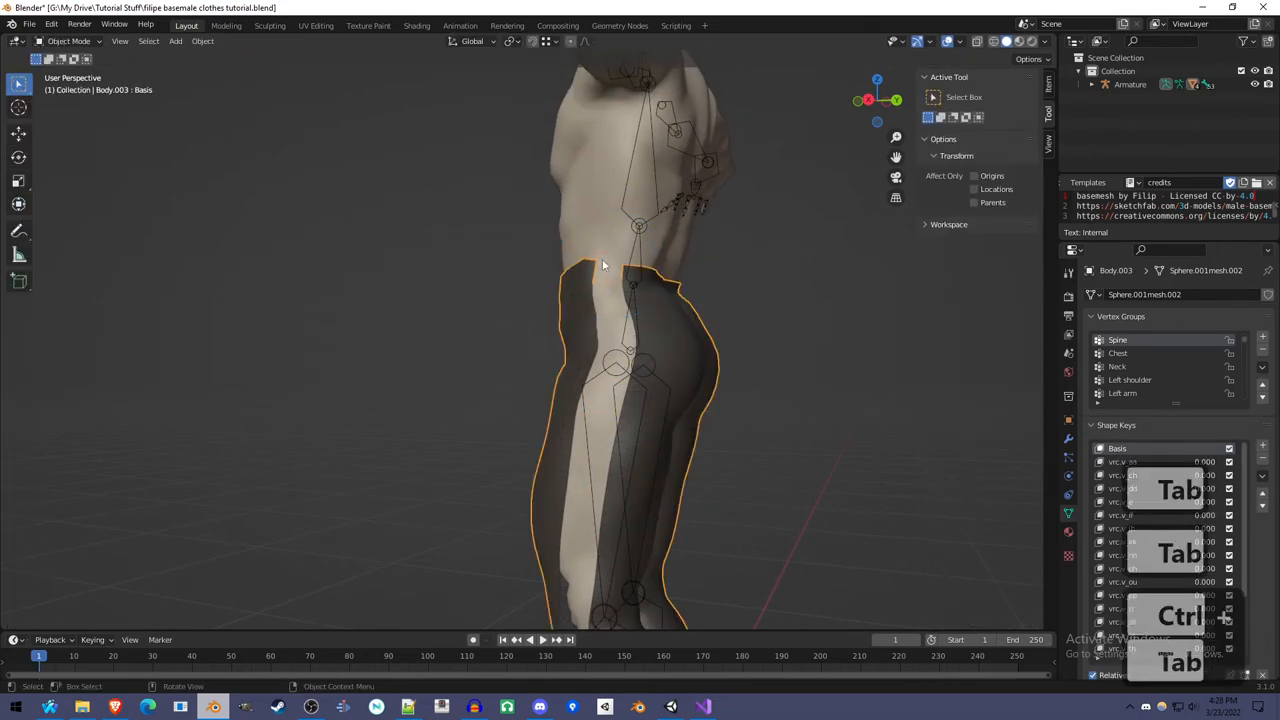
key("Tab")
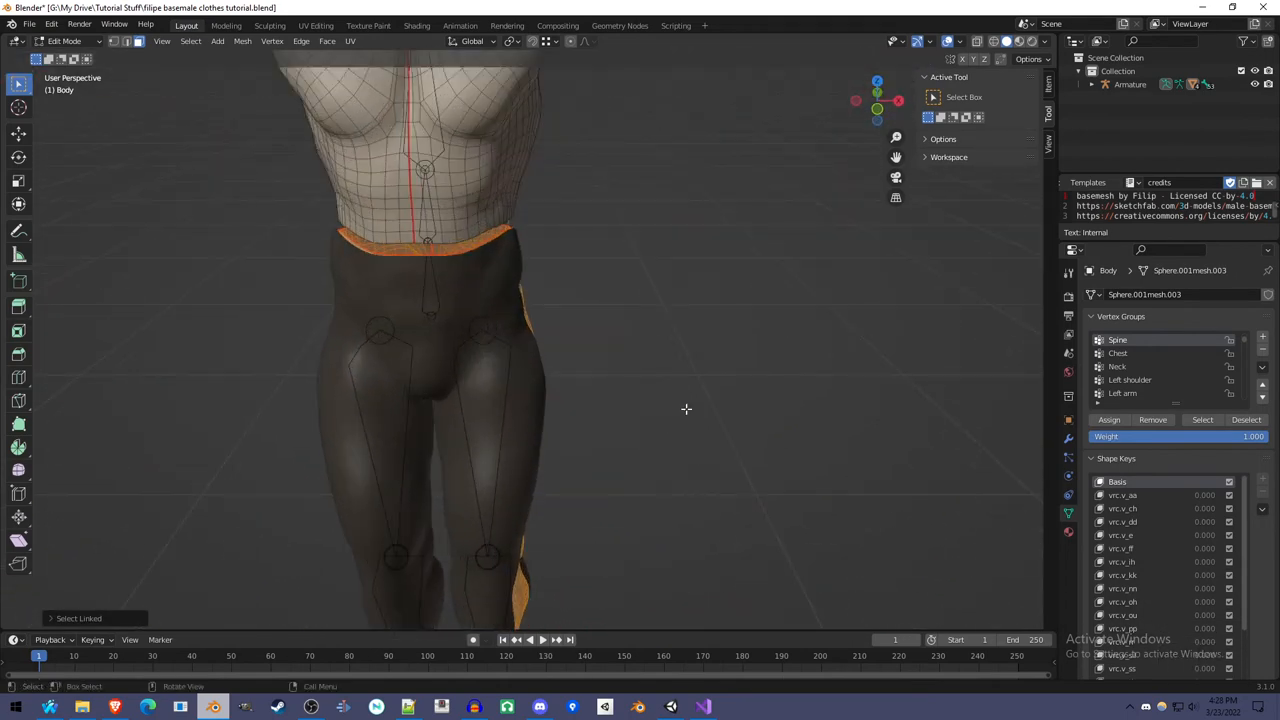
Add a Solidify modifier below Armature: thickness 0.01 m, offset -1, Fill Rim enabled.
key("Tab")
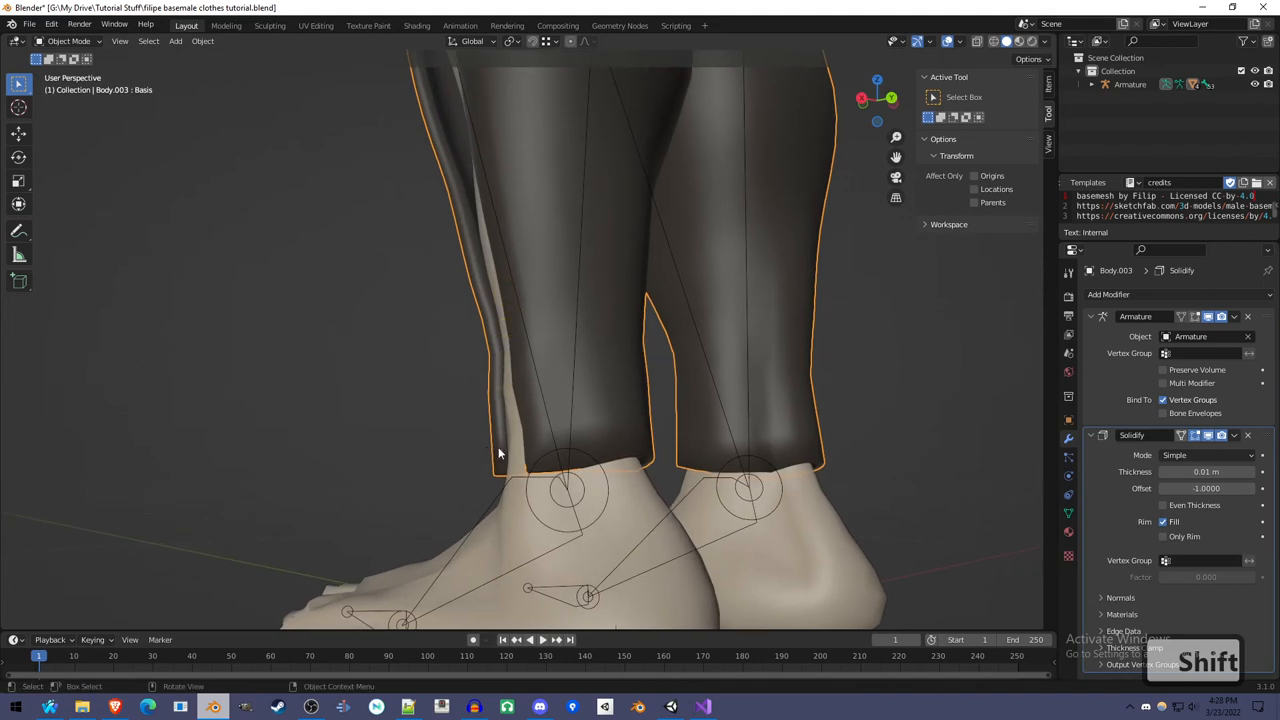
Orbit around the thickened dark pants to inspect them from several angles.
left_click_drag(500, 450, 510, 476)
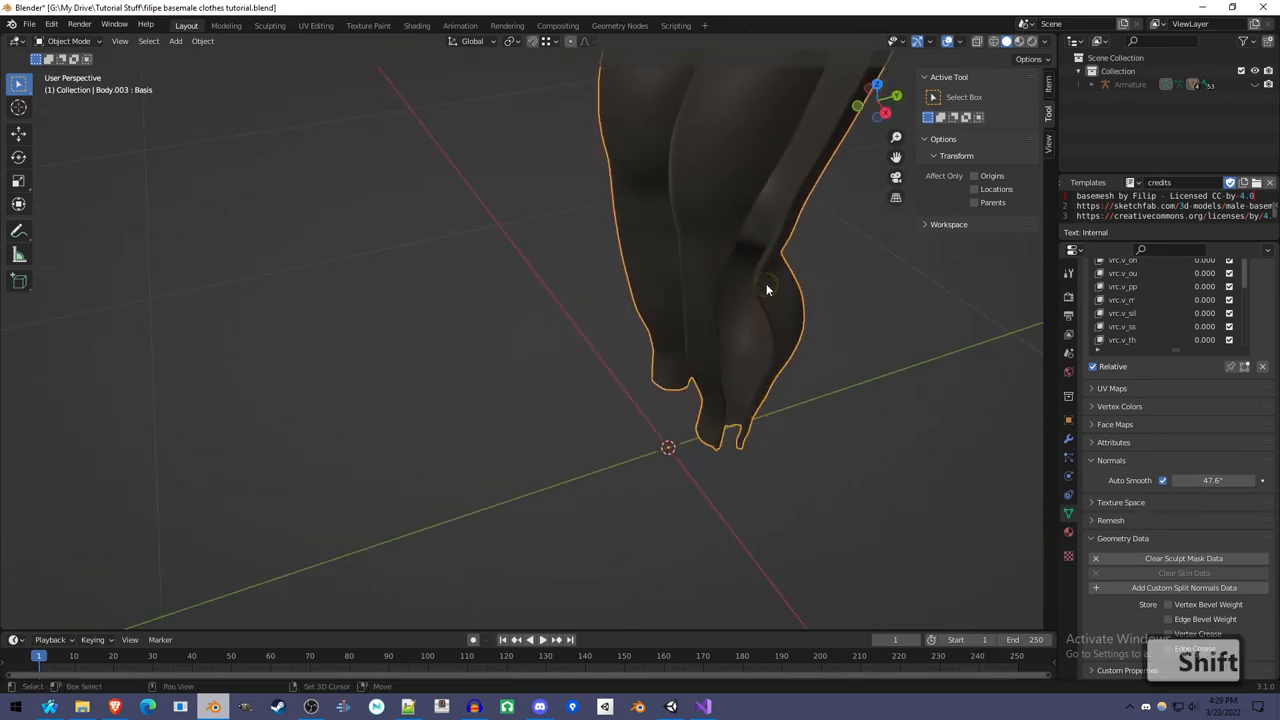
left_click_drag(768, 290, 798, 375)
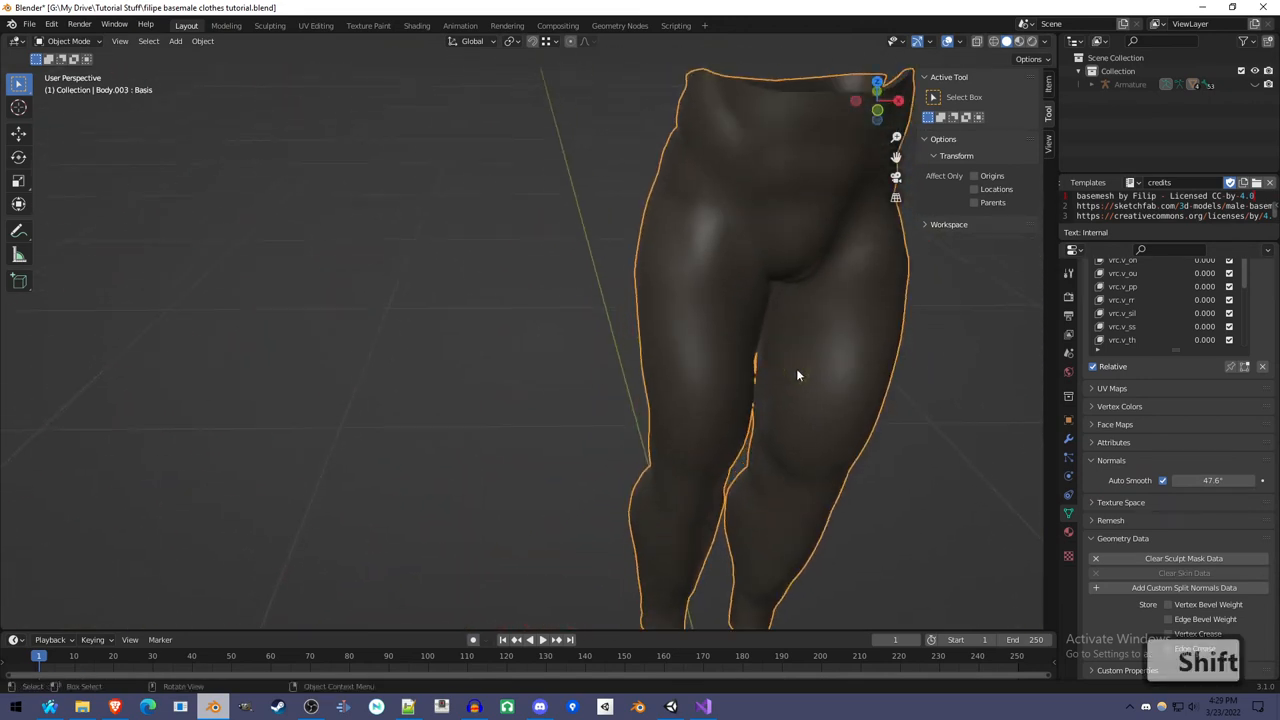
left_click_drag(798, 375, 693, 485)
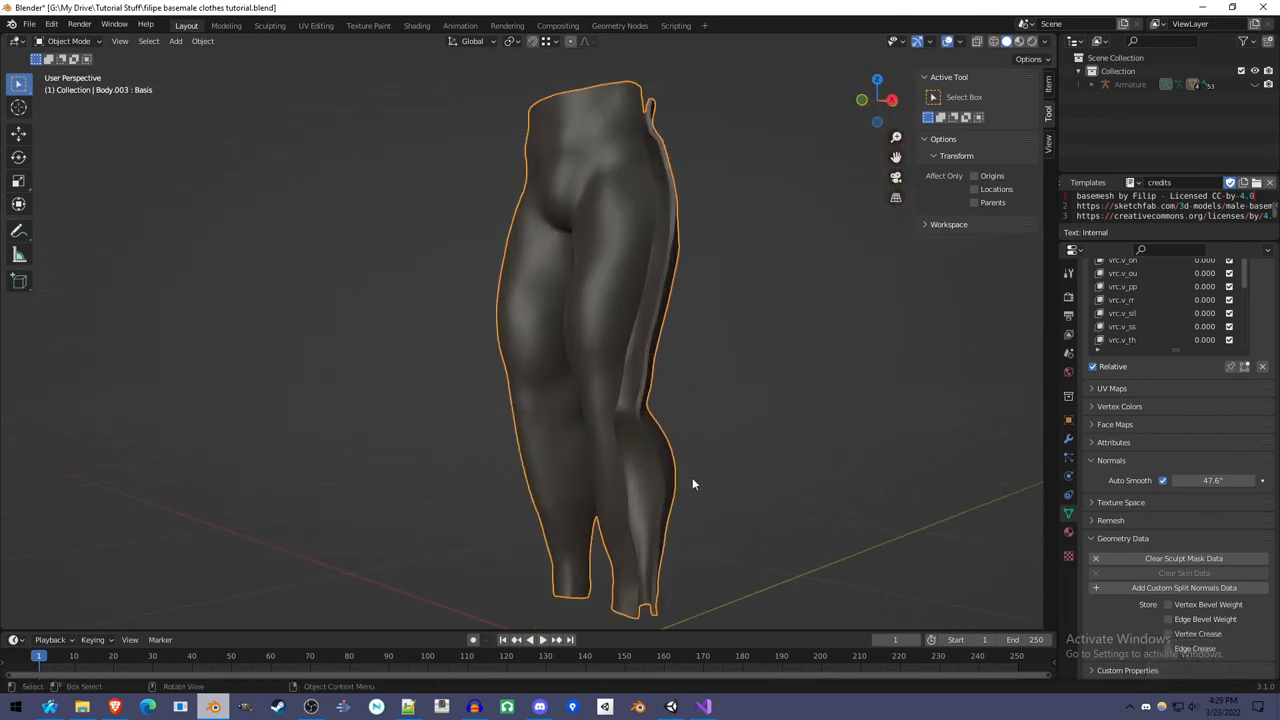
left_click_drag(693, 484, 671, 476)
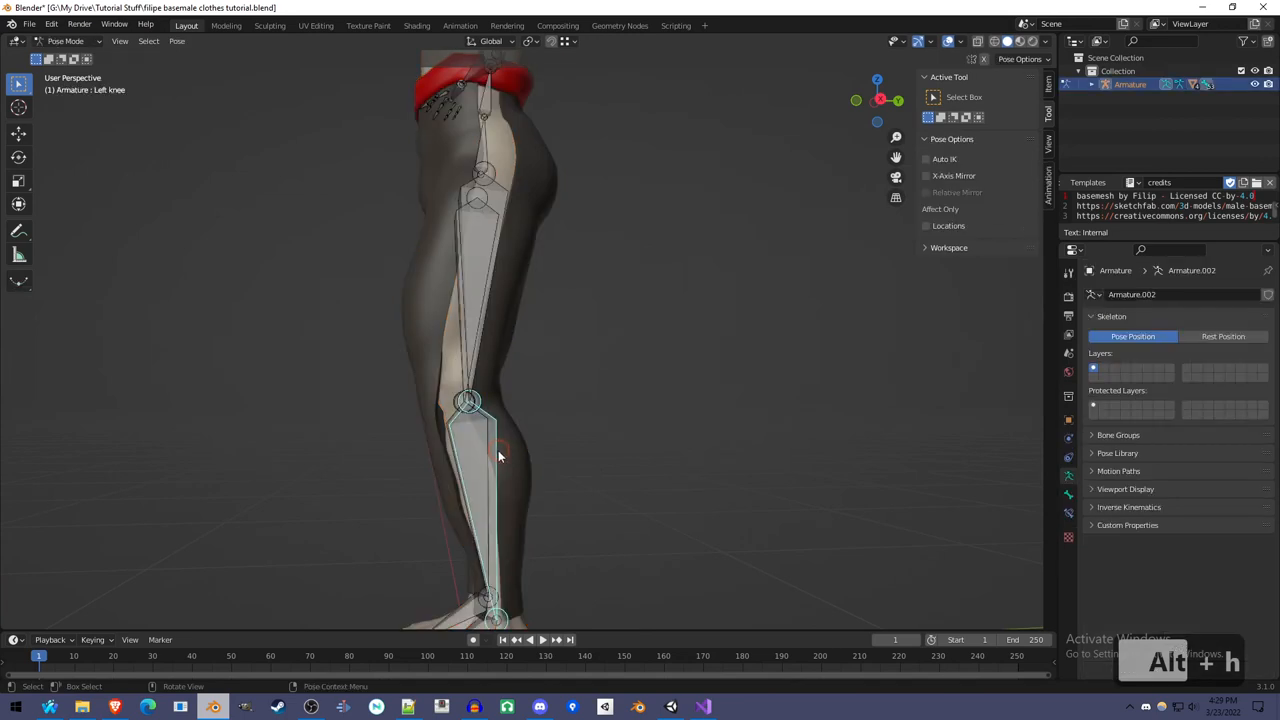
Reveal all hidden armature bones and scroll the view to test the pants deformation.
key("r")
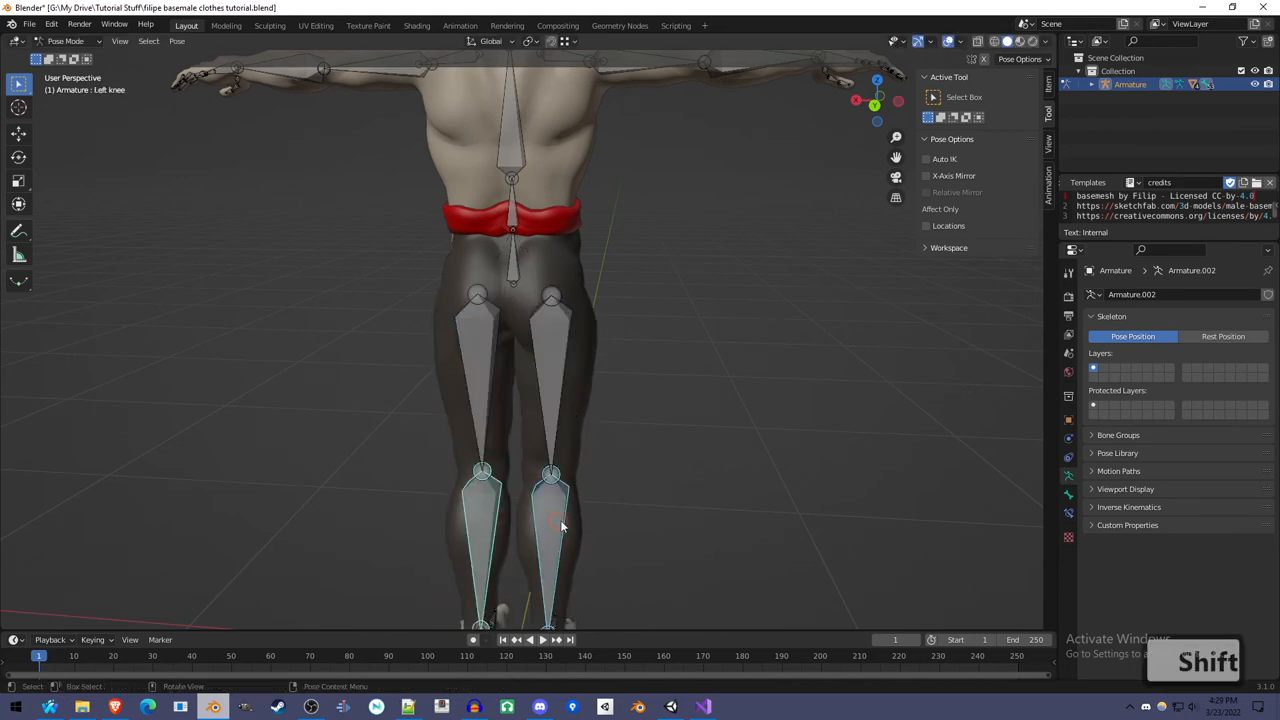
scroll("down", 3)
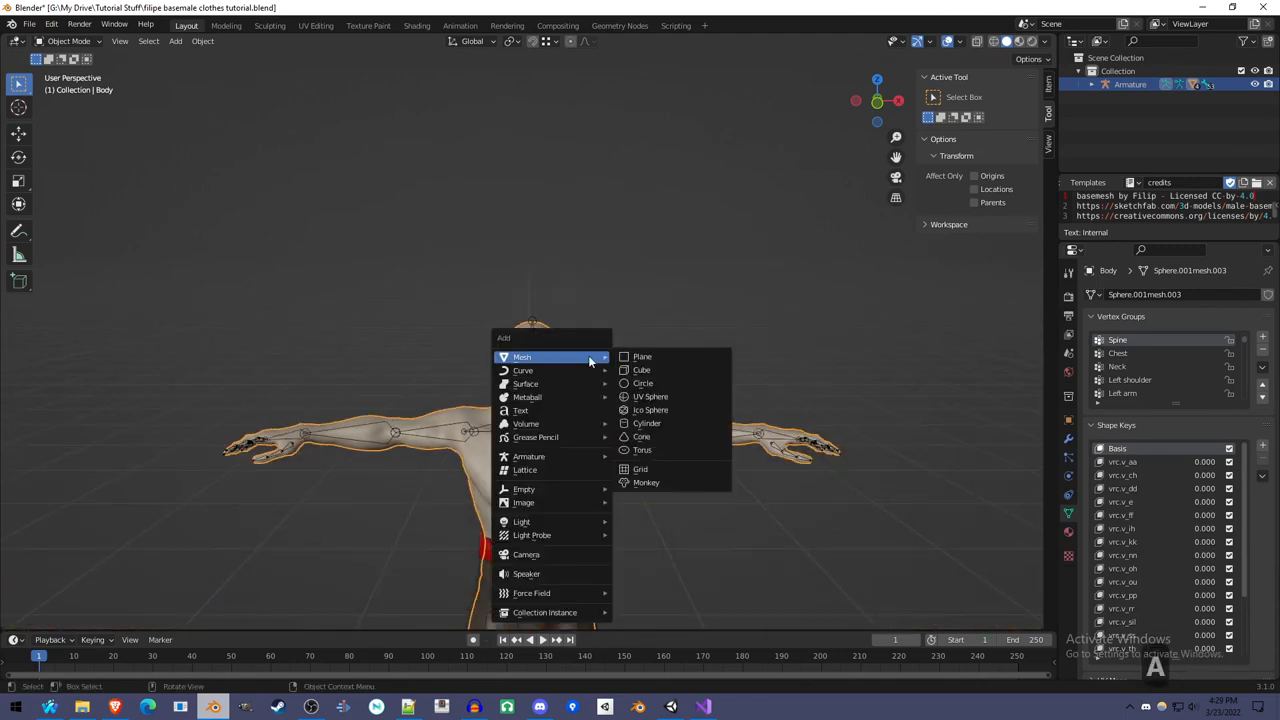
Add a Suzanne monkey on the head and assign its vertices to a 'Head' vertex group.
left_click(646, 482)
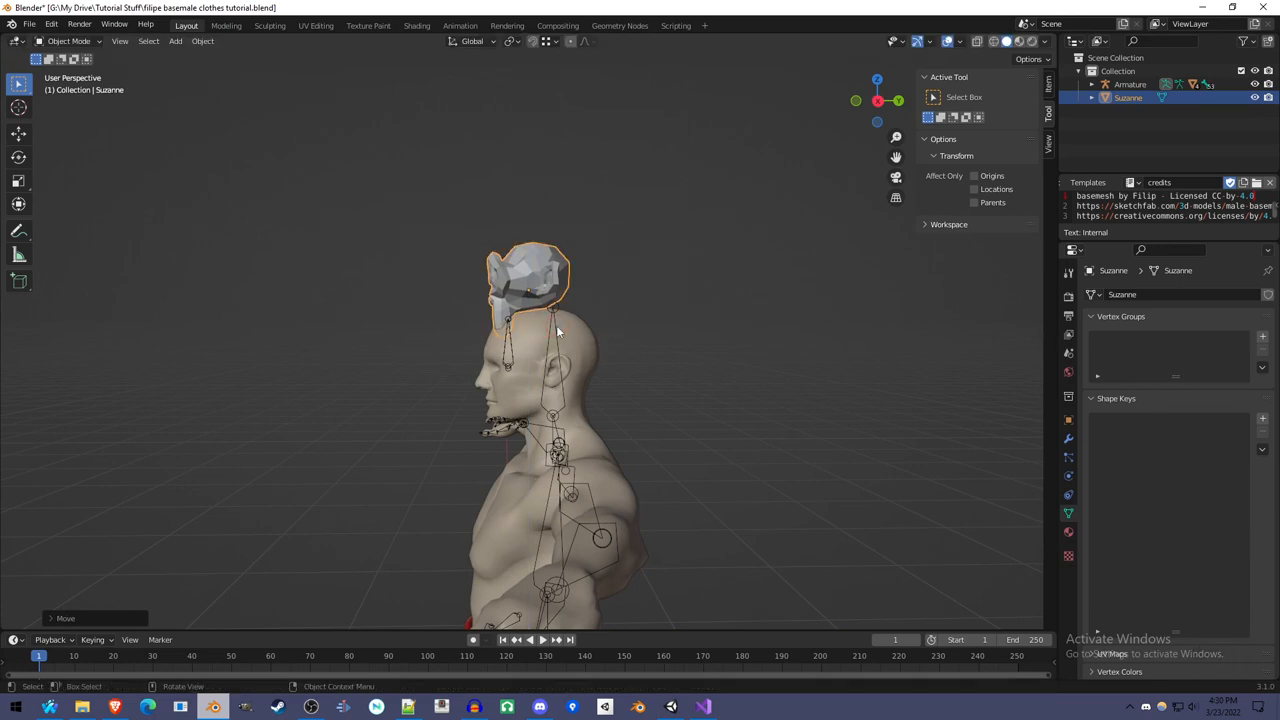
key("Tab")
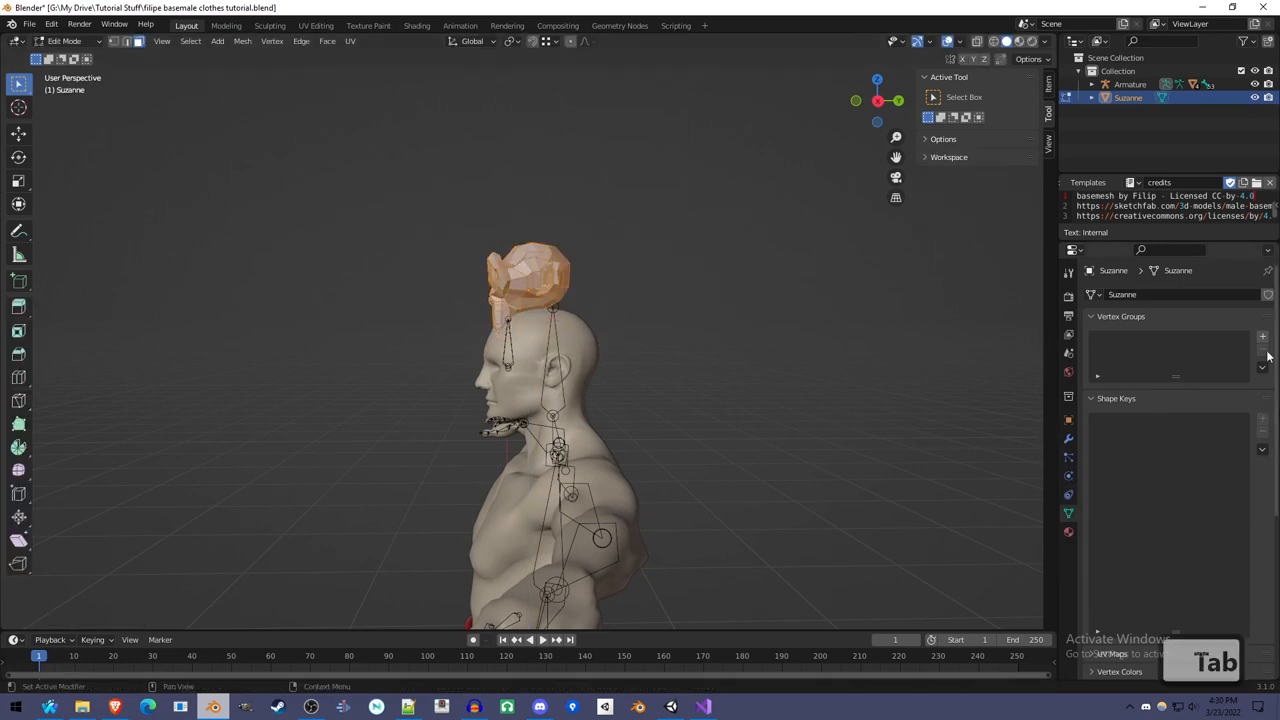
left_click(1262, 337)
type("Head")
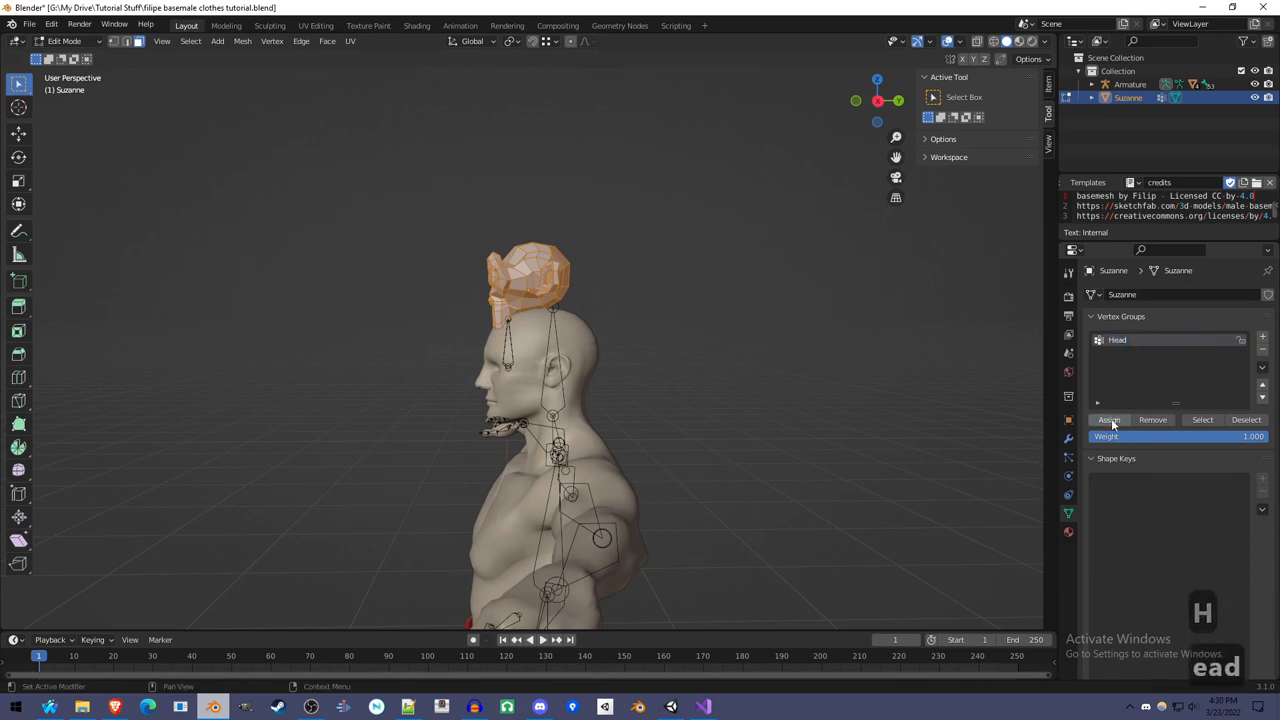
key("Tab")
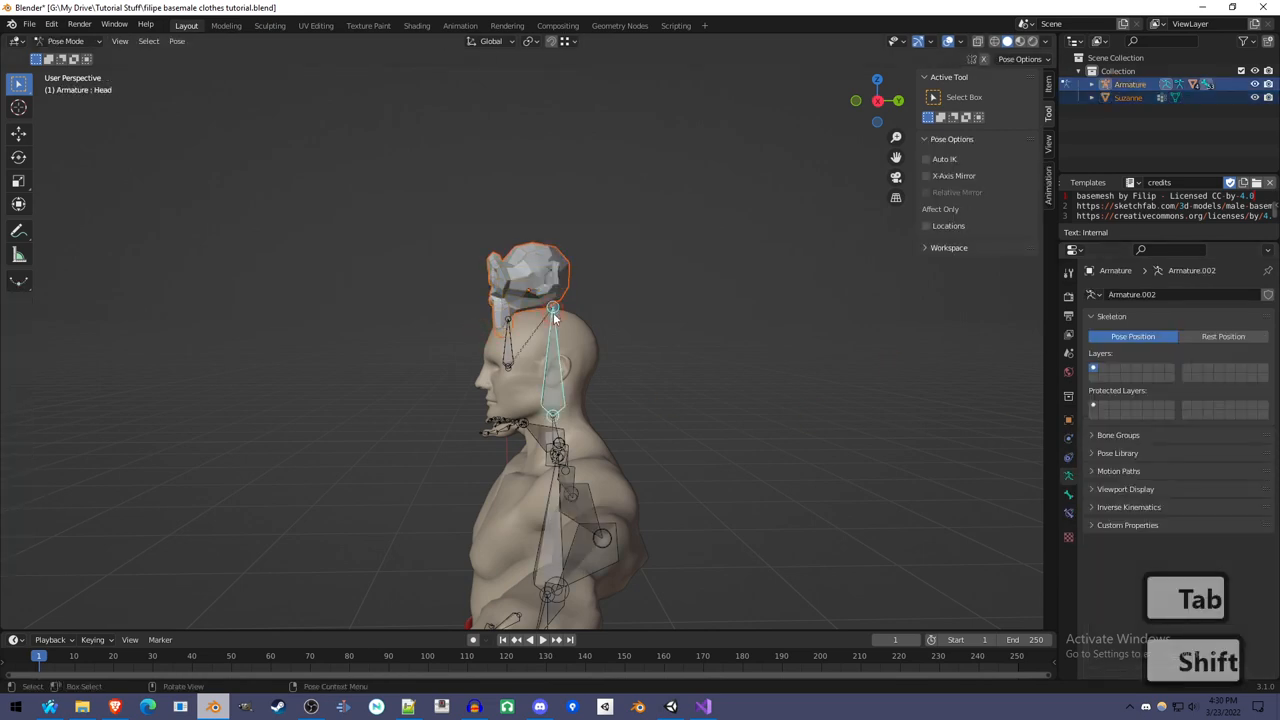
Parent Suzanne to the Head bone, test-rotate it, and view Body's Head weights.
key("ctrl+p")
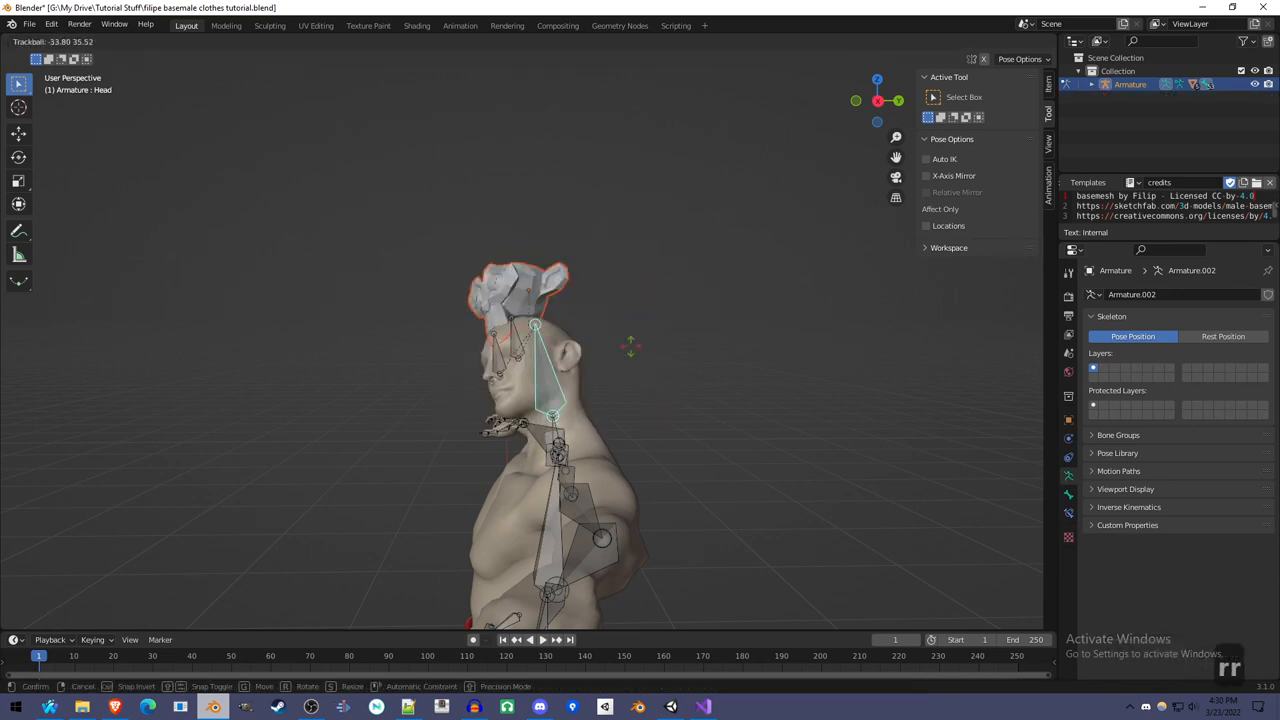
key("ctrl+Tab")
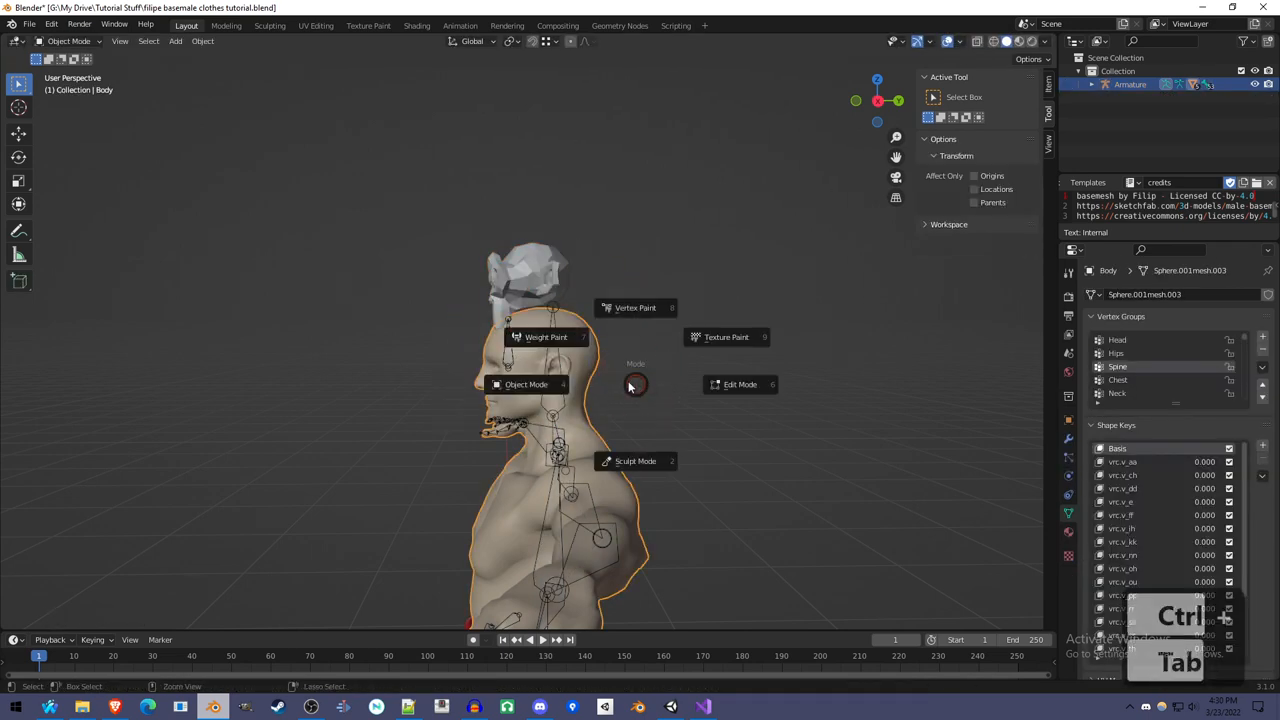
left_click(545, 337)
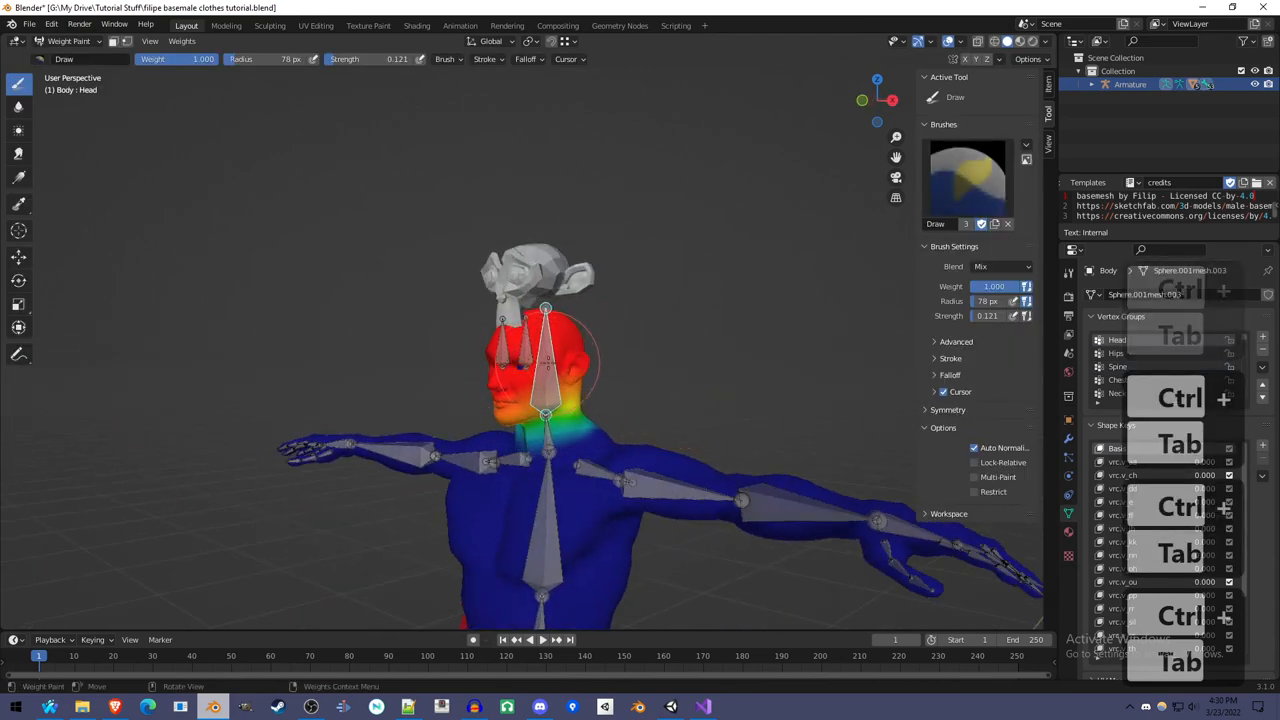